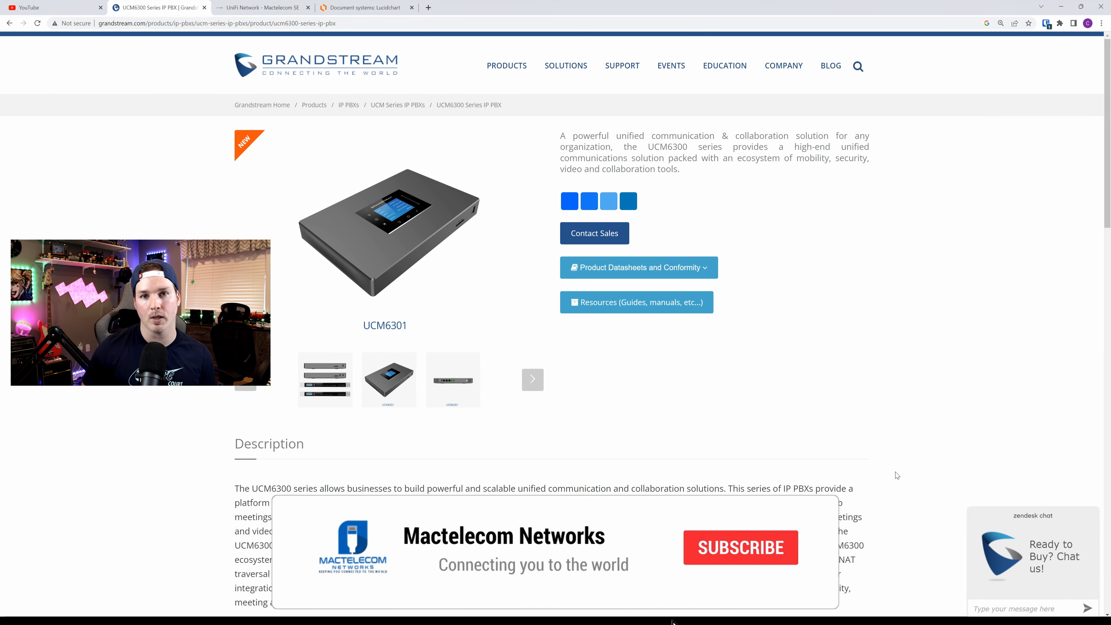
# Step: Bring up the Lucidchart network diagram showing the Admin and VOIP subnets
pyautogui.click(739, 547)
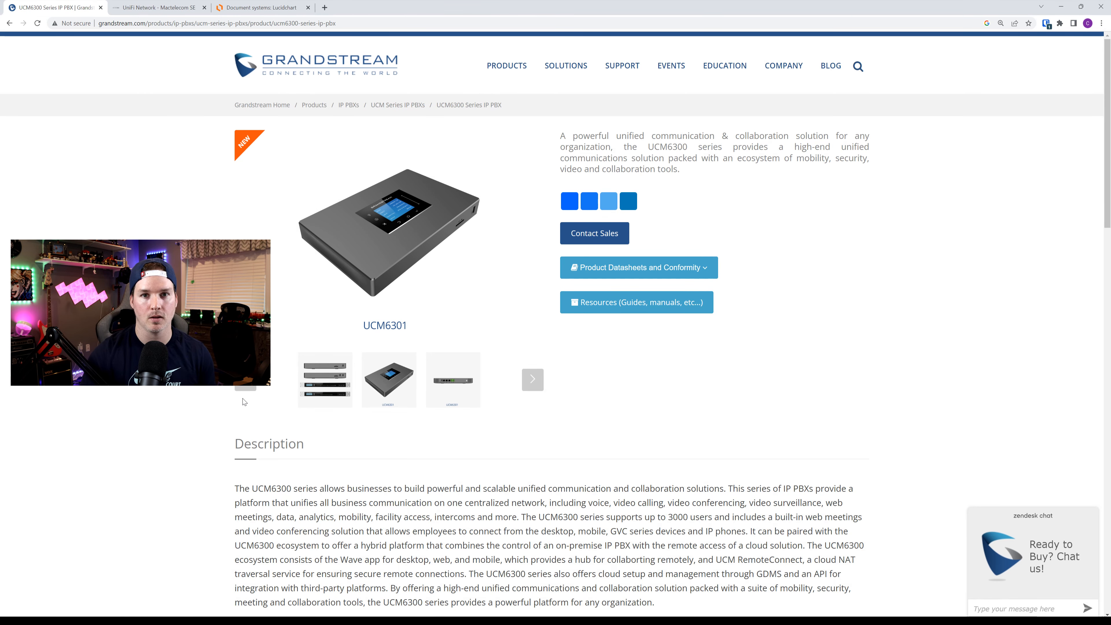
pyautogui.click(262, 6)
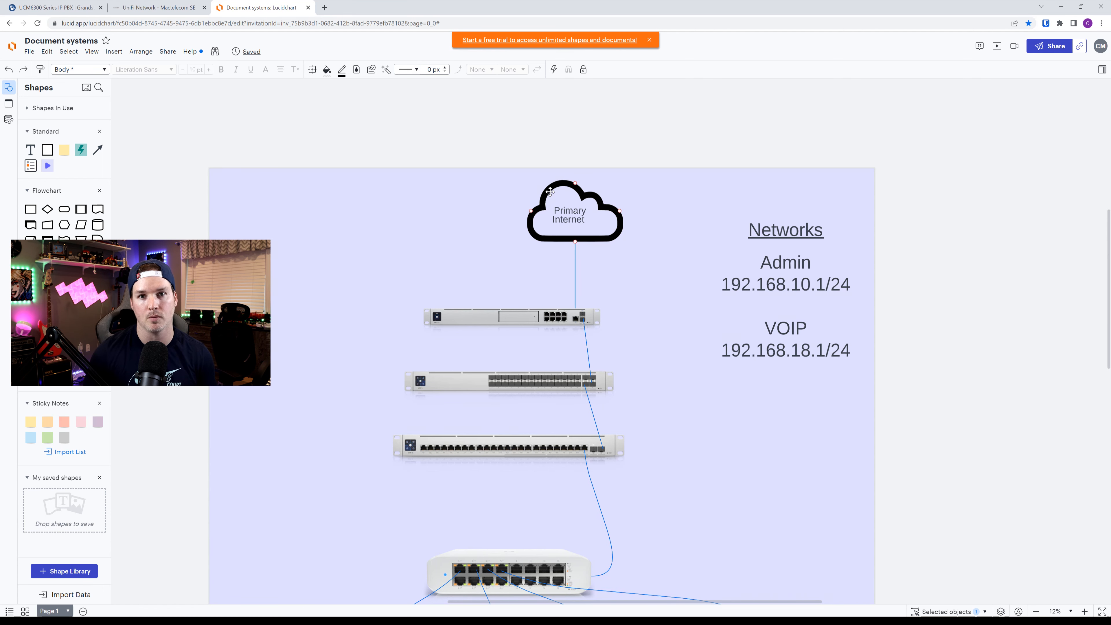
pyautogui.scroll(-3)
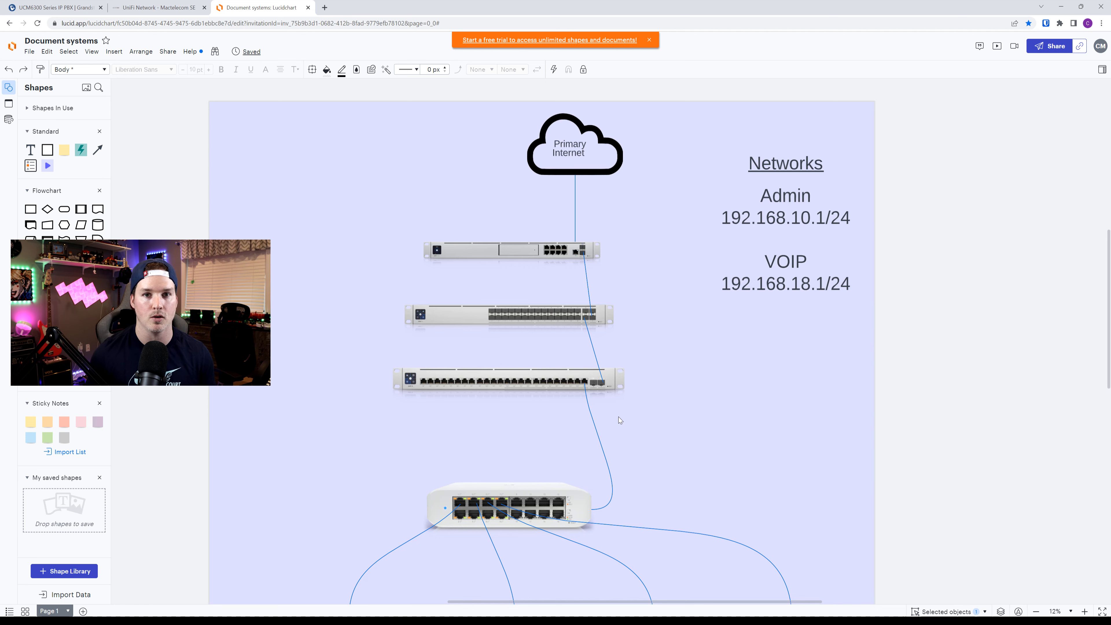
# Step: Start a new virtual network named VOIP with manual gateway host 192.168.18.1/24
pyautogui.click(155, 7)
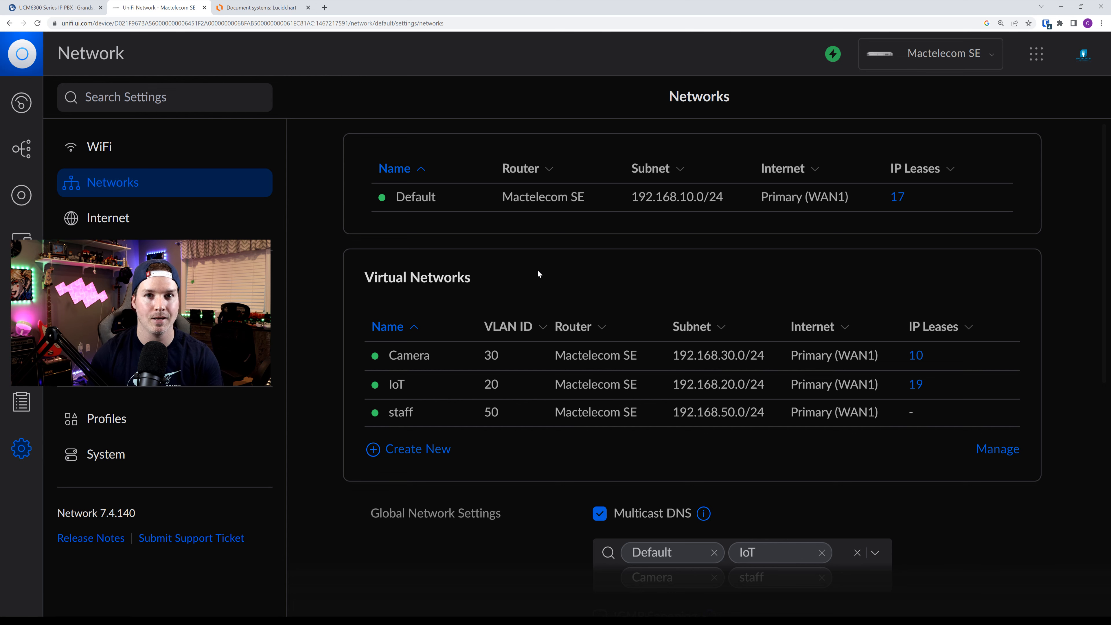
pyautogui.moveTo(566, 277)
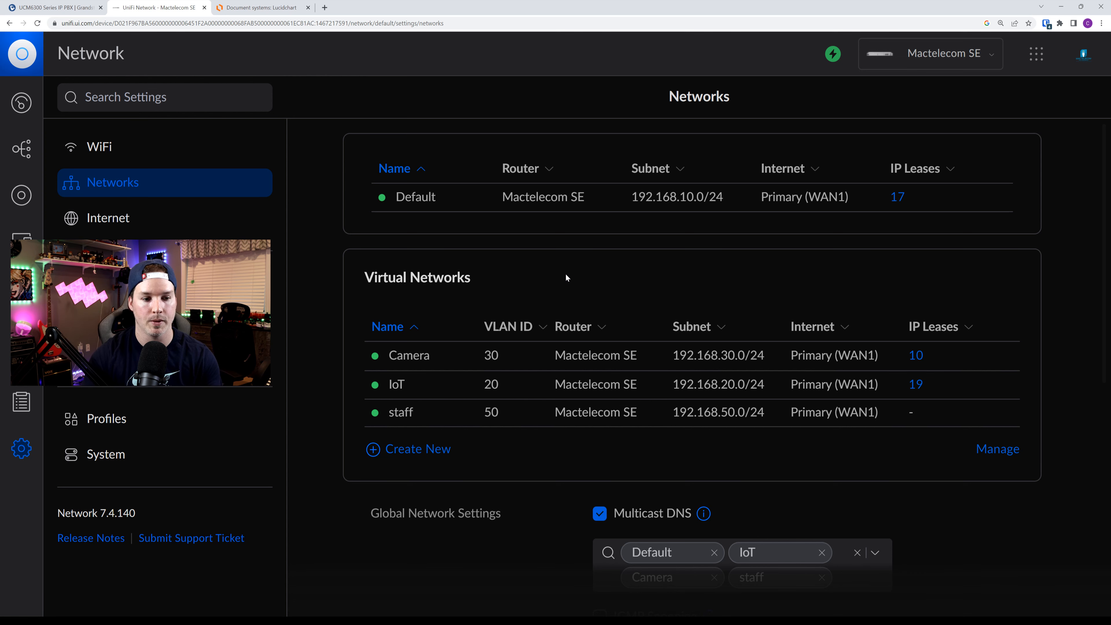
pyautogui.click(417, 448)
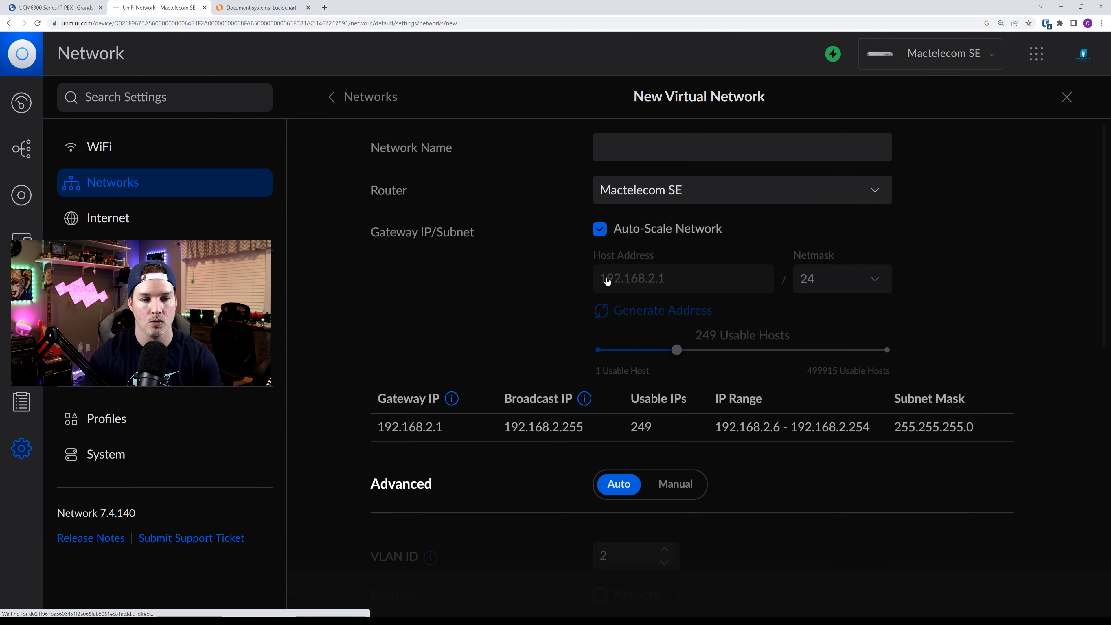
pyautogui.write('VOIP')
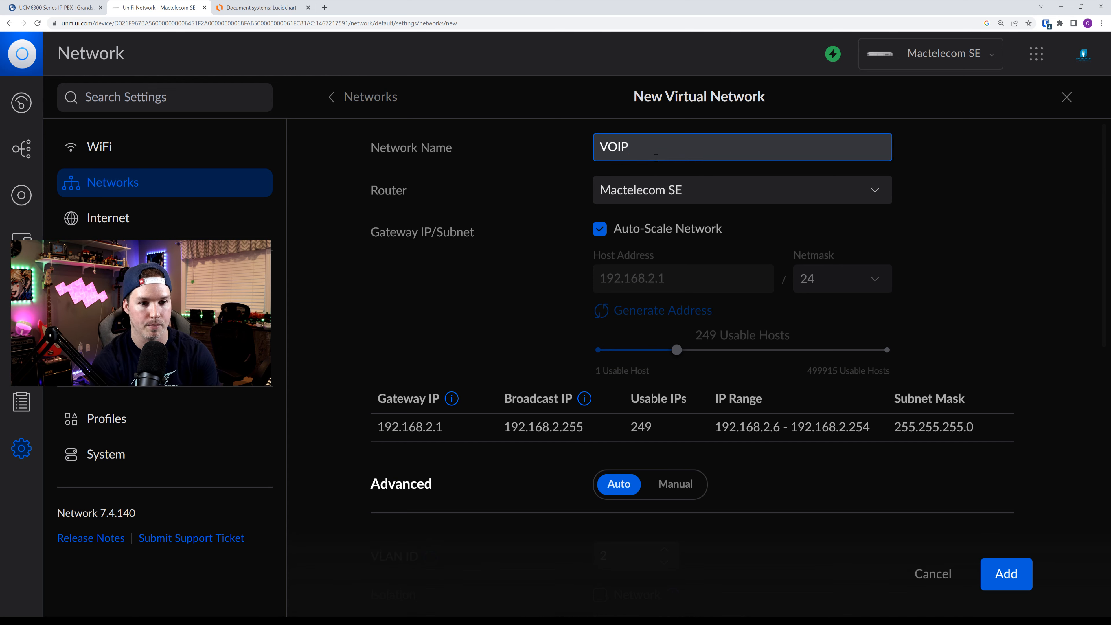
pyautogui.click(599, 228)
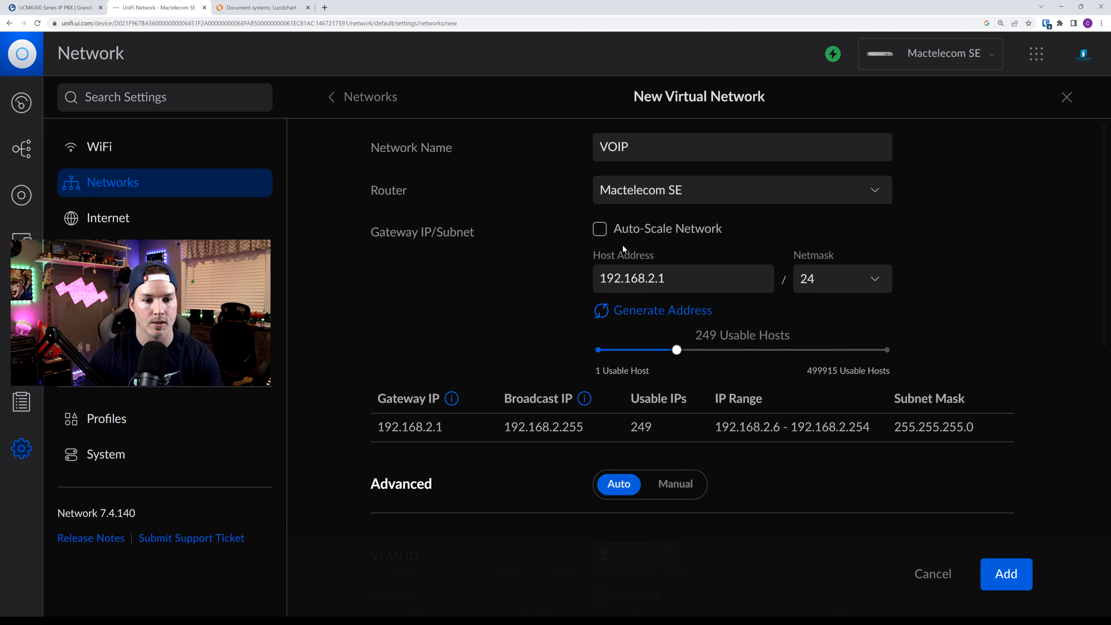
pyautogui.click(682, 278)
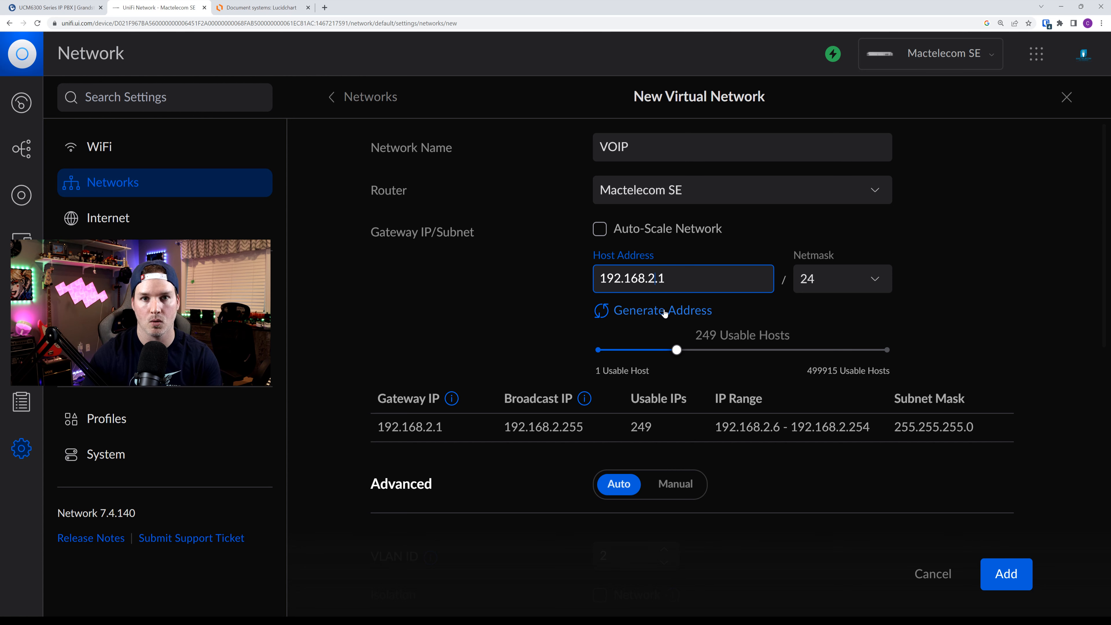
pyautogui.write('192.168.18.1')
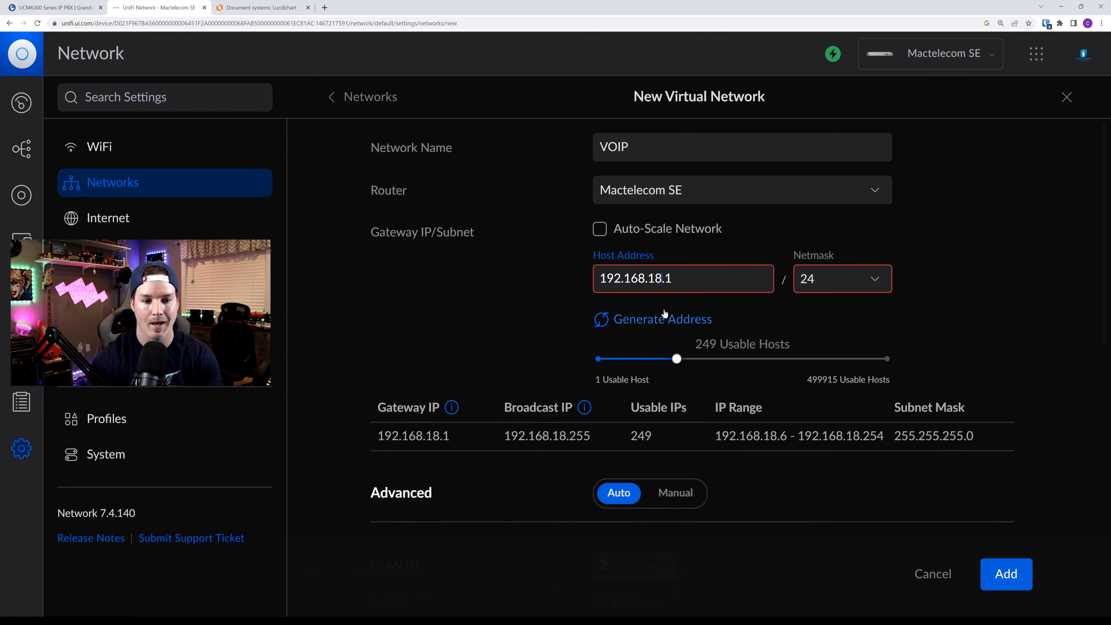
pyautogui.click(682, 278)
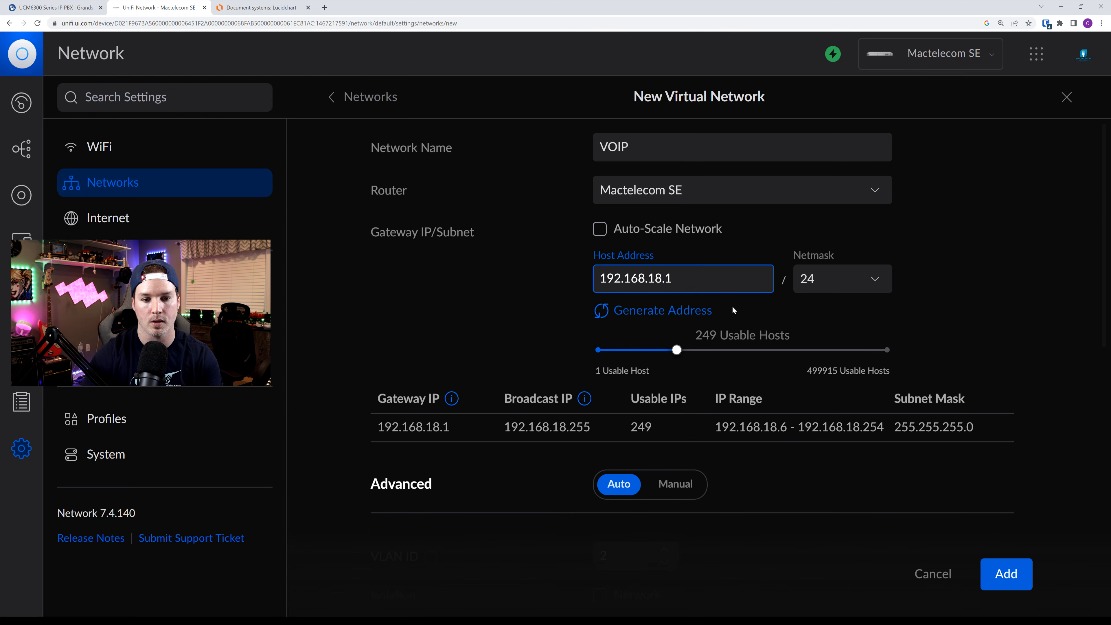
# Step: Set the advanced options manually with VLAN ID 18
pyautogui.scroll(-3)
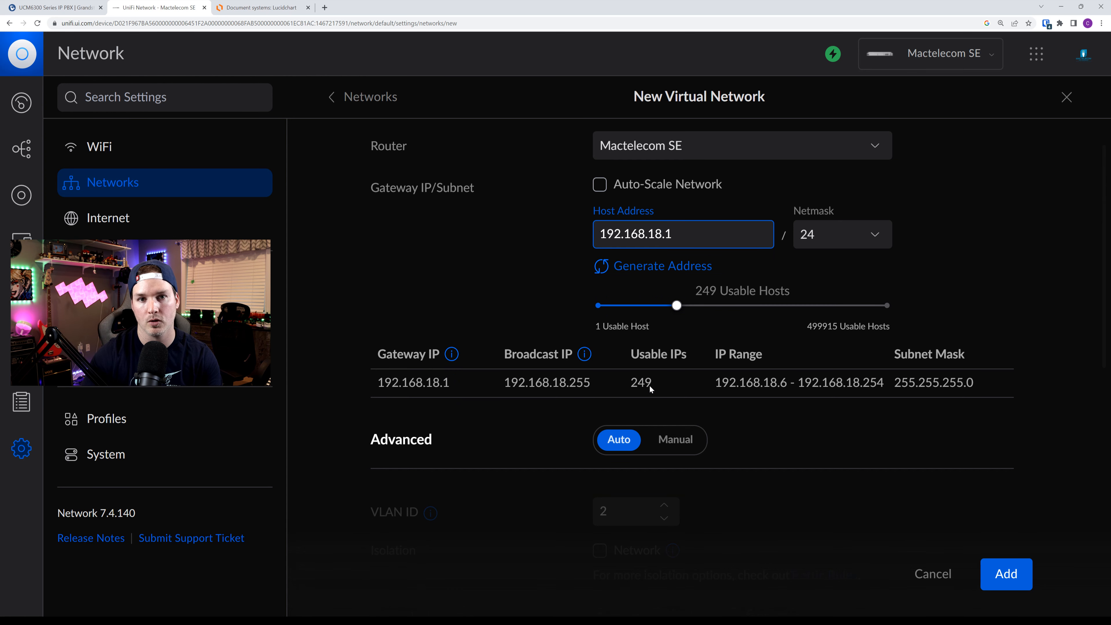
pyautogui.scroll(-3)
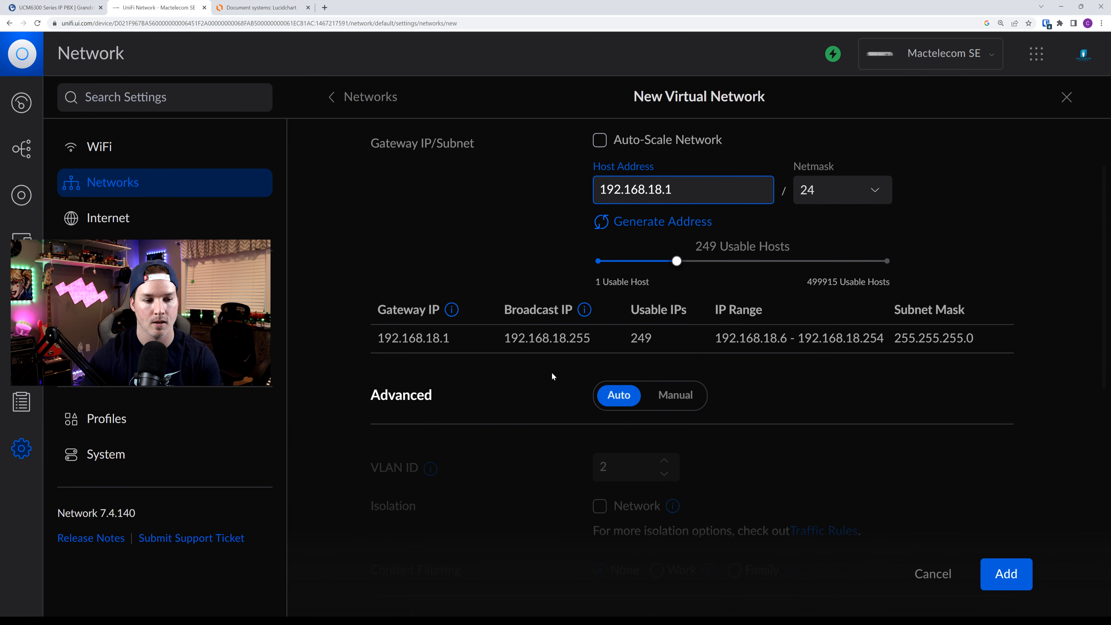
pyautogui.click(674, 395)
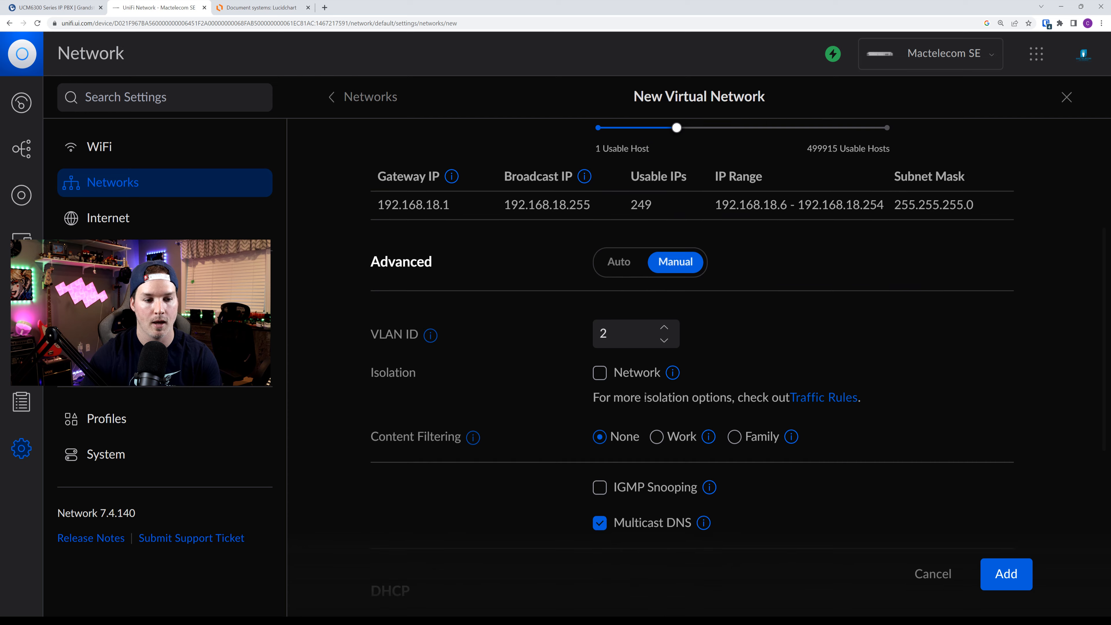
pyautogui.click(629, 333)
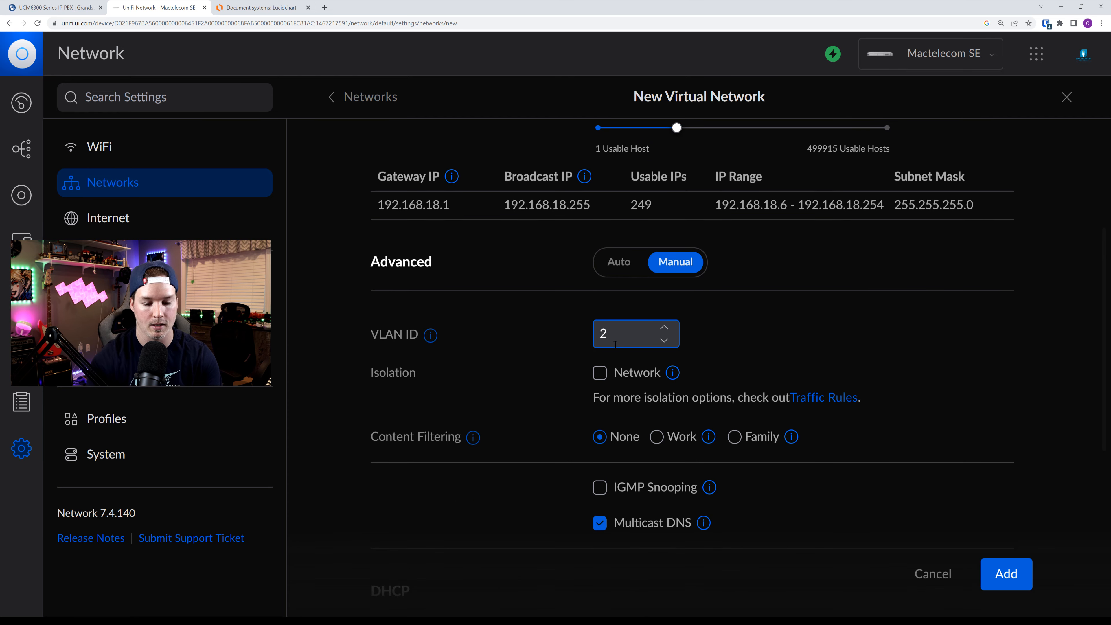
pyautogui.write('18')
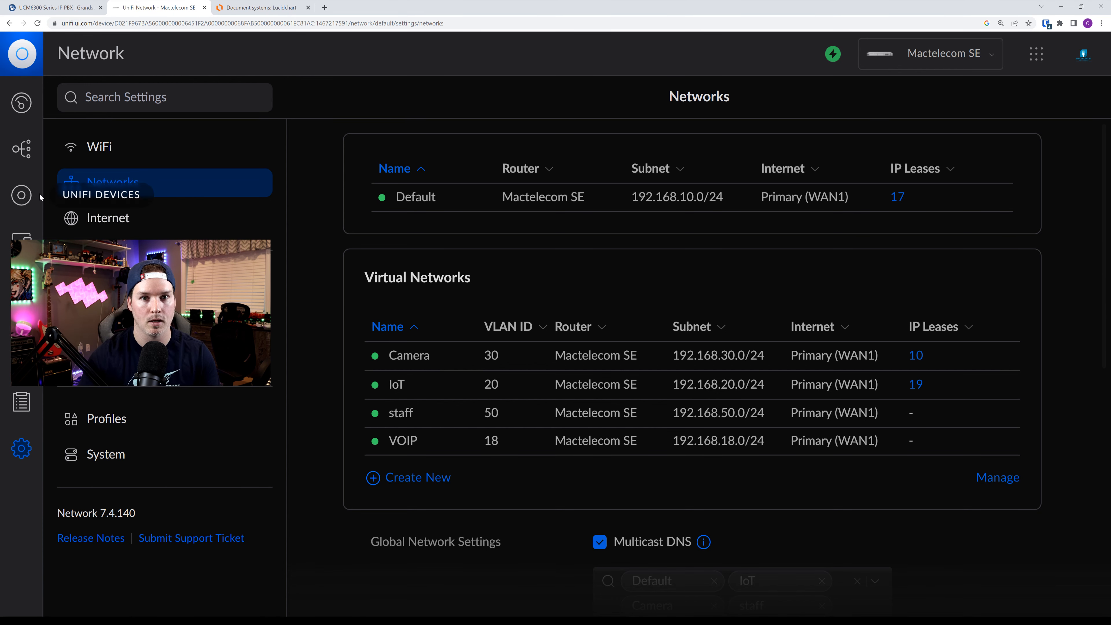
# Step: Assign the switch's Grandstream phone ports to the VOIP (18) network and apply
pyautogui.click(21, 195)
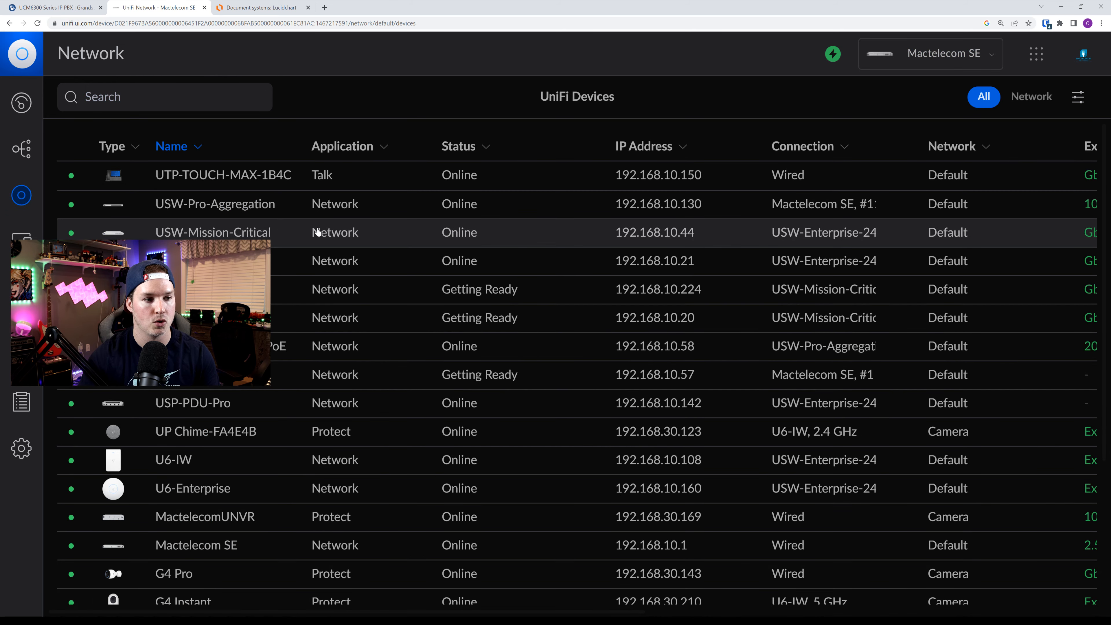
pyautogui.click(212, 233)
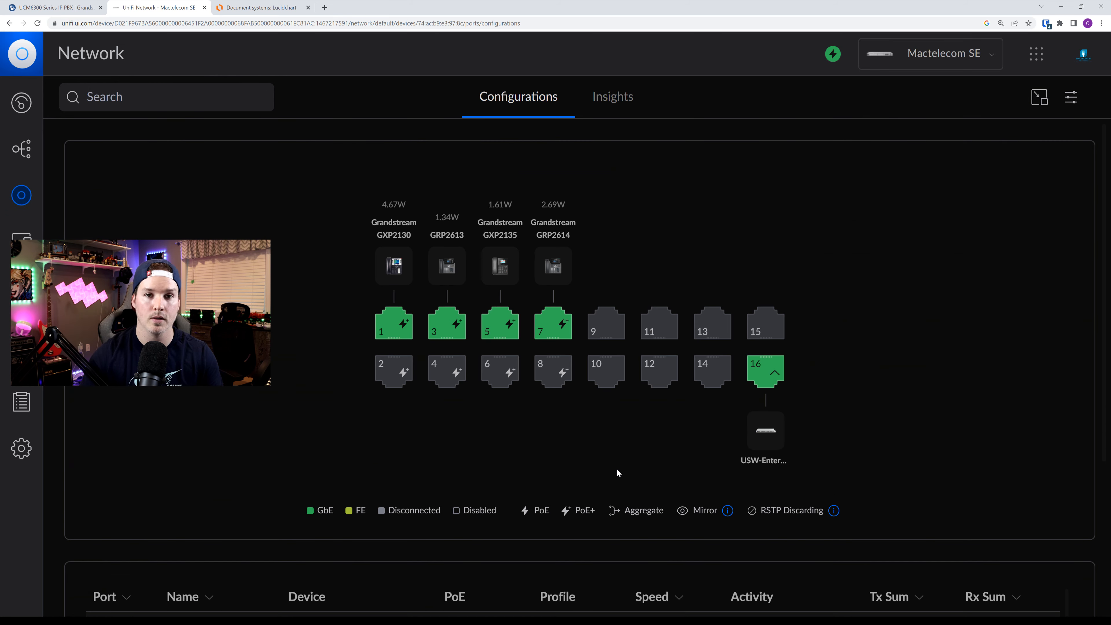
pyautogui.moveTo(644, 318)
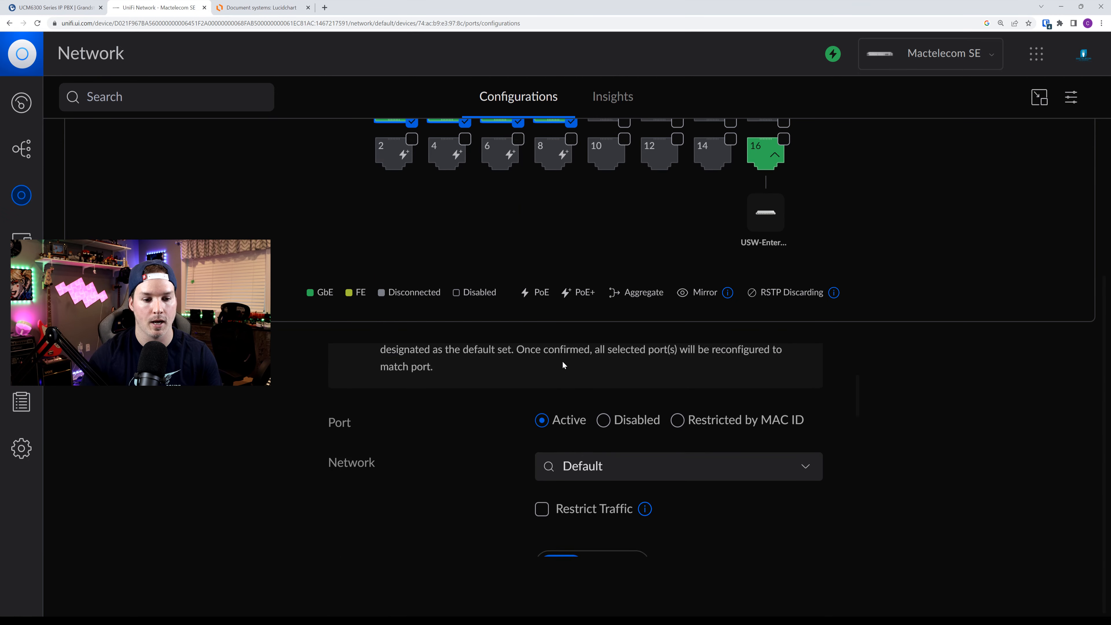
pyautogui.scroll(-3)
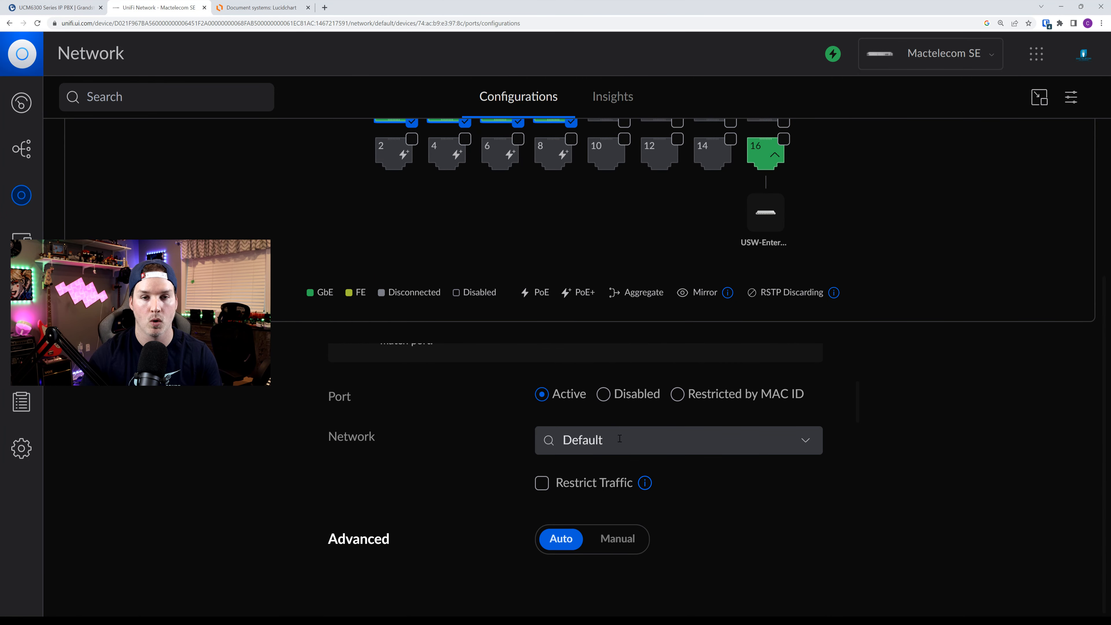
pyautogui.click(676, 439)
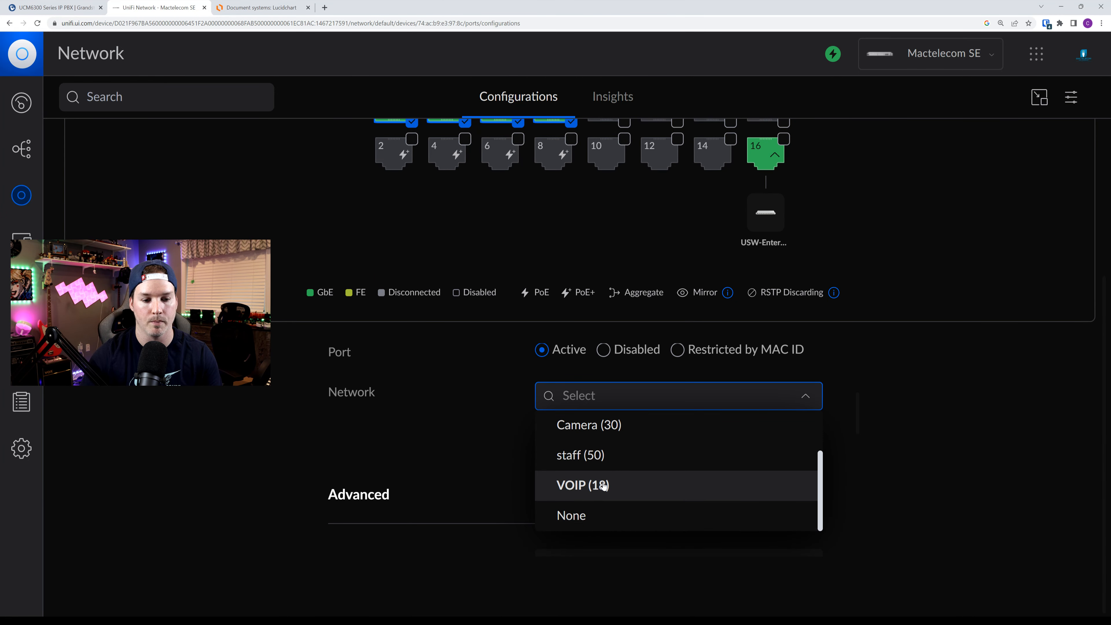
pyautogui.click(582, 485)
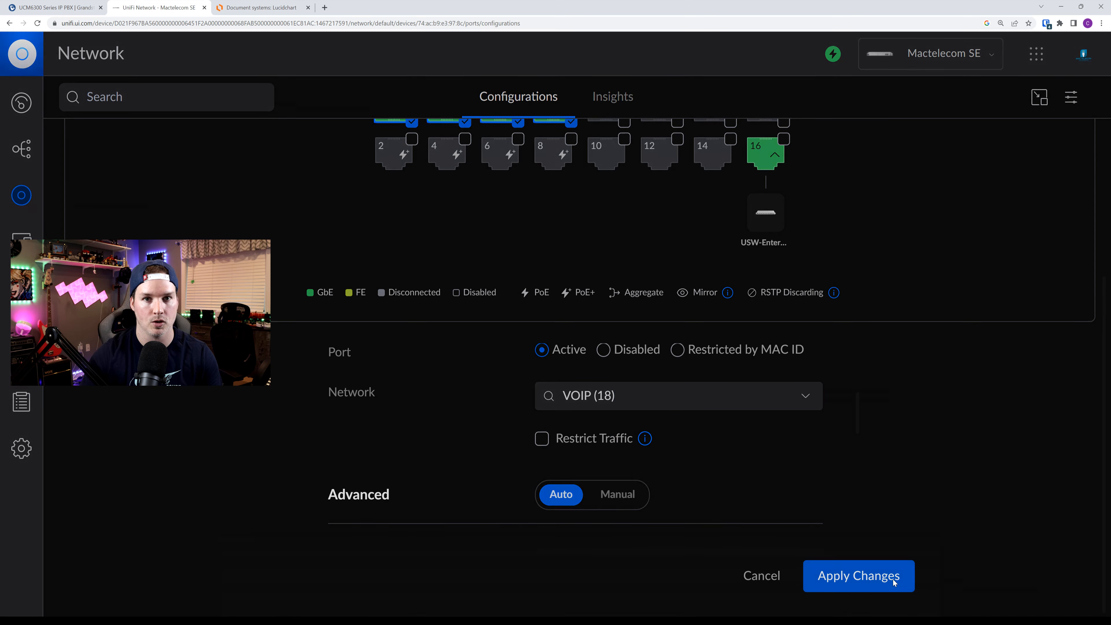
pyautogui.click(857, 575)
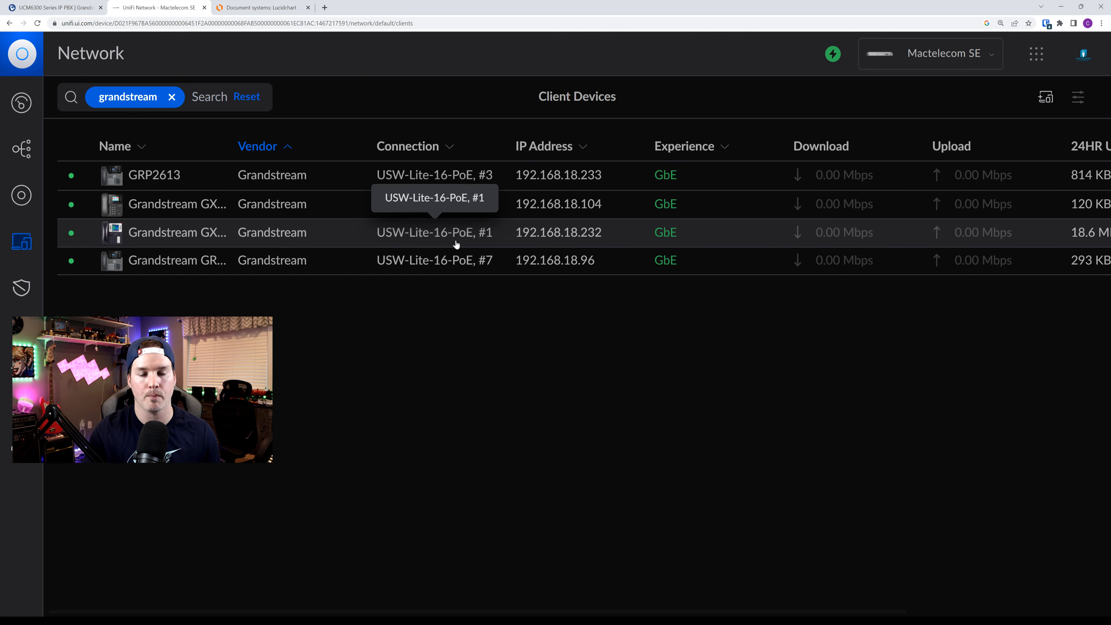
pyautogui.moveTo(579, 335)
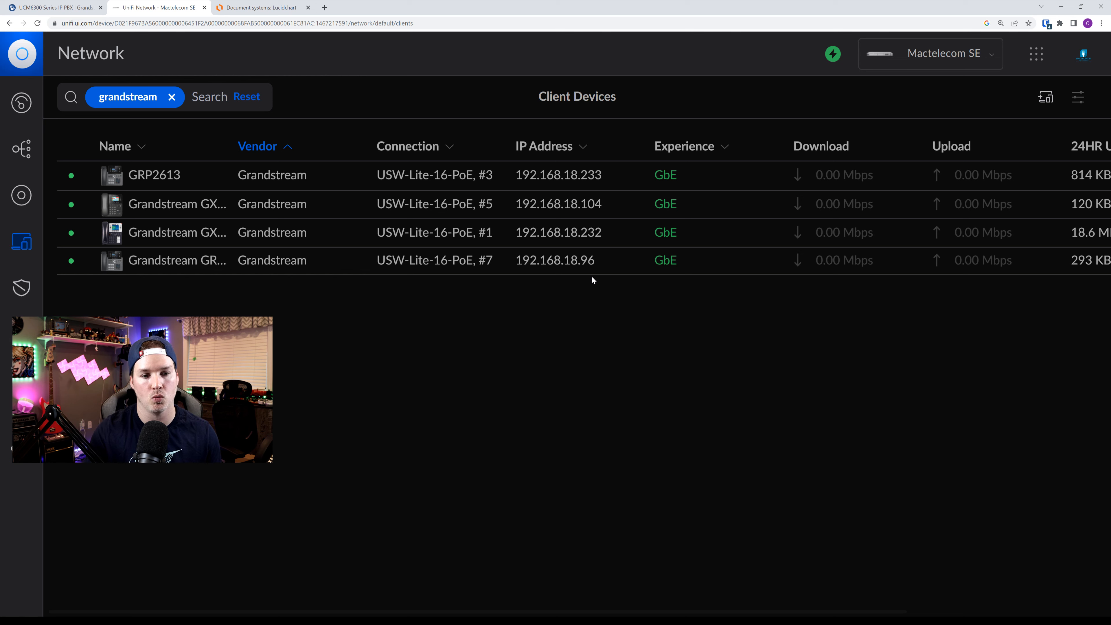
pyautogui.moveTo(518, 175)
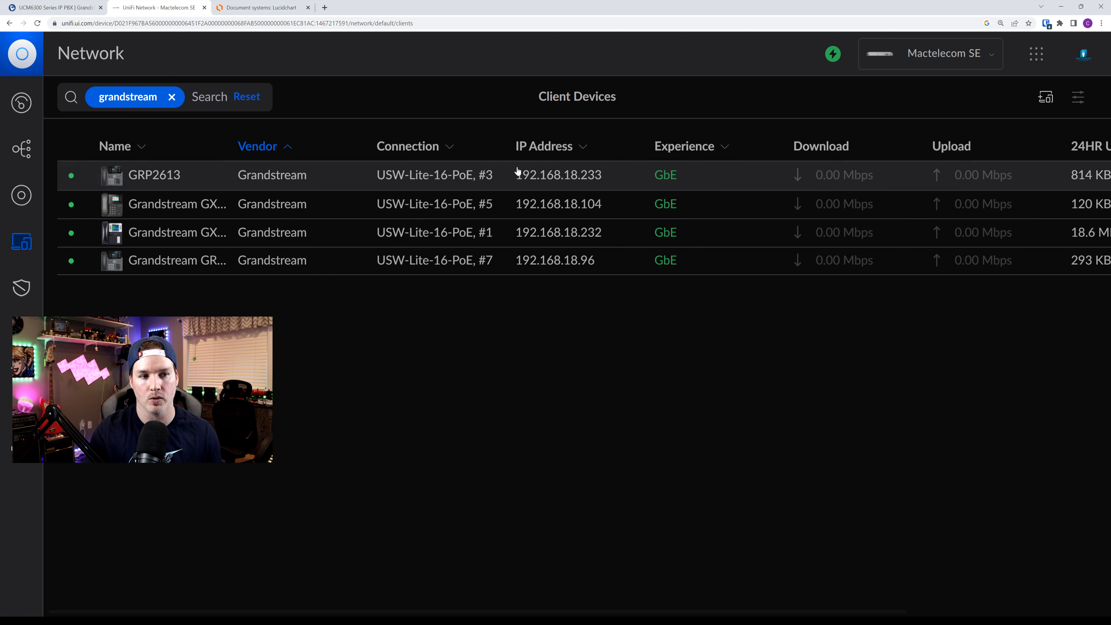
pyautogui.moveTo(324, 7)
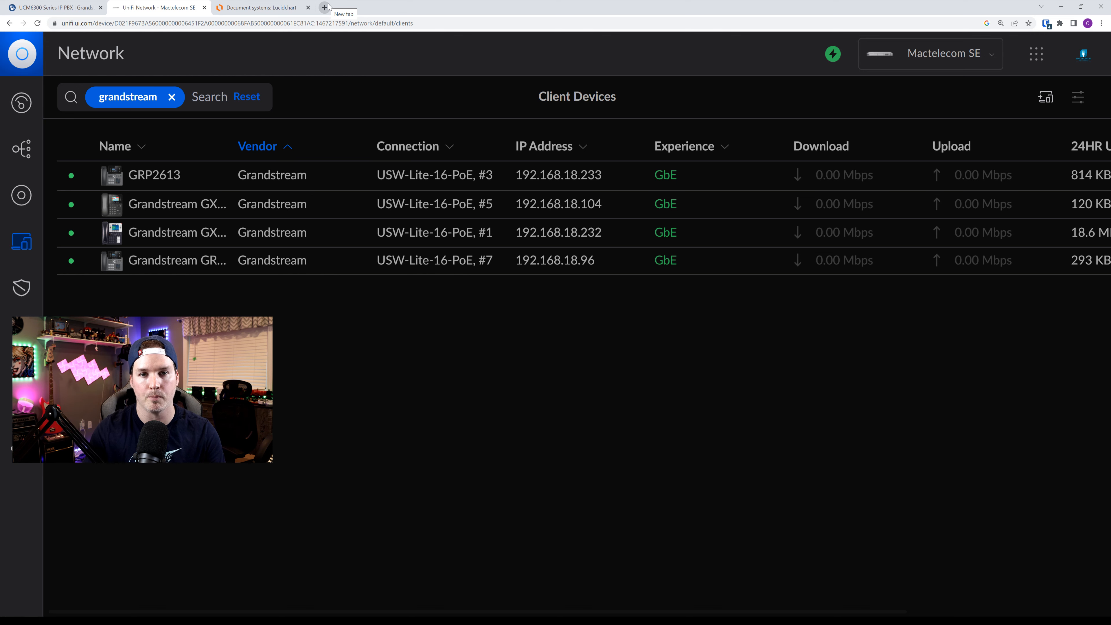
# Step: Sign in to the PBX at 192.168.18.232:8089 and dismiss the Wave popup
pyautogui.click(325, 7)
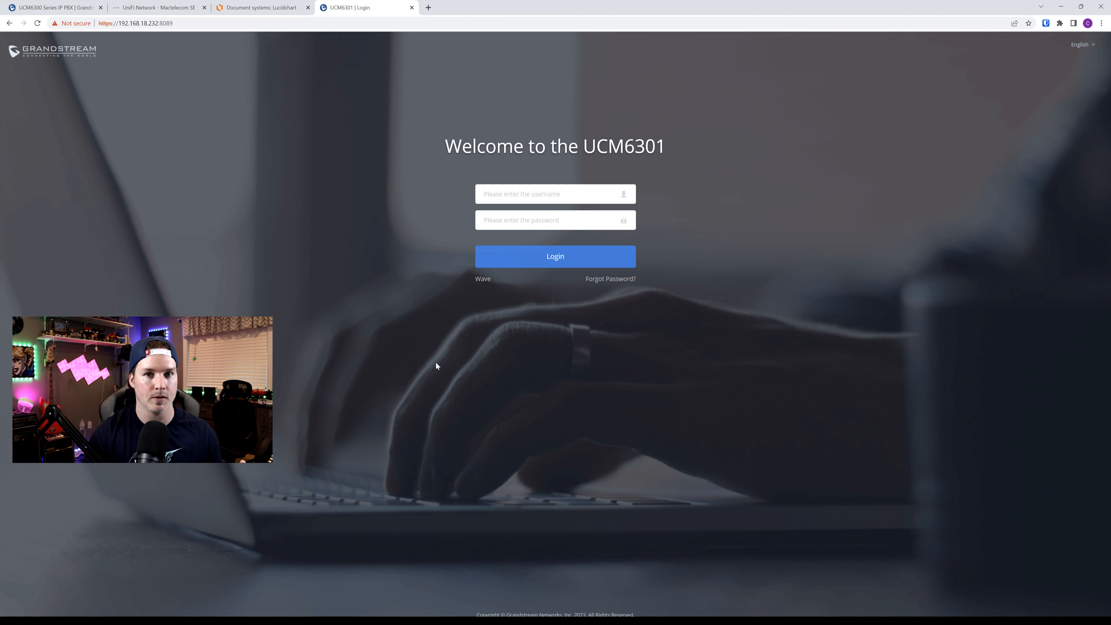
pyautogui.moveTo(534, 179)
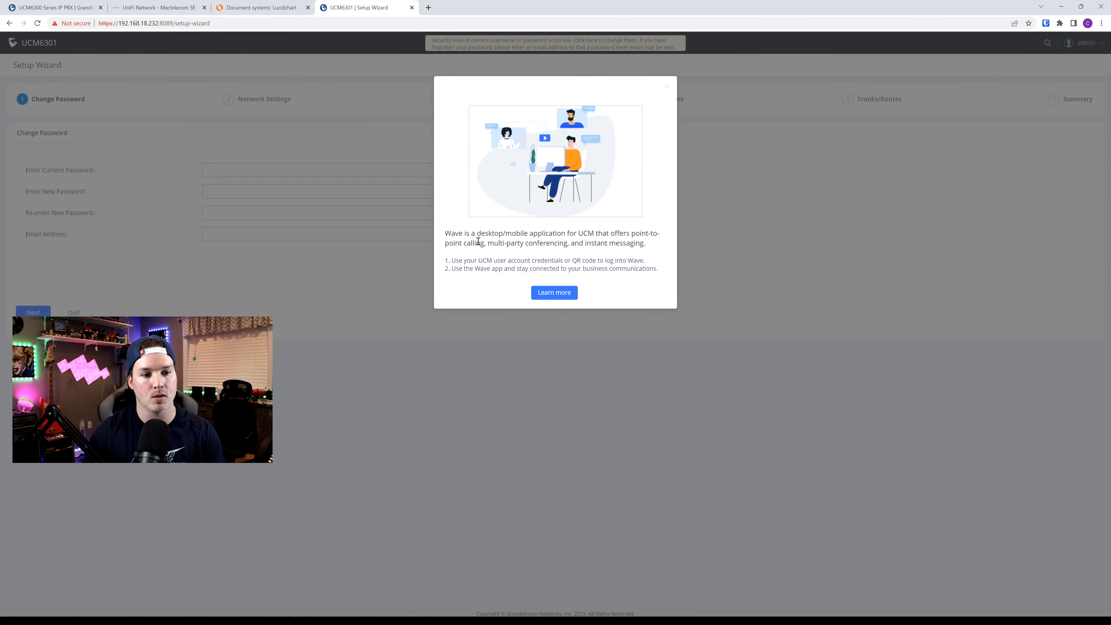
pyautogui.moveTo(535, 234)
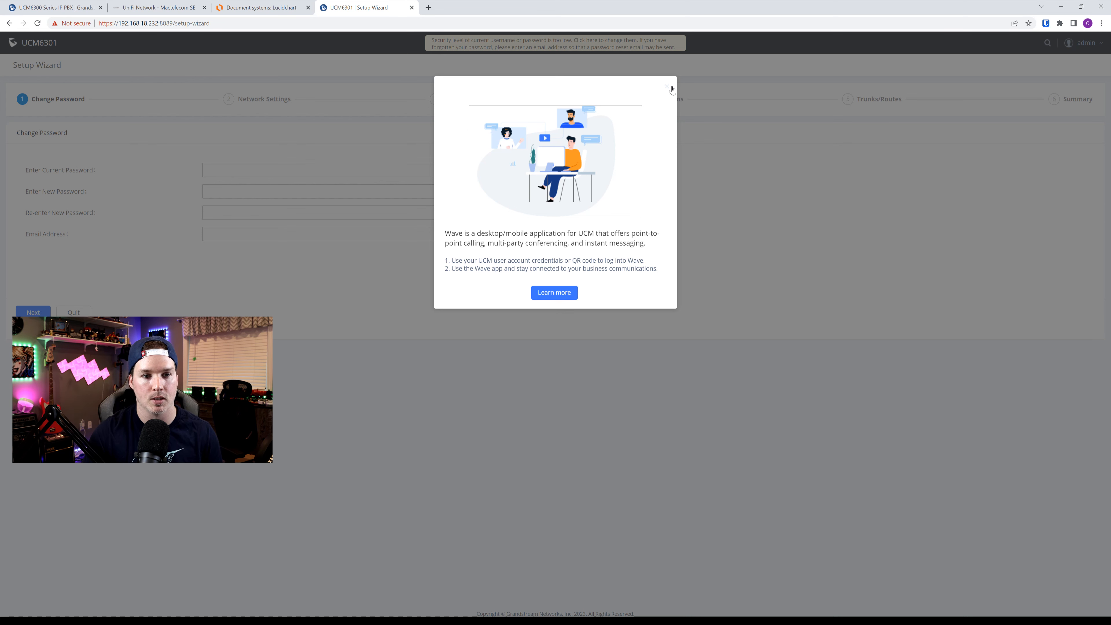
pyautogui.click(671, 81)
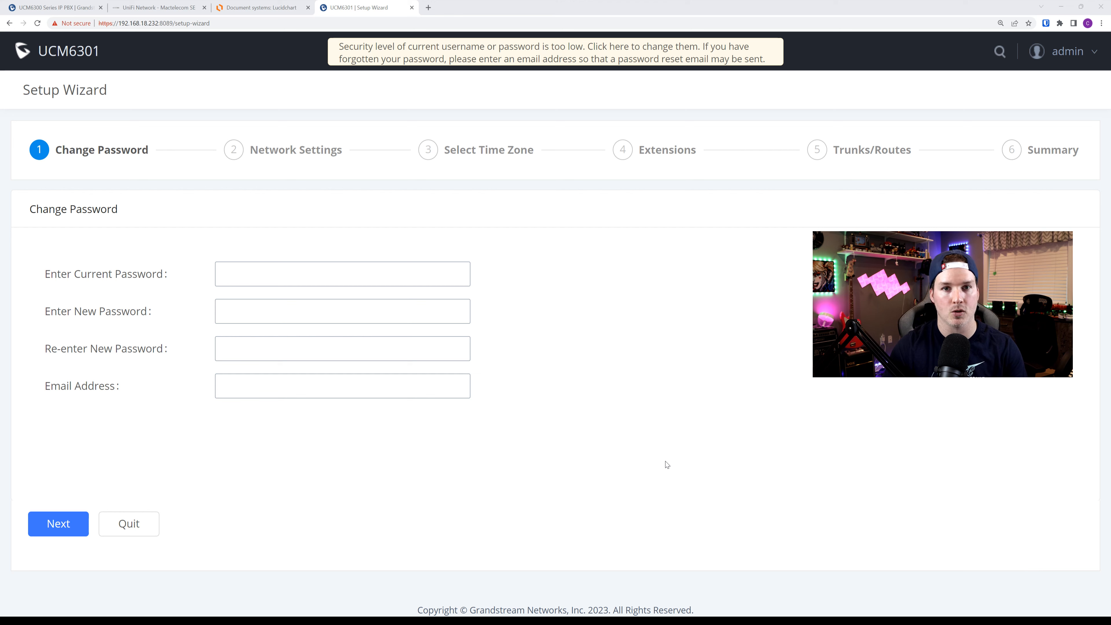
# Step: Step through the wizard keeping network, time zone and extension defaults, finishing without a trunk
pyautogui.click(341, 274)
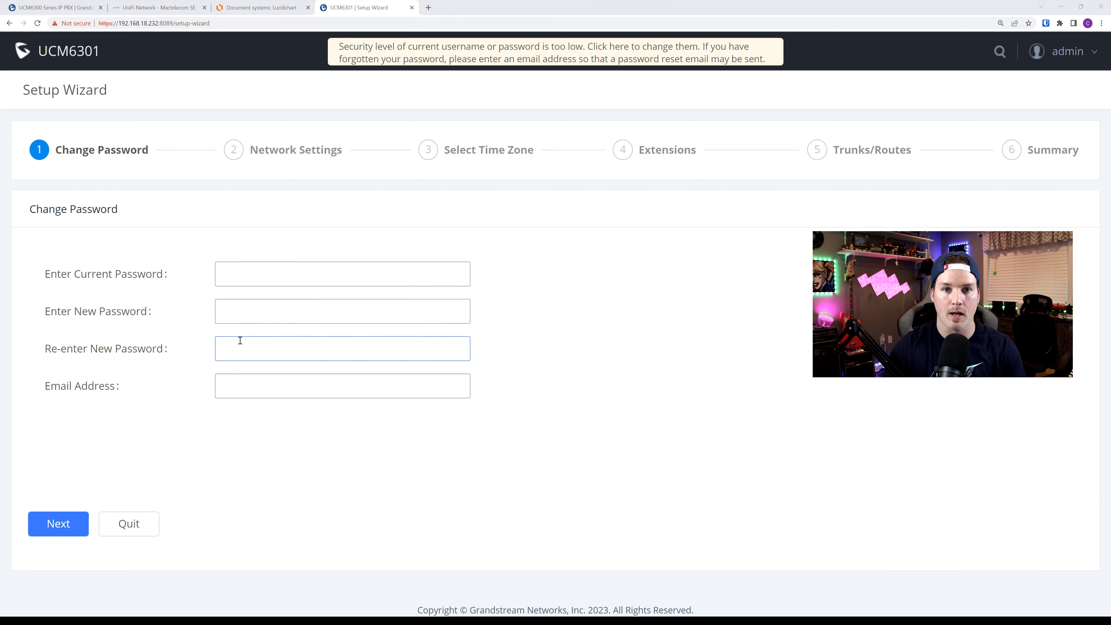
pyautogui.click(58, 523)
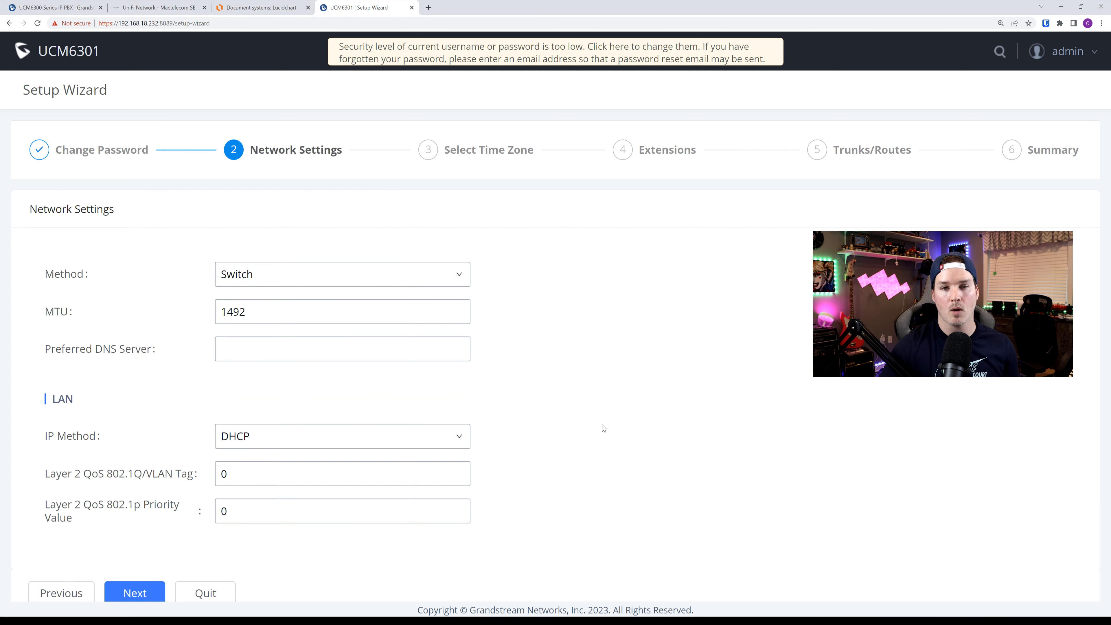
pyautogui.moveTo(190, 565)
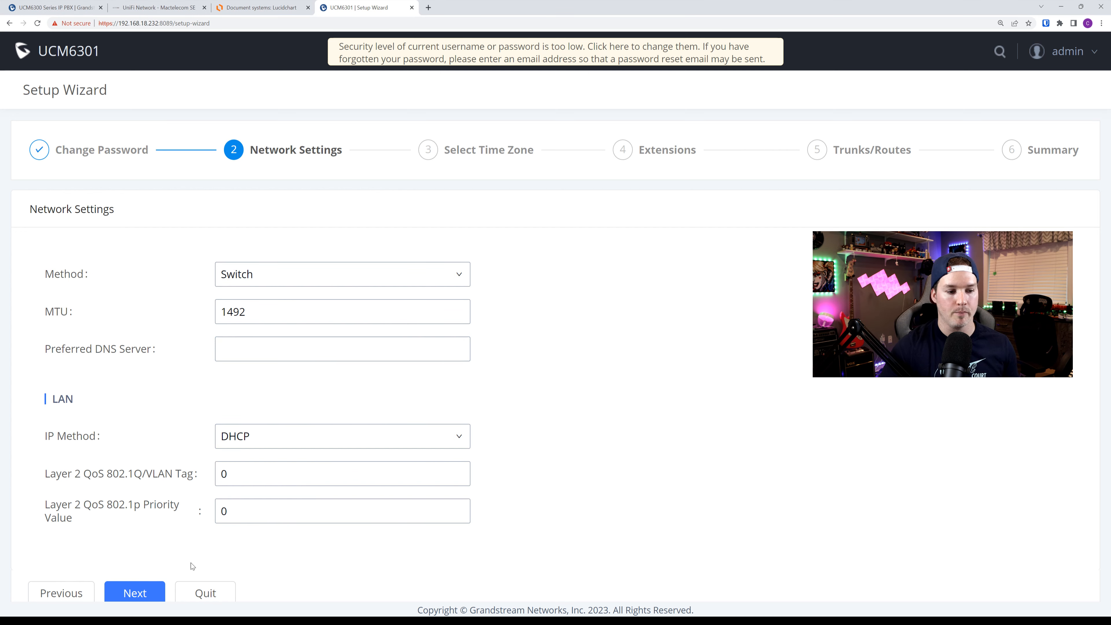
pyautogui.click(134, 593)
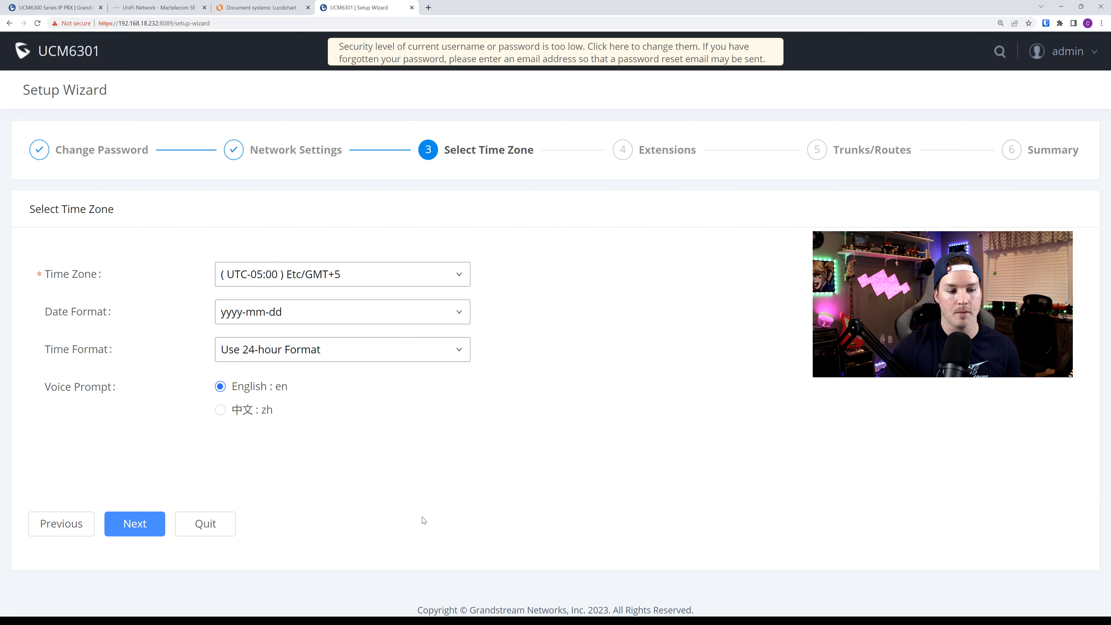
pyautogui.click(134, 523)
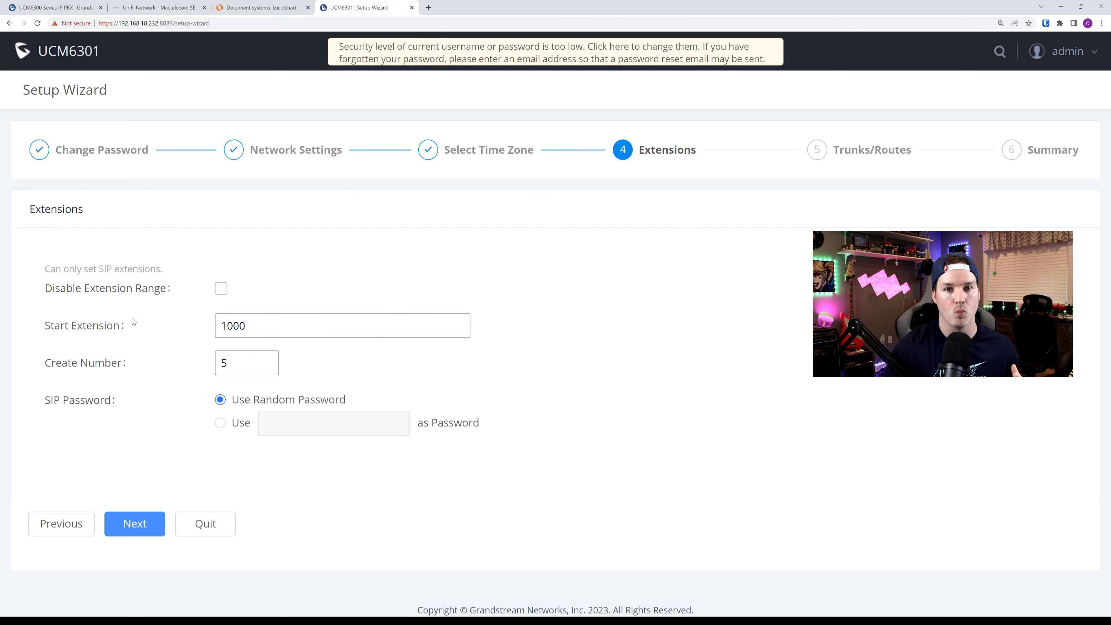
pyautogui.moveTo(167, 363)
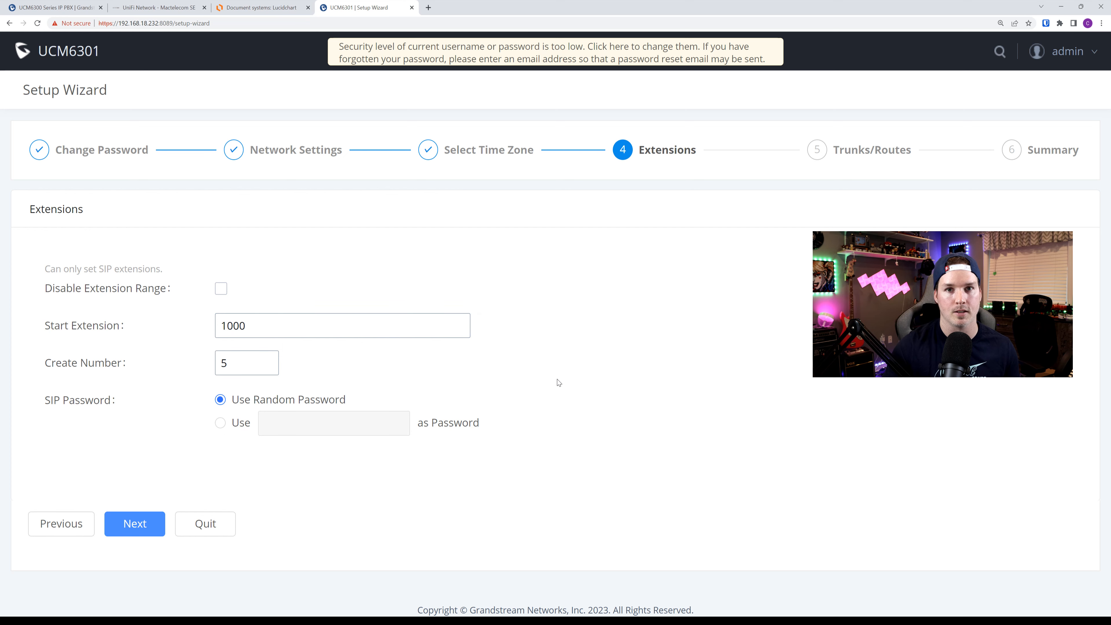
pyautogui.moveTo(183, 491)
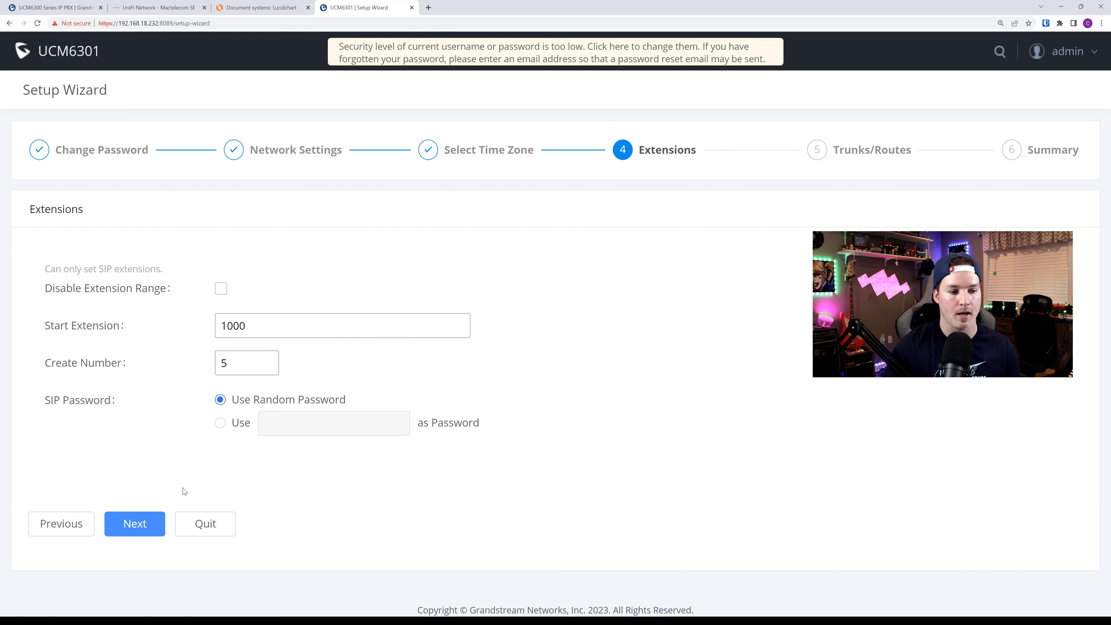
pyautogui.click(134, 523)
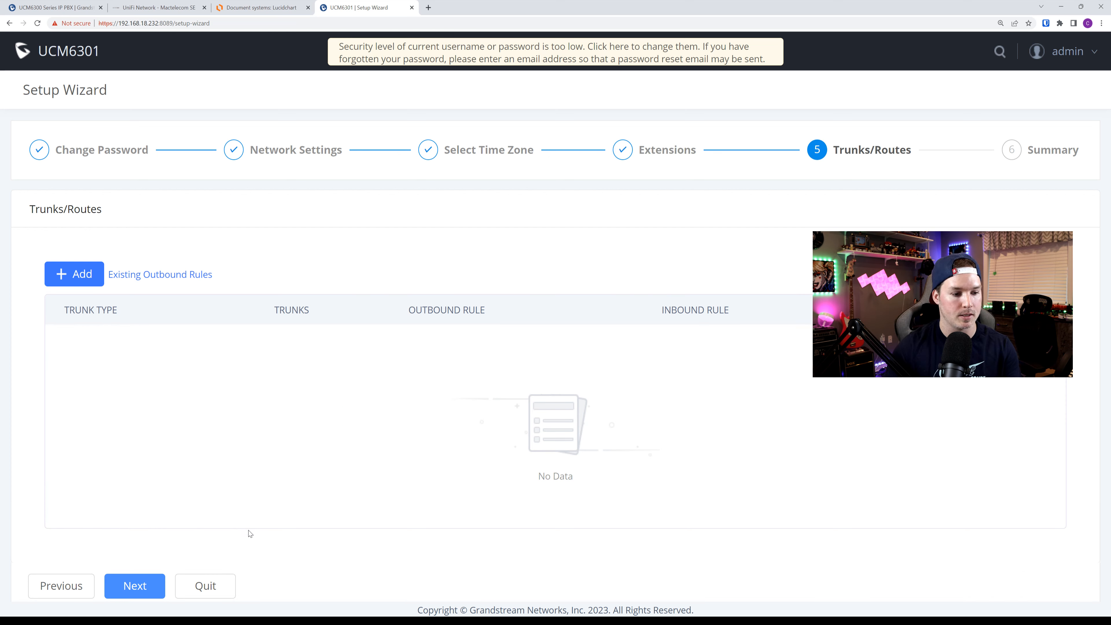
pyautogui.click(133, 585)
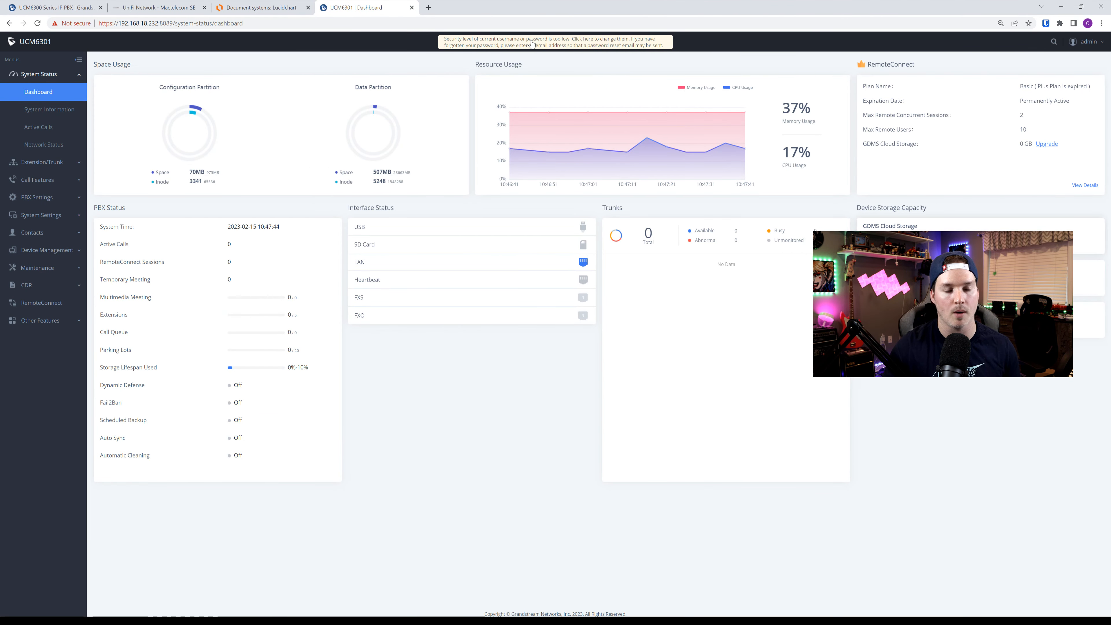
# Step: Open Login Settings from the security banner and untick Change Password
pyautogui.click(528, 41)
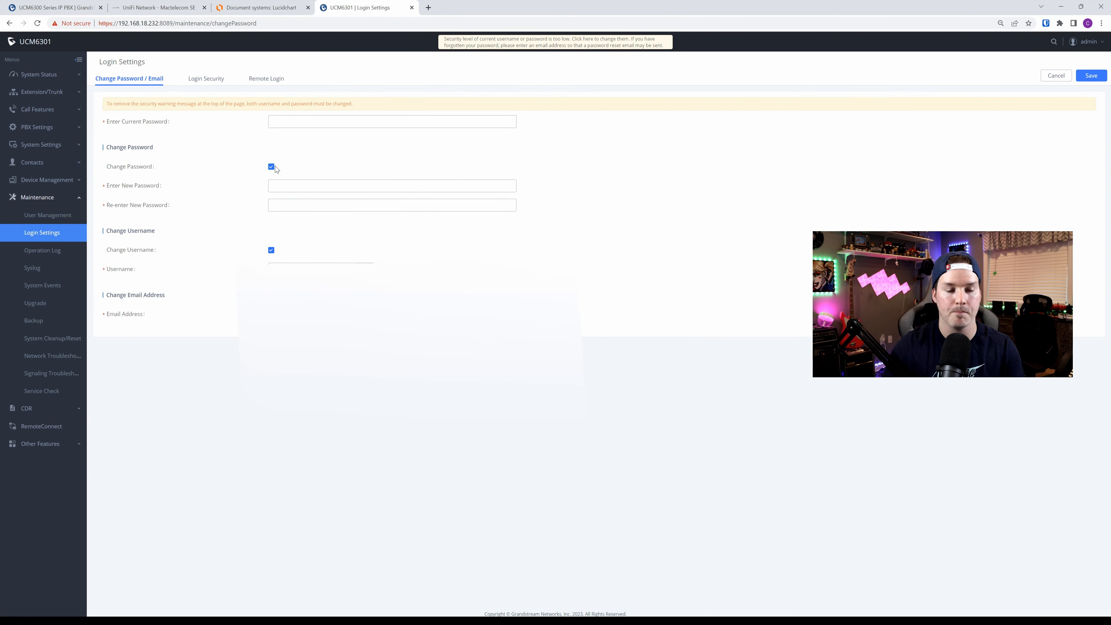
pyautogui.click(271, 167)
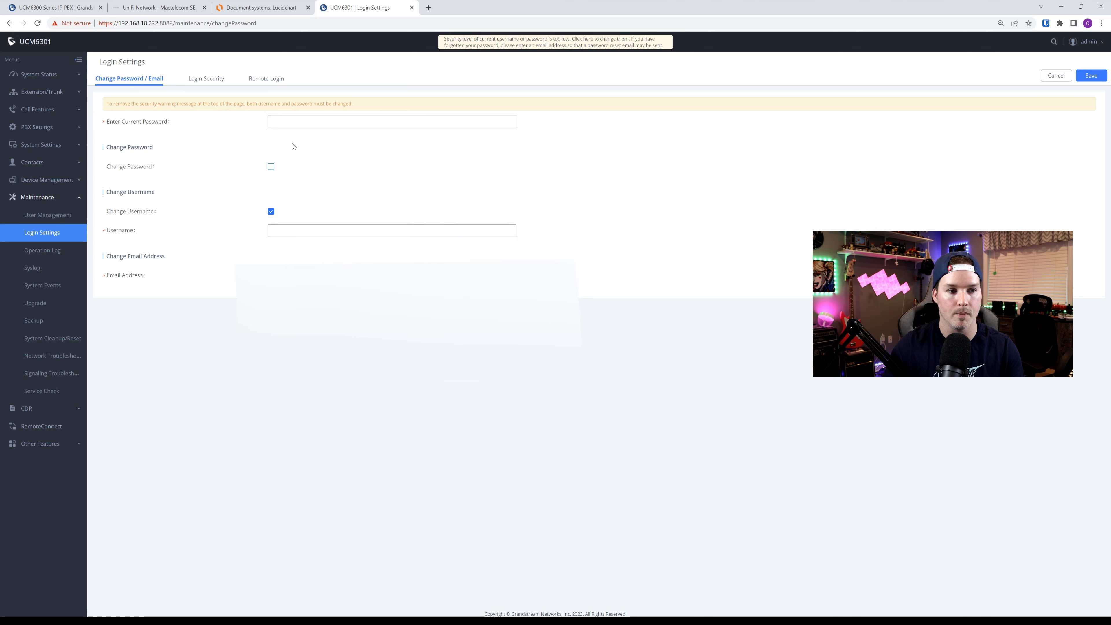
pyautogui.moveTo(628, 138)
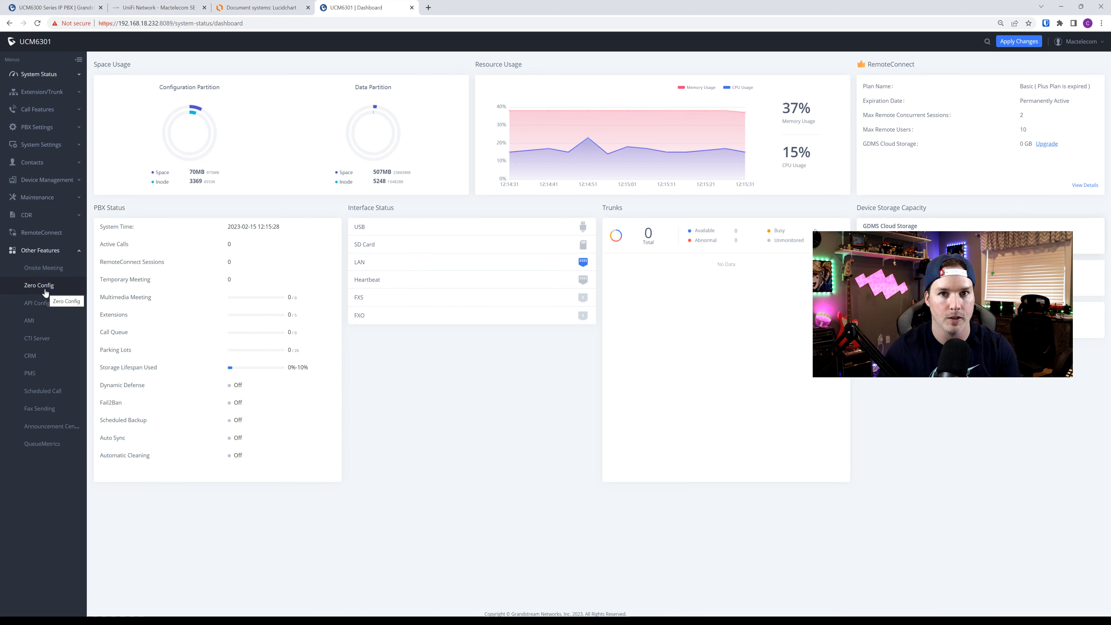
# Step: Open the Zero Config list of discovered Grandstream phones
pyautogui.click(39, 284)
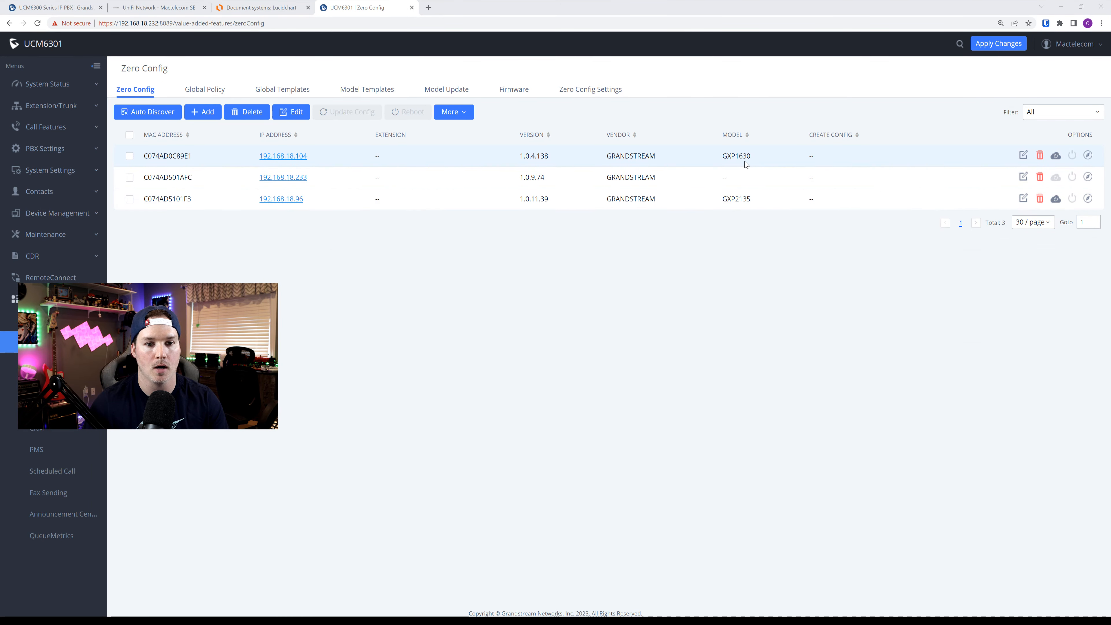
pyautogui.moveTo(741, 164)
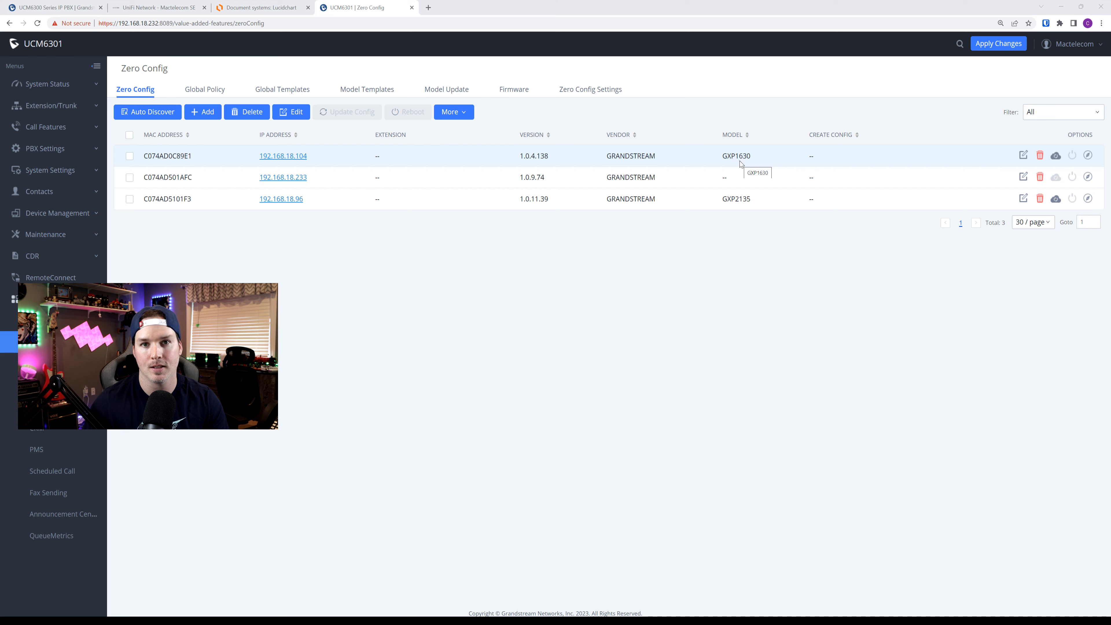
pyautogui.moveTo(673, 255)
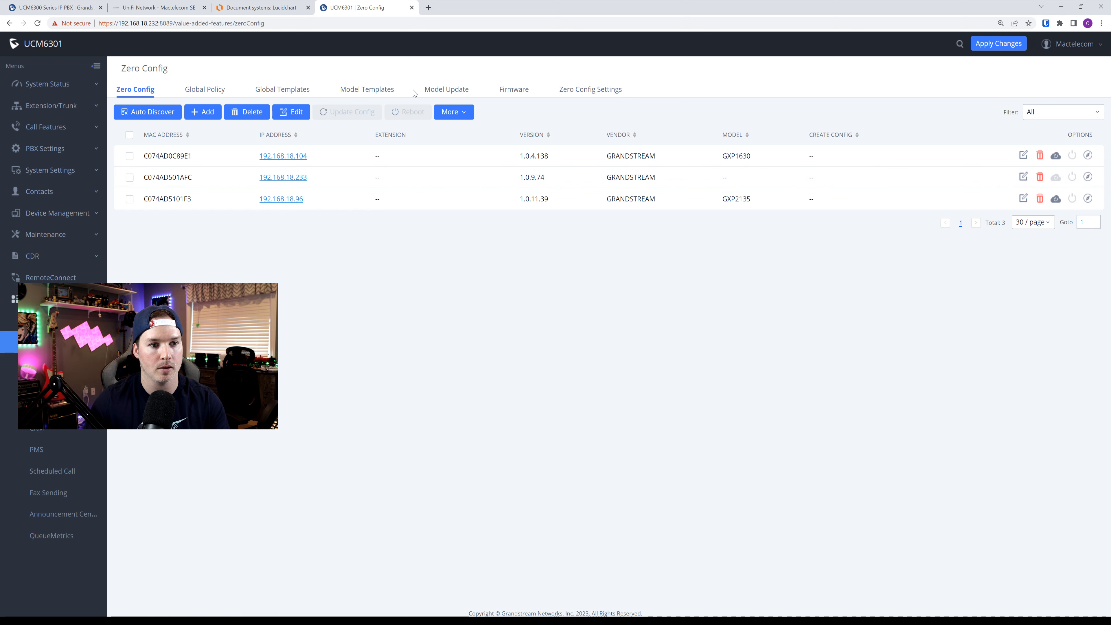
# Step: Find the GRP2613 template in Model Update, install it, and return to Zero Config
pyautogui.click(446, 89)
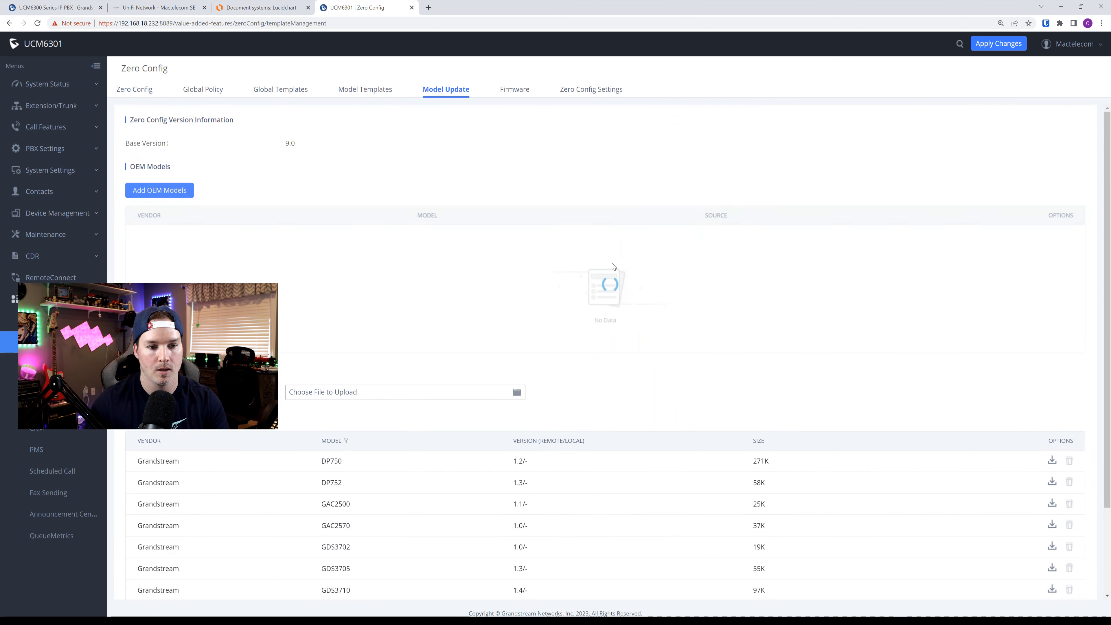
pyautogui.click(1058, 572)
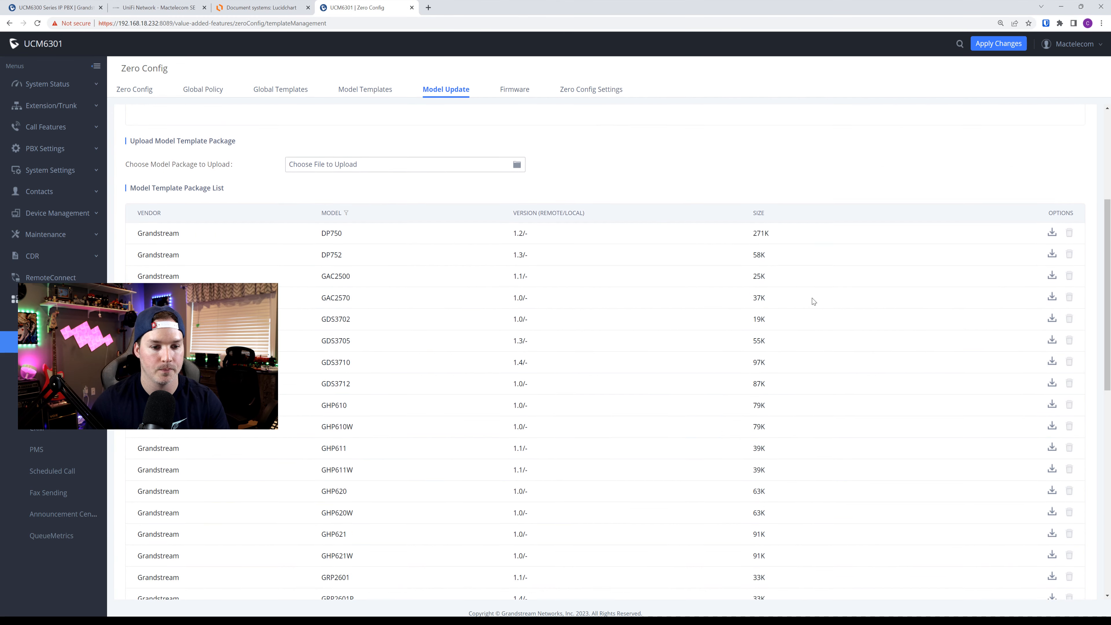
pyautogui.press('ctrl+f')
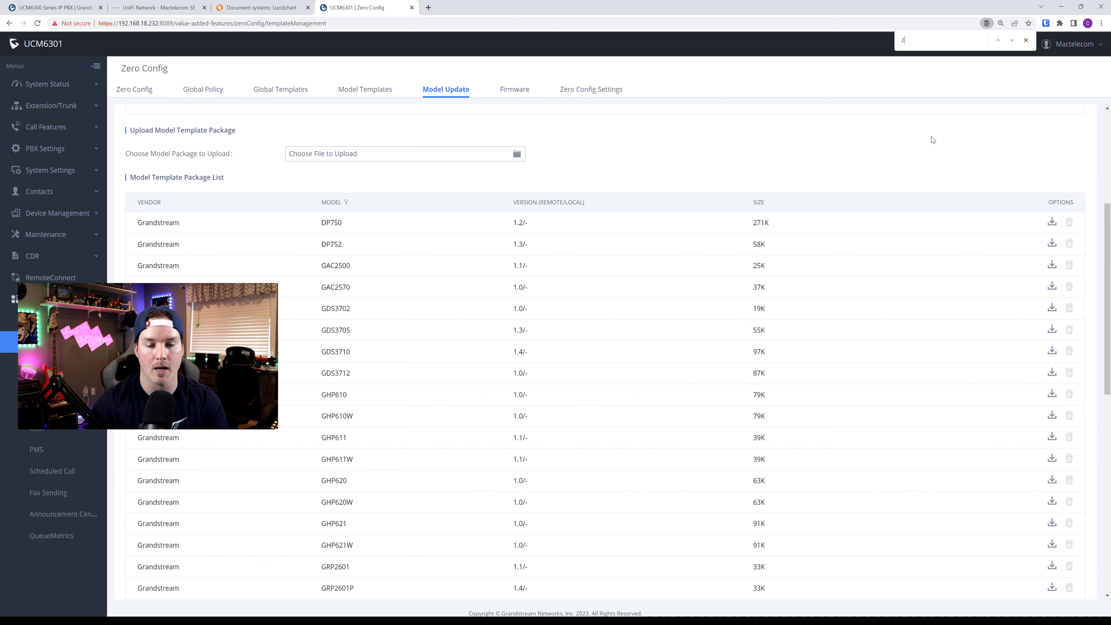
pyautogui.write('2613')
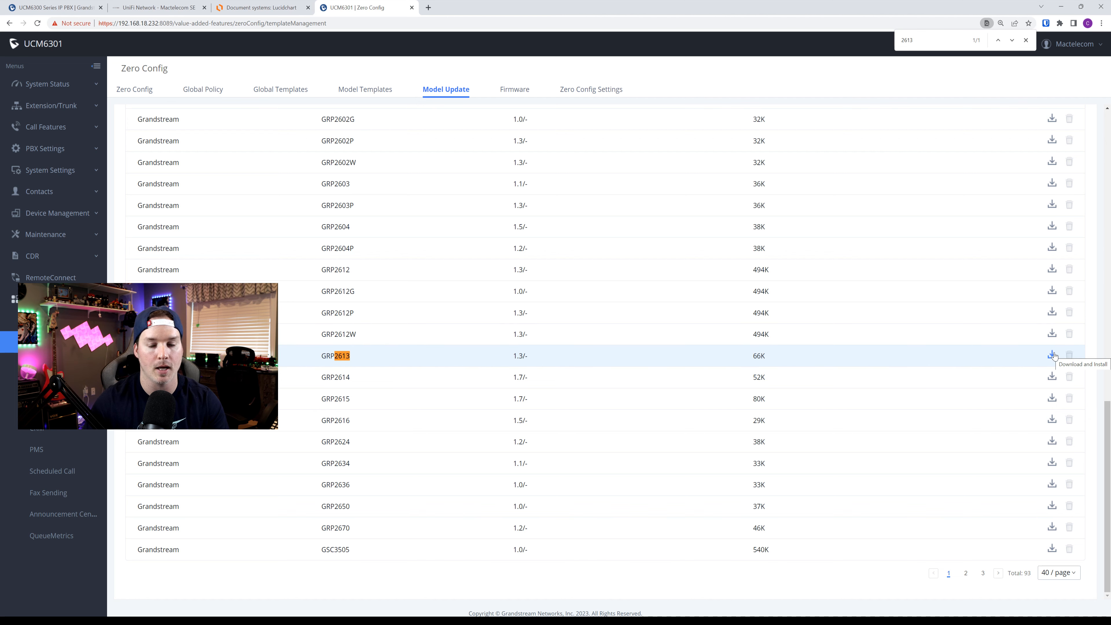
pyautogui.click(135, 89)
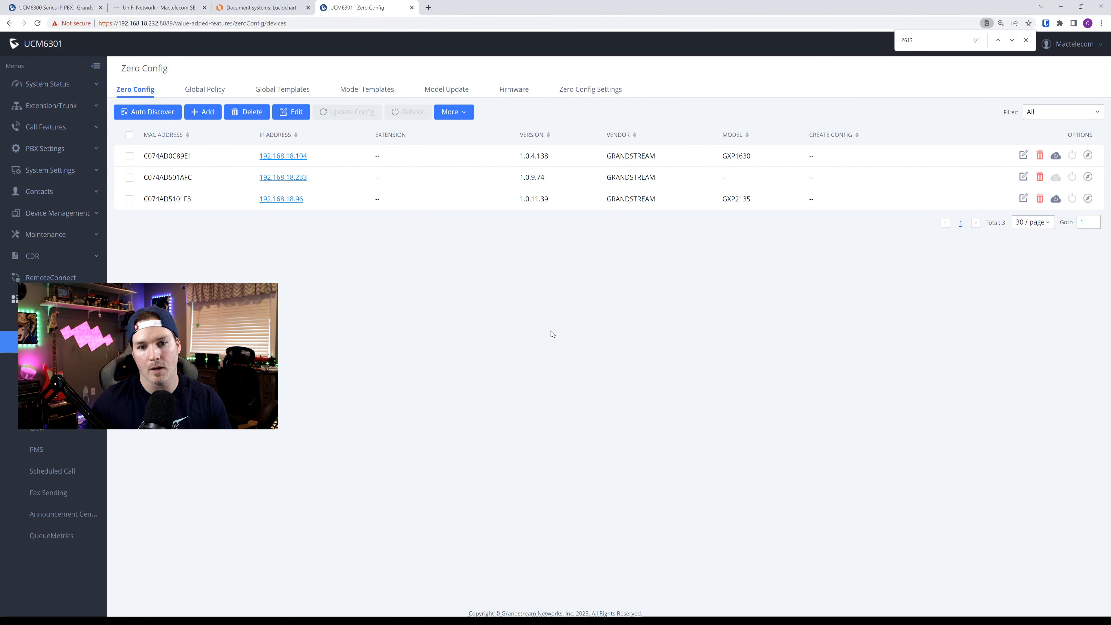
pyautogui.moveTo(1023, 155)
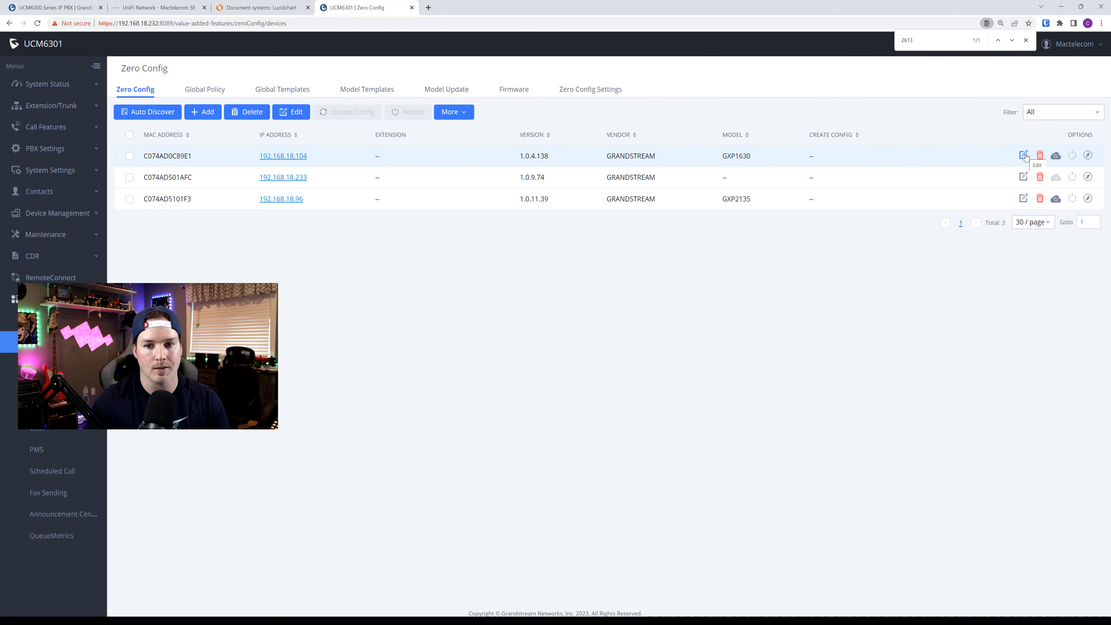
# Step: Edit the GXP1630 entry and enable Account 1 with extension 1000
pyautogui.click(1022, 155)
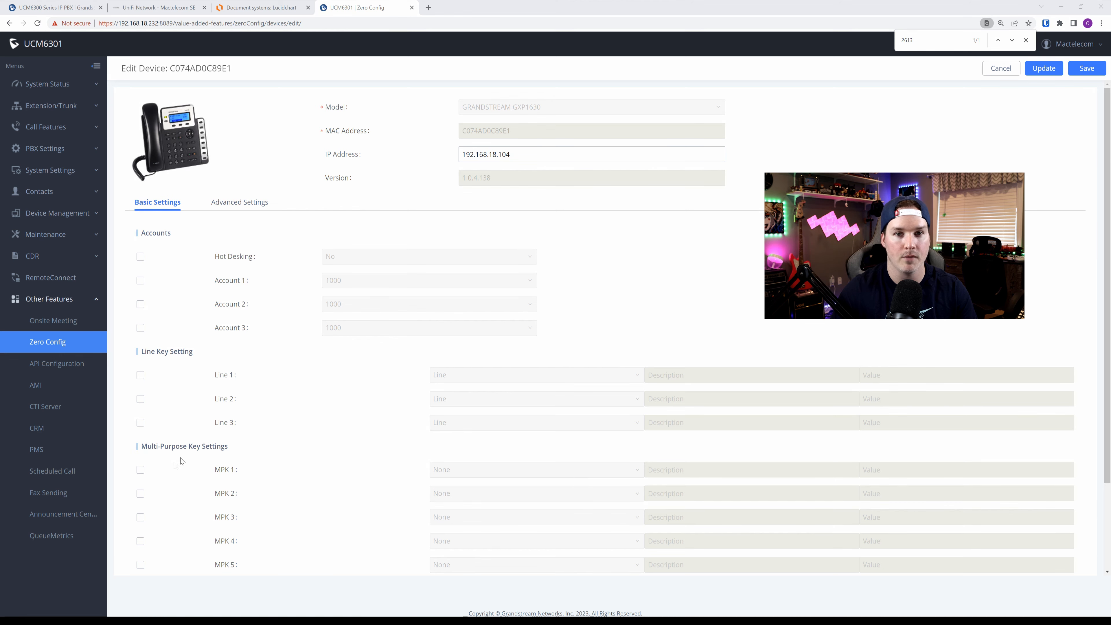
pyautogui.moveTo(199, 439)
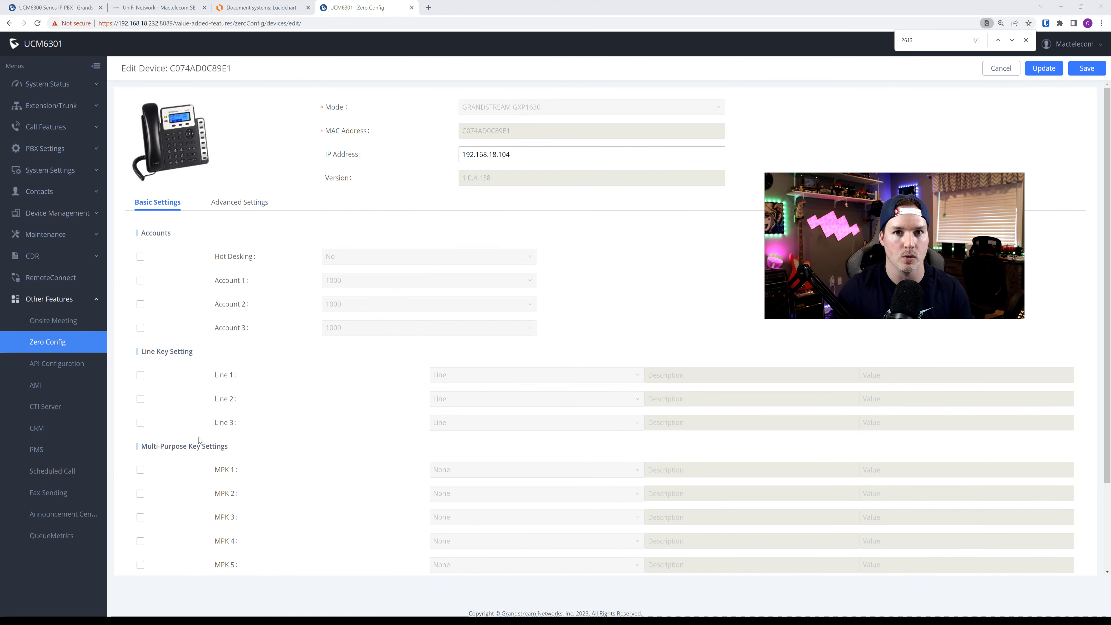
pyautogui.moveTo(221, 288)
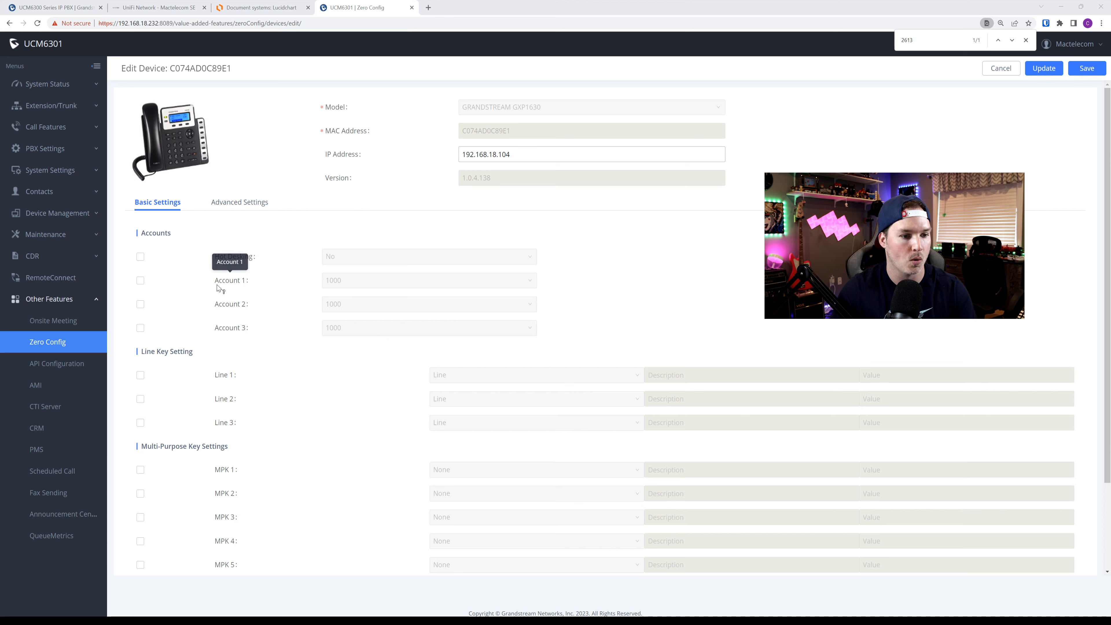
pyautogui.click(139, 280)
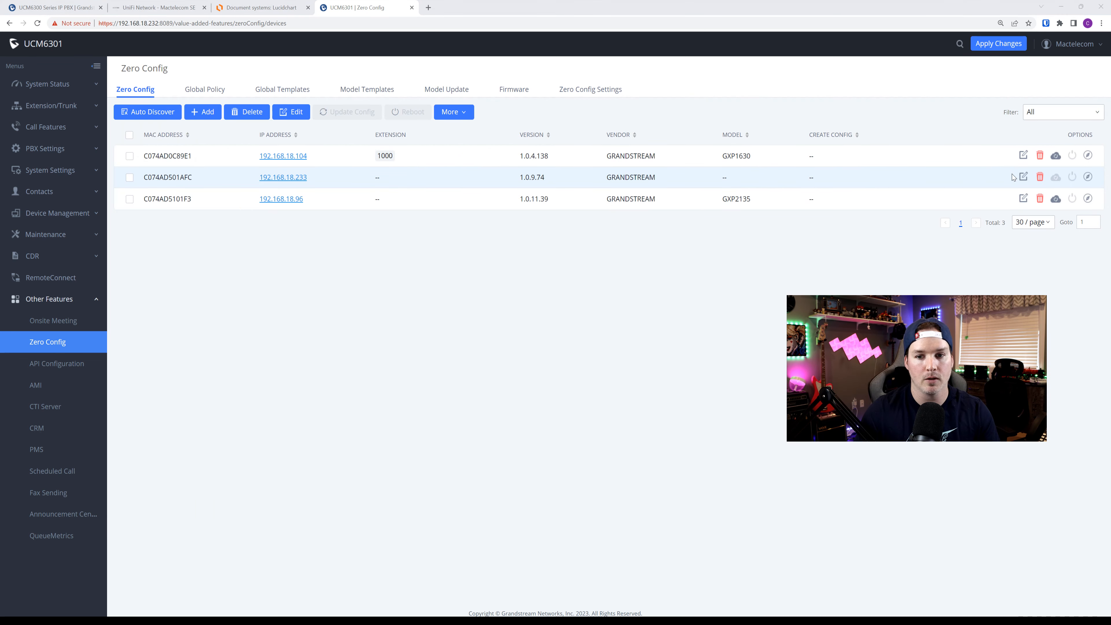
pyautogui.moveTo(1022, 176)
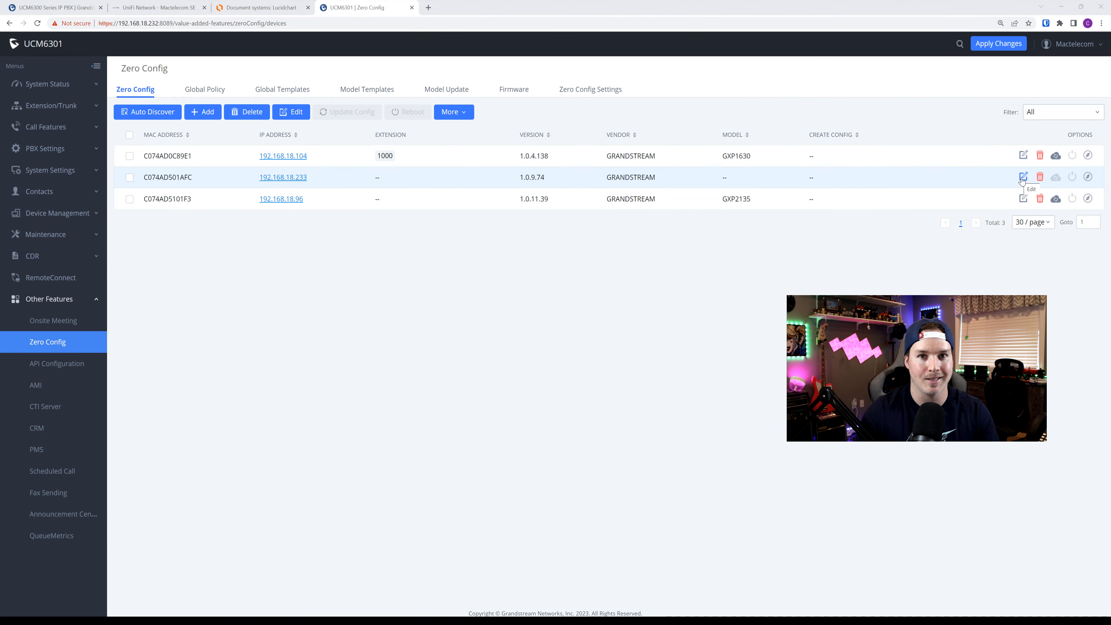
# Step: Set device C074AD501AFC to model GRANDSTREAM GRP2613 with Account 1 on extension 1001
pyautogui.click(1022, 177)
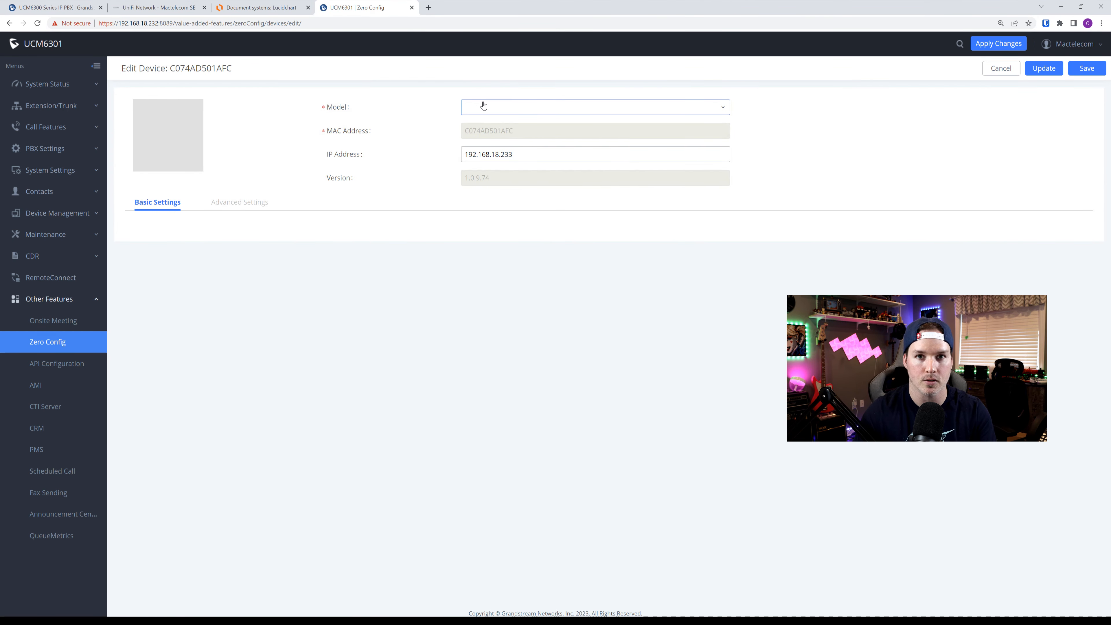
pyautogui.write('2613')
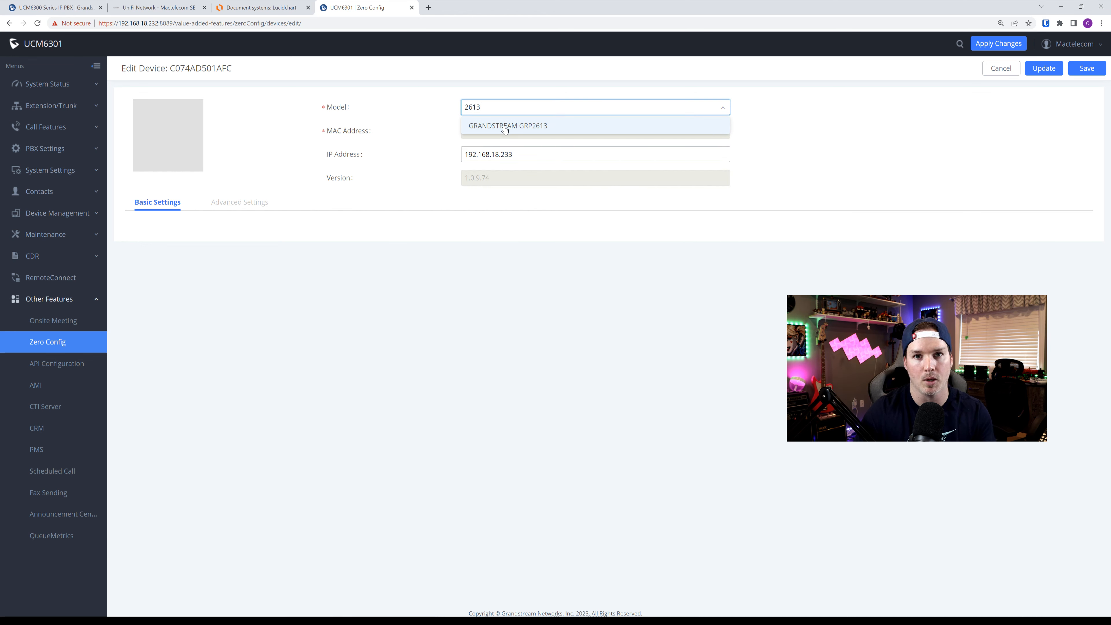
pyautogui.click(507, 126)
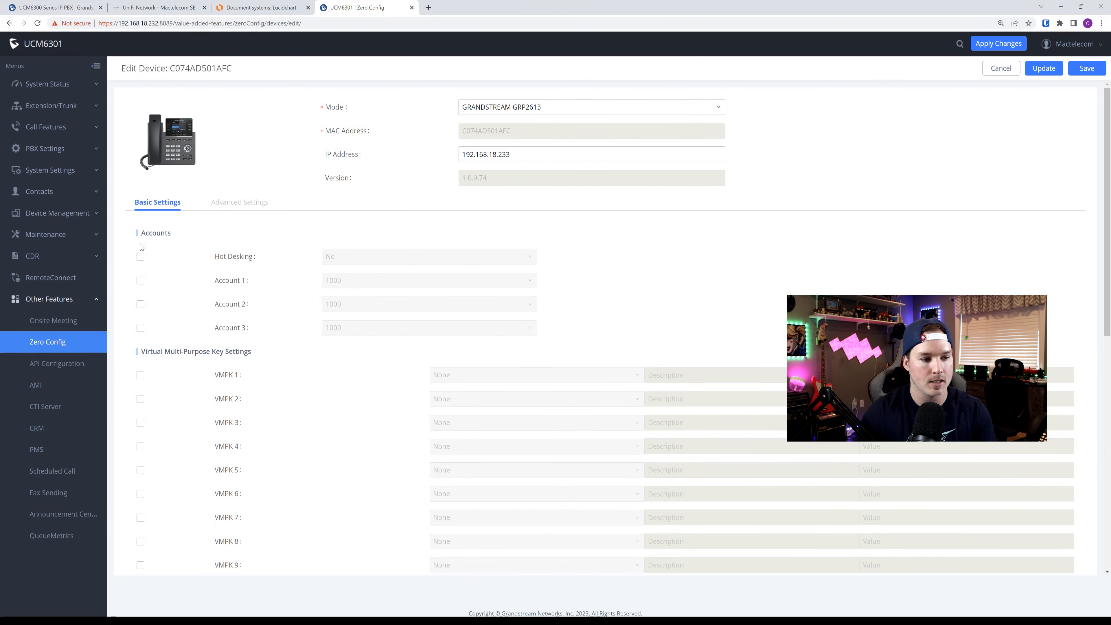
pyautogui.click(139, 280)
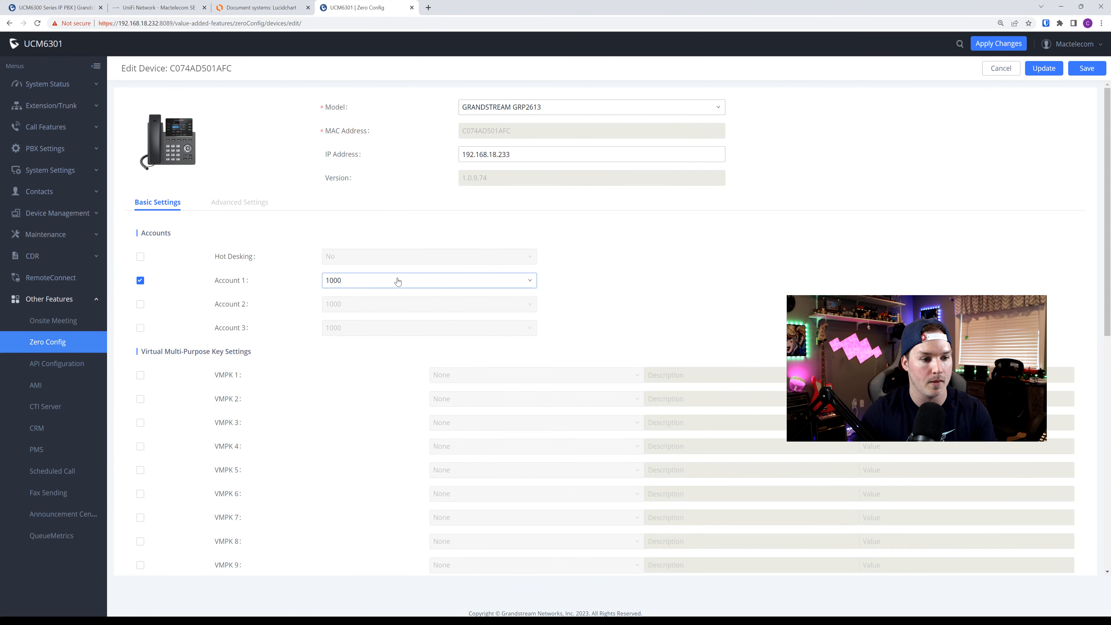
pyautogui.click(427, 280)
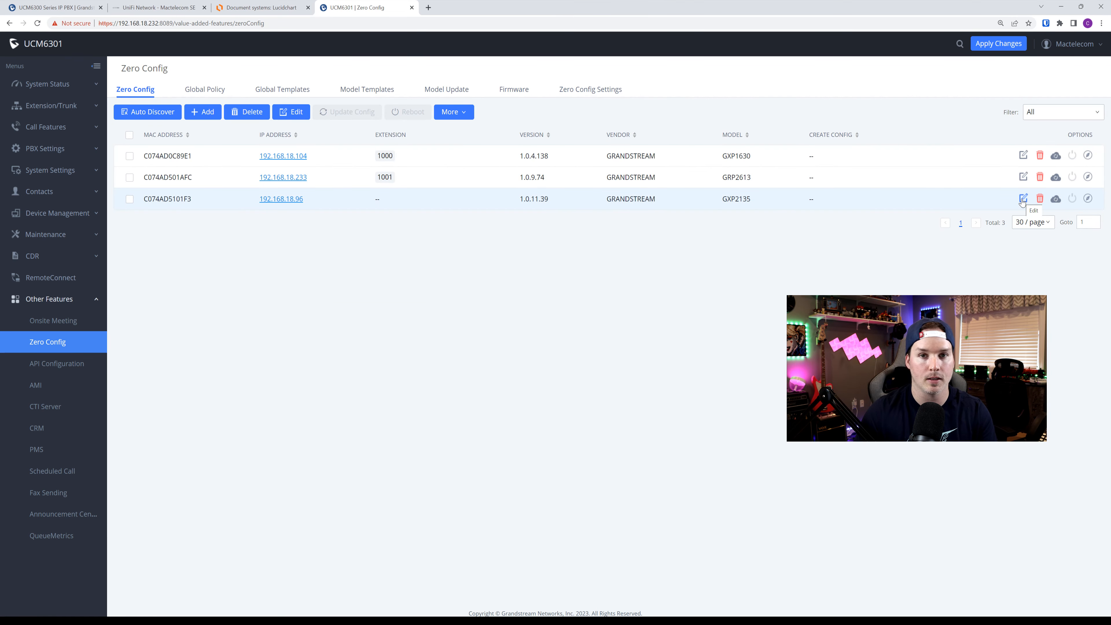
# Step: Edit the GXP2135 provisioning entry and assign extension 1002 to its first account
pyautogui.click(1022, 198)
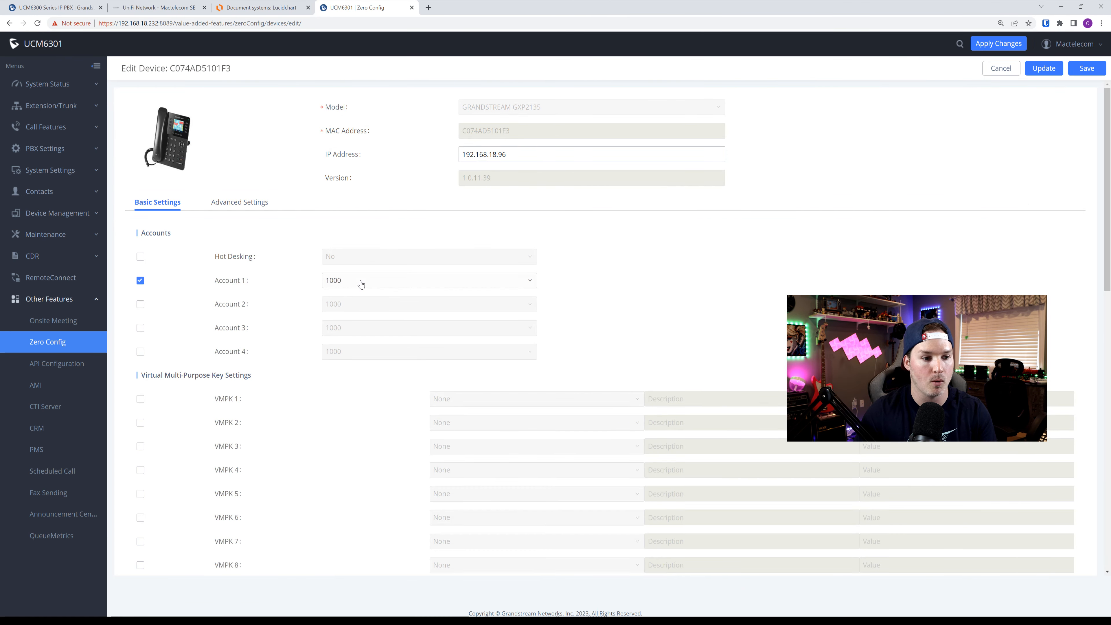
pyautogui.click(428, 280)
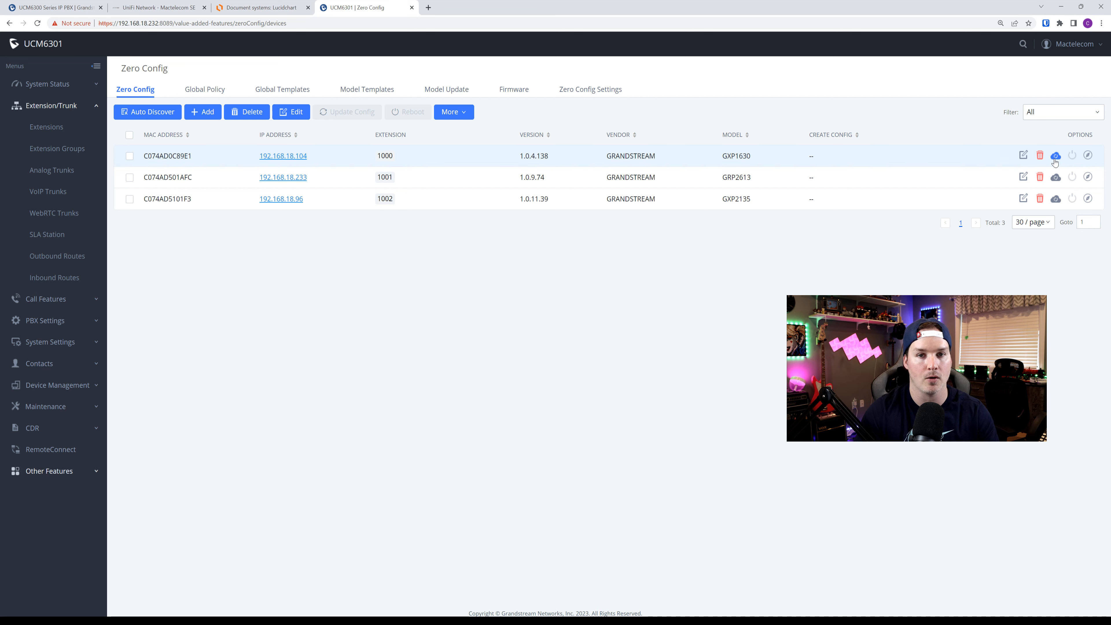
# Step: Send the NOTIFY to push the new configuration to the provisioned phones
pyautogui.click(1055, 155)
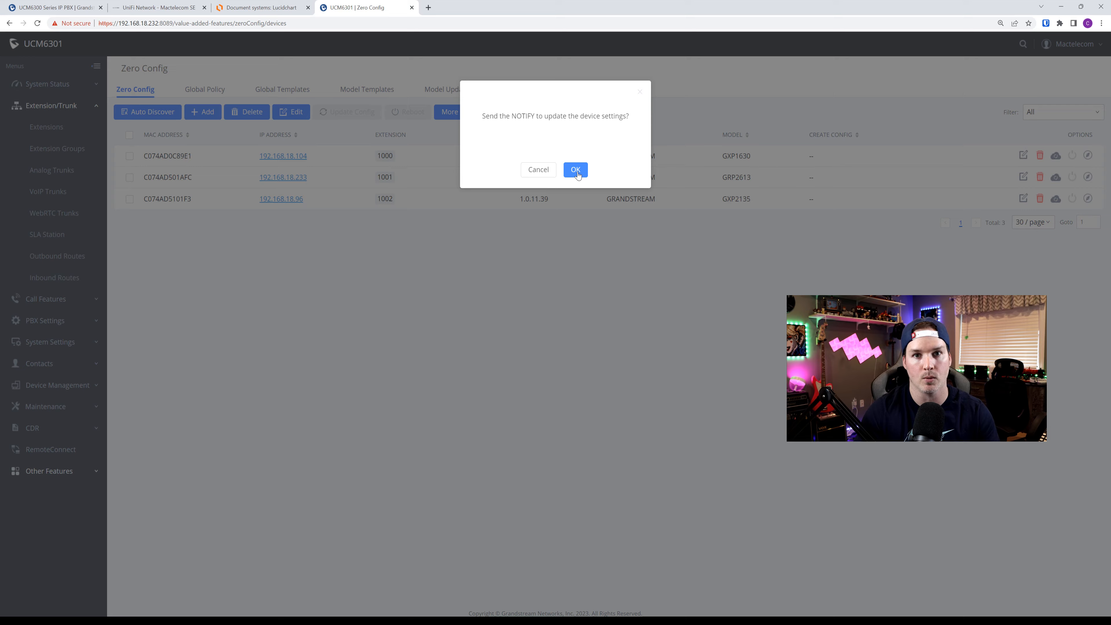
pyautogui.click(574, 170)
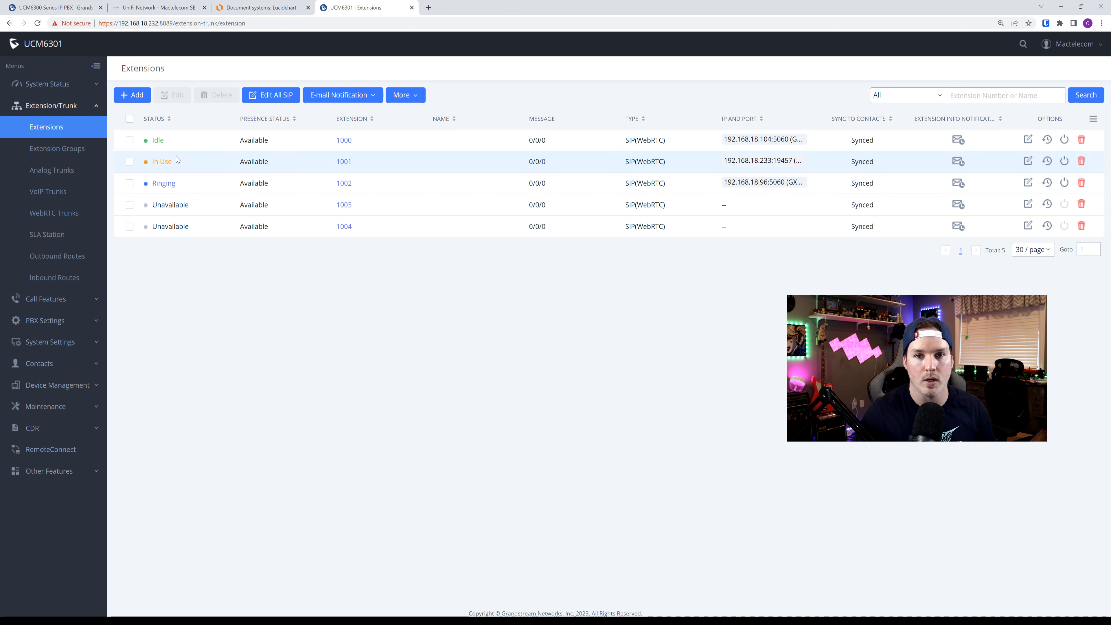
pyautogui.moveTo(180, 161)
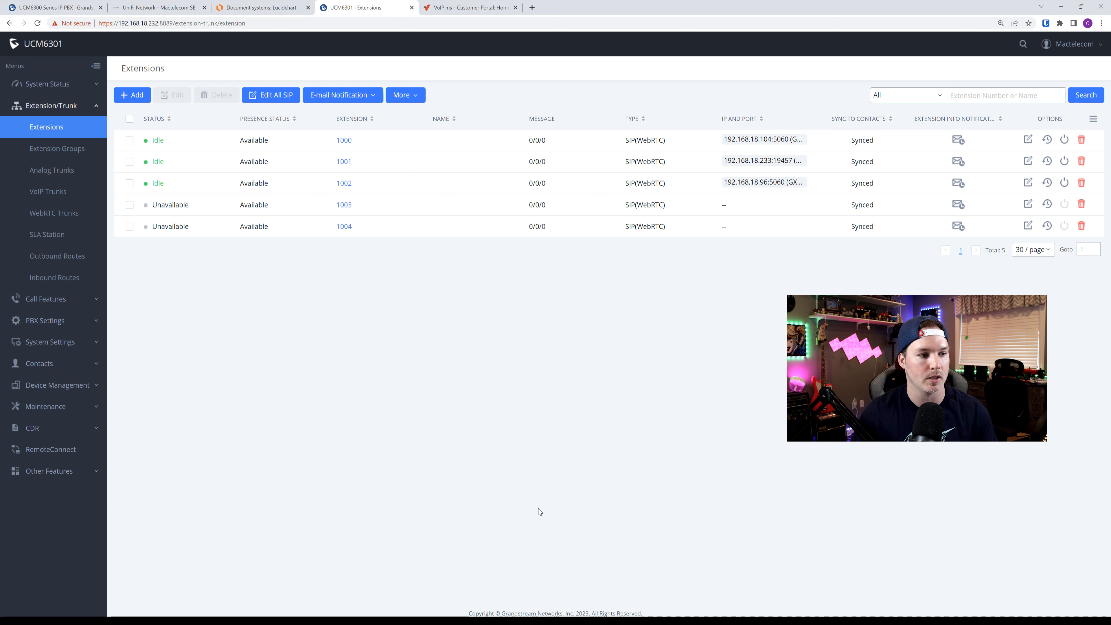
pyautogui.moveTo(717, 483)
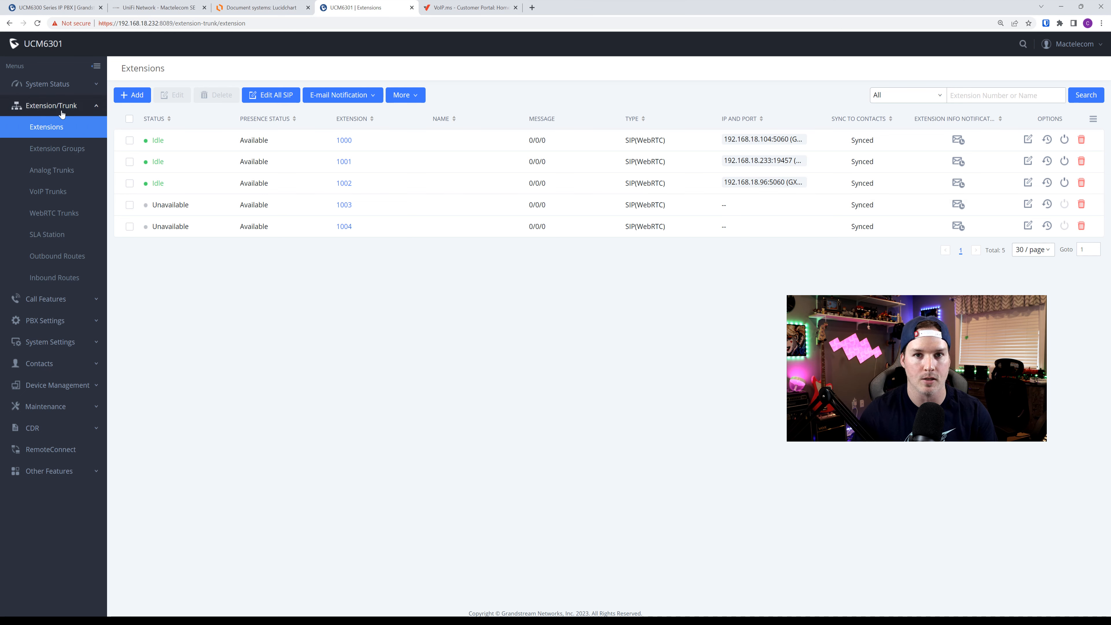
pyautogui.moveTo(48, 191)
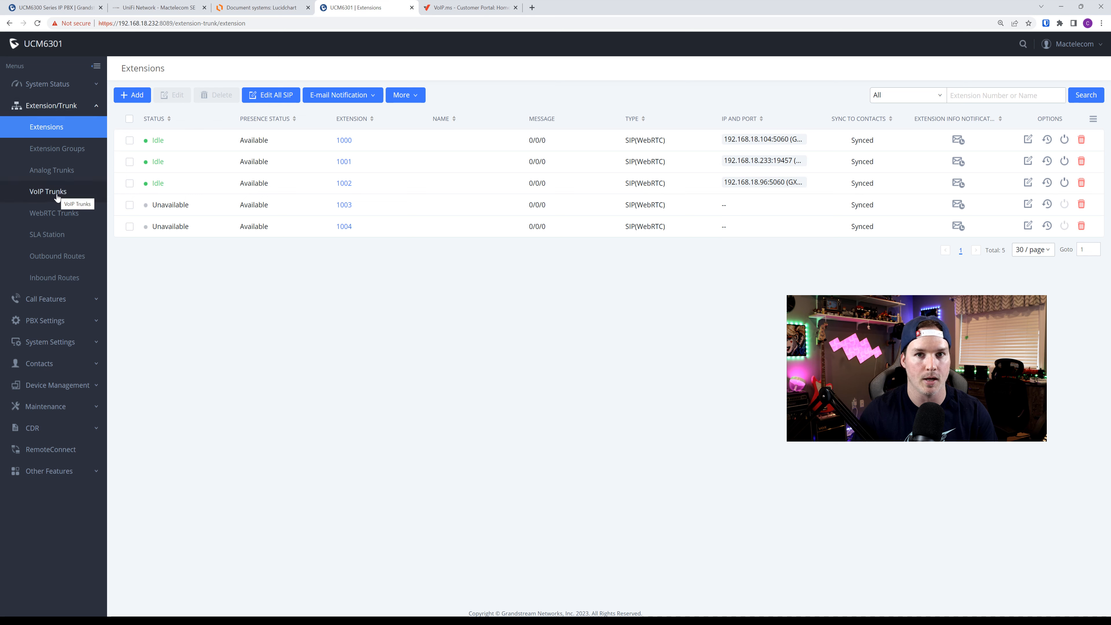
# Step: Add a new Register SIP Trunk and search 'voip.ms' as the provider name
pyautogui.click(48, 190)
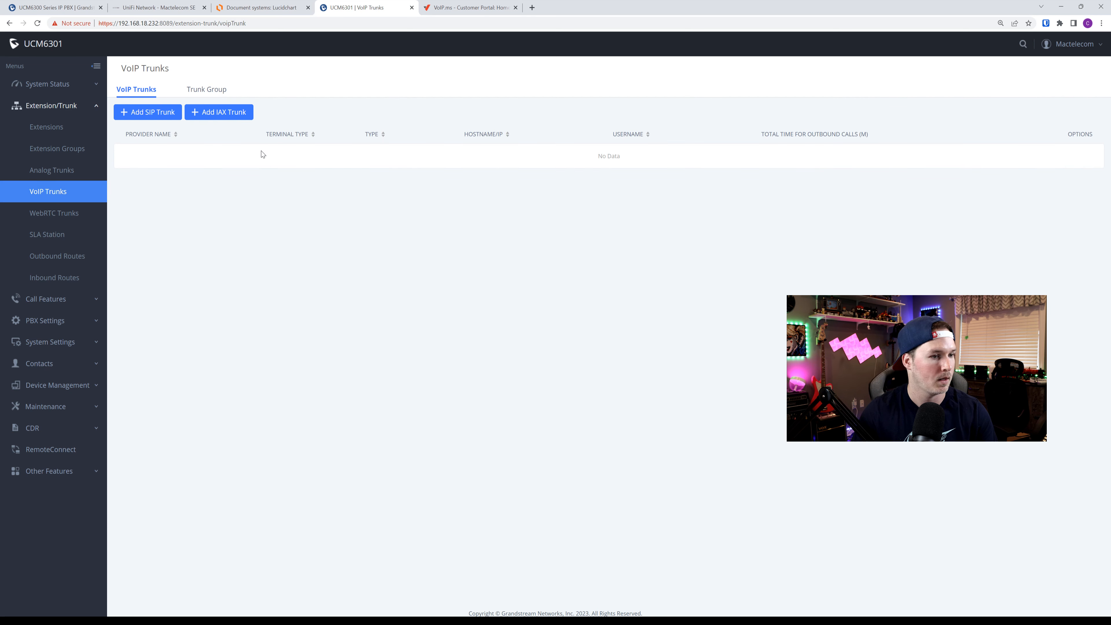
pyautogui.click(146, 111)
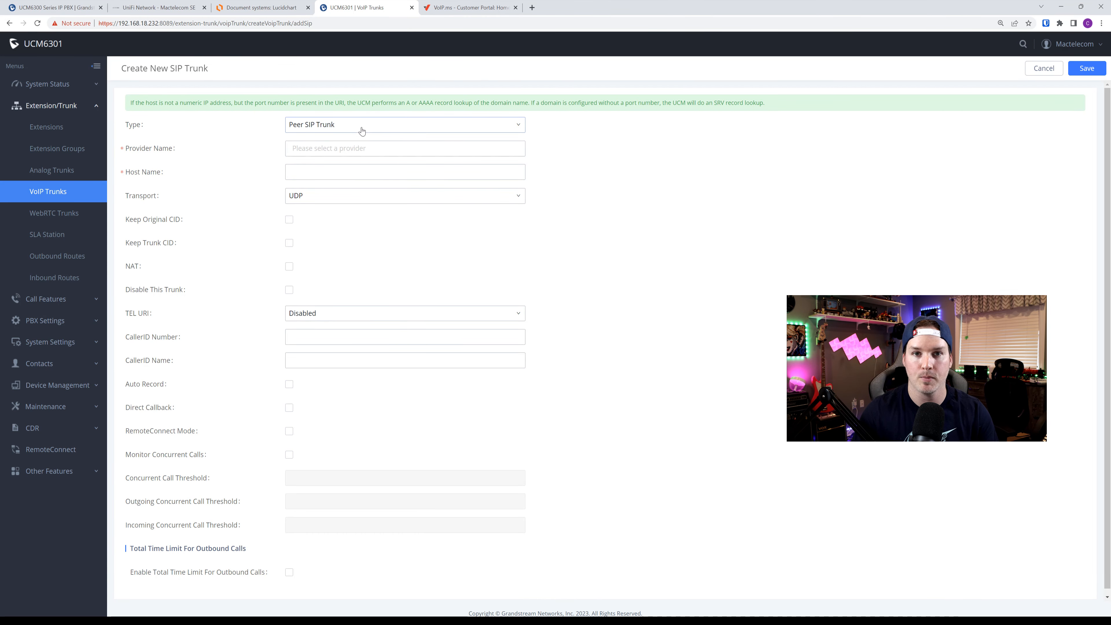
pyautogui.click(404, 123)
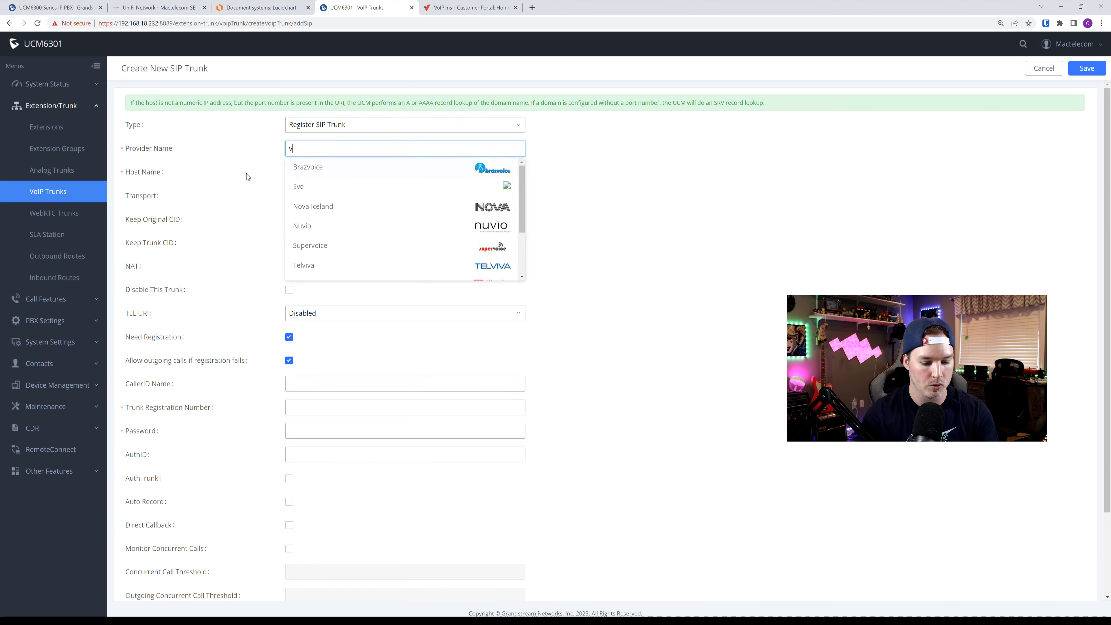
pyautogui.write('oip.ms')
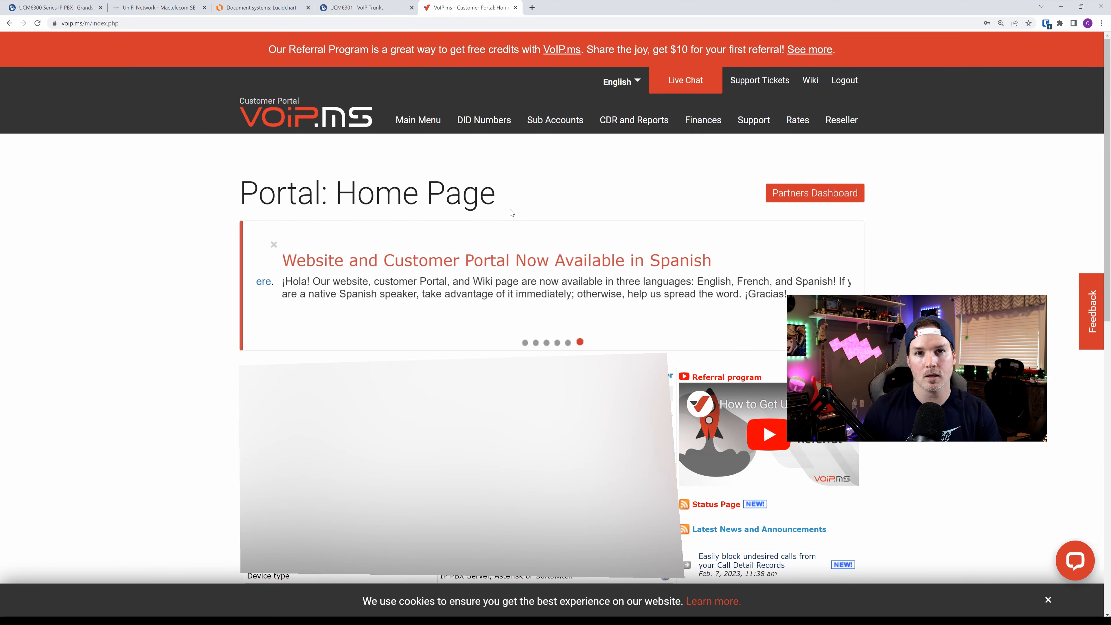
# Step: Copy toronto7.voip.ms from the portal's Account Settings server list for the trunk host
pyautogui.click(417, 120)
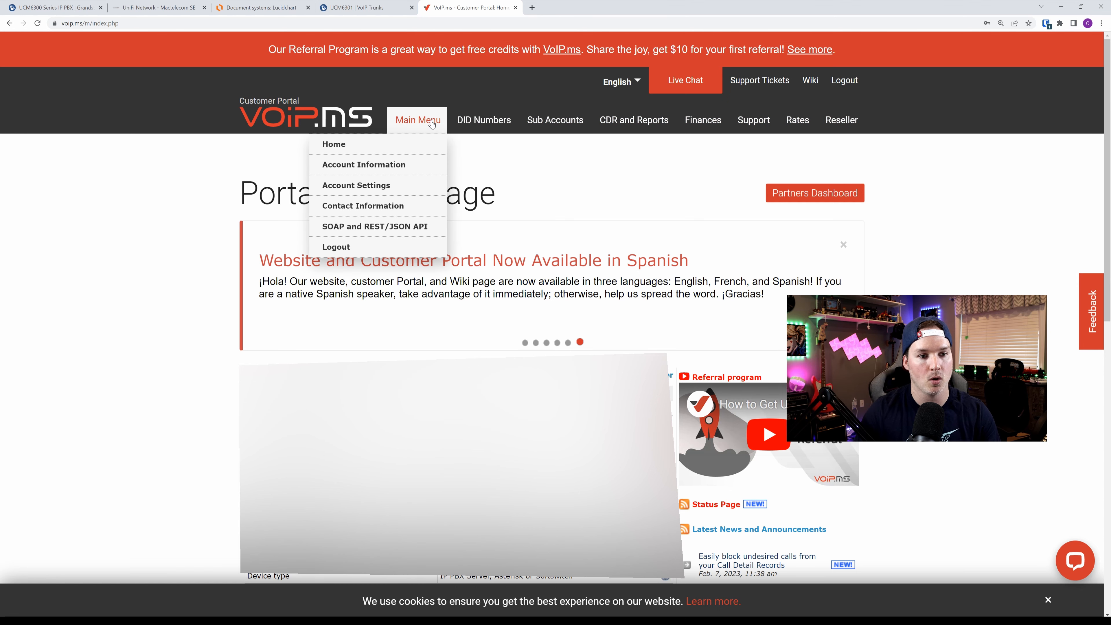
pyautogui.moveTo(357, 185)
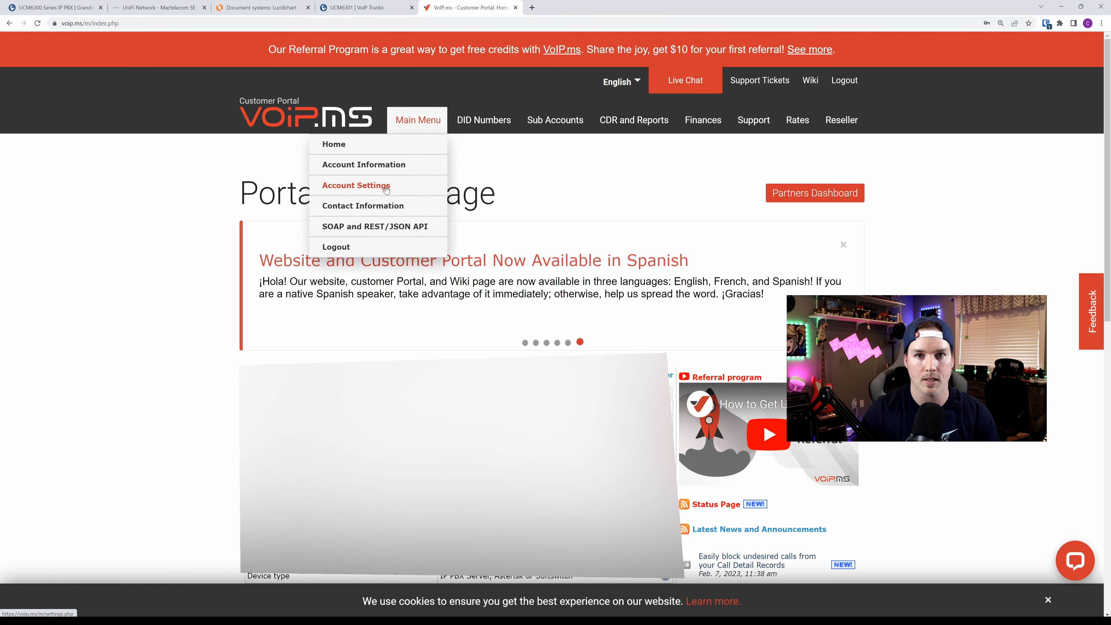
pyautogui.click(356, 185)
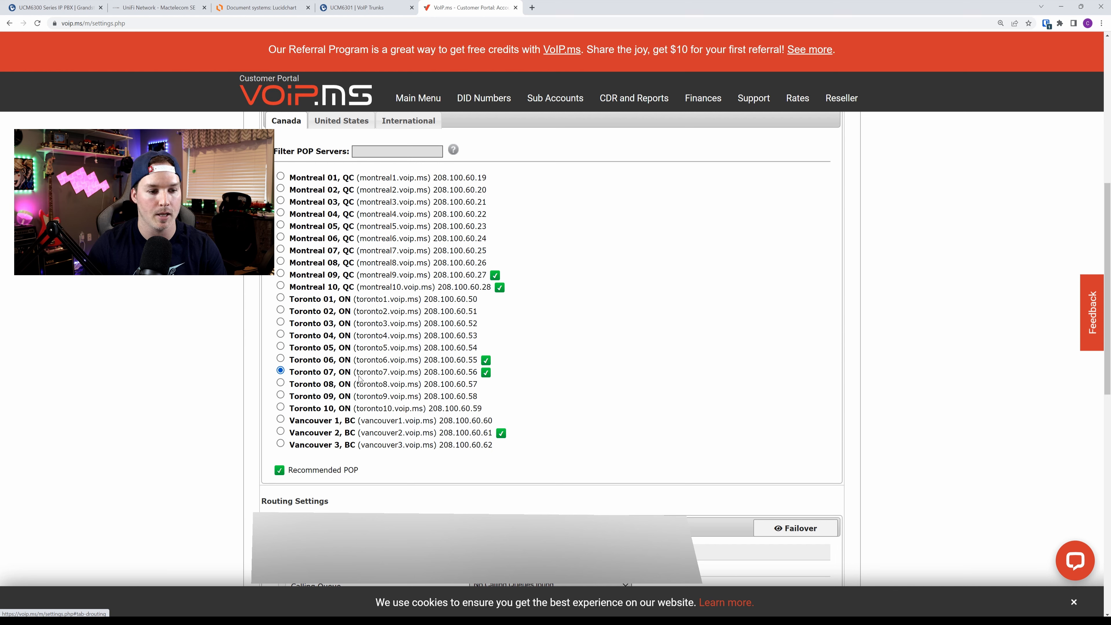
pyautogui.doubleClick(373, 372)
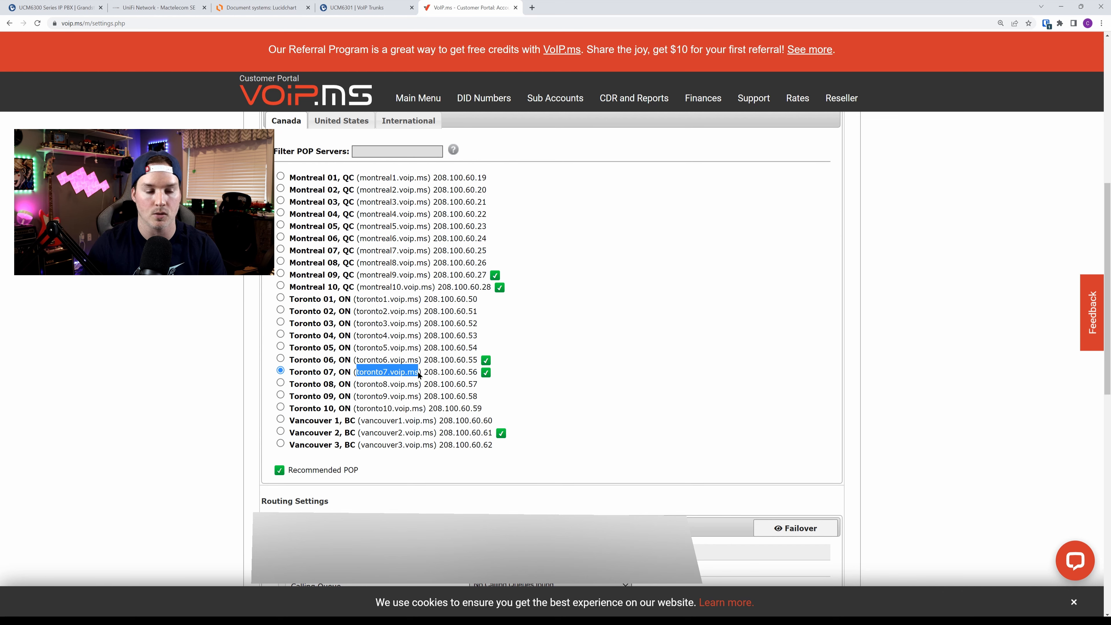
pyautogui.click(365, 8)
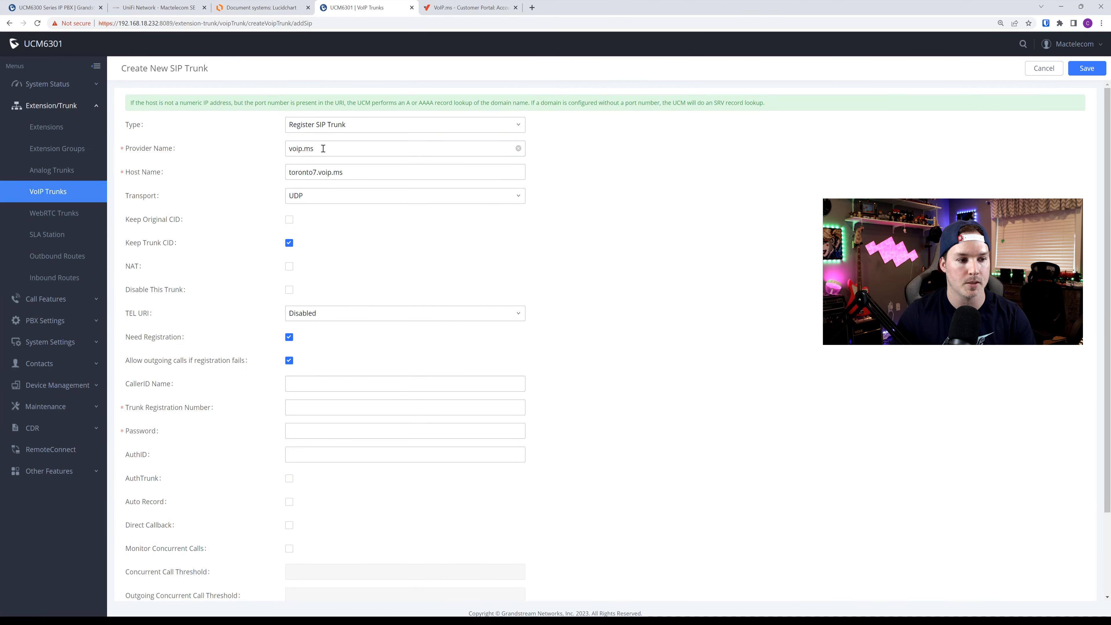
pyautogui.scroll(-3)
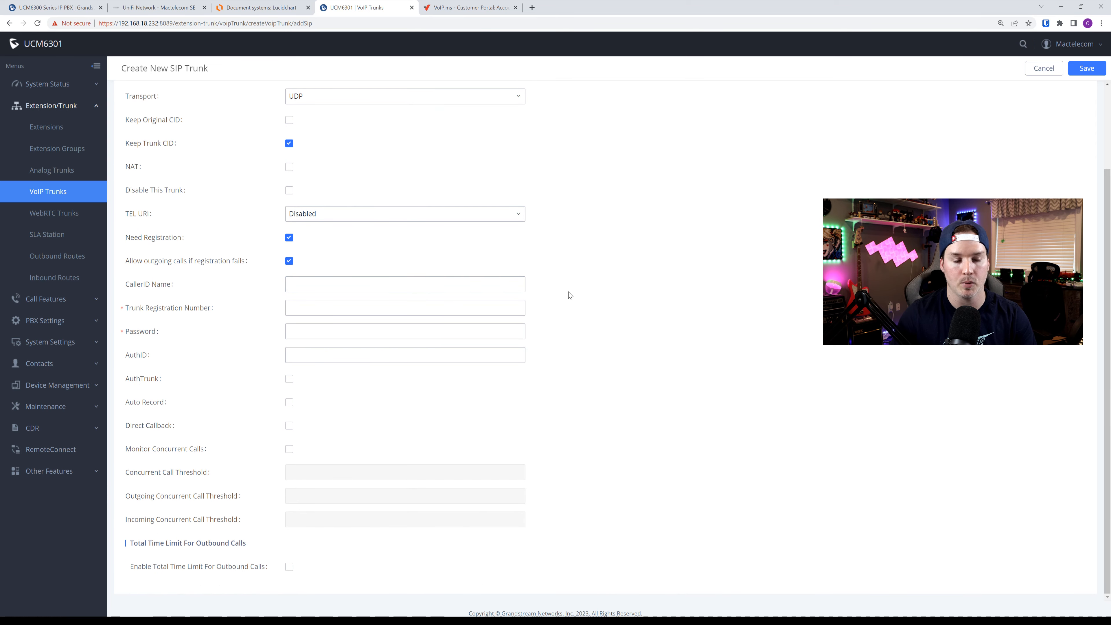
pyautogui.click(405, 307)
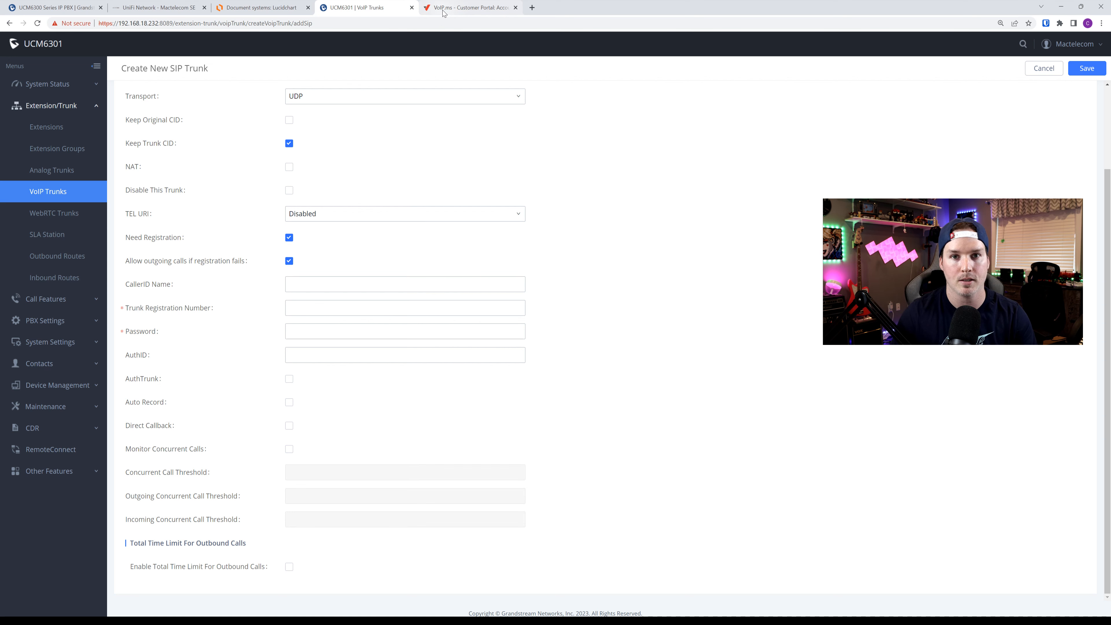
# Step: Copy the main SIP/IAX username into Trunk Registration Number and return for the SIP password
pyautogui.click(469, 7)
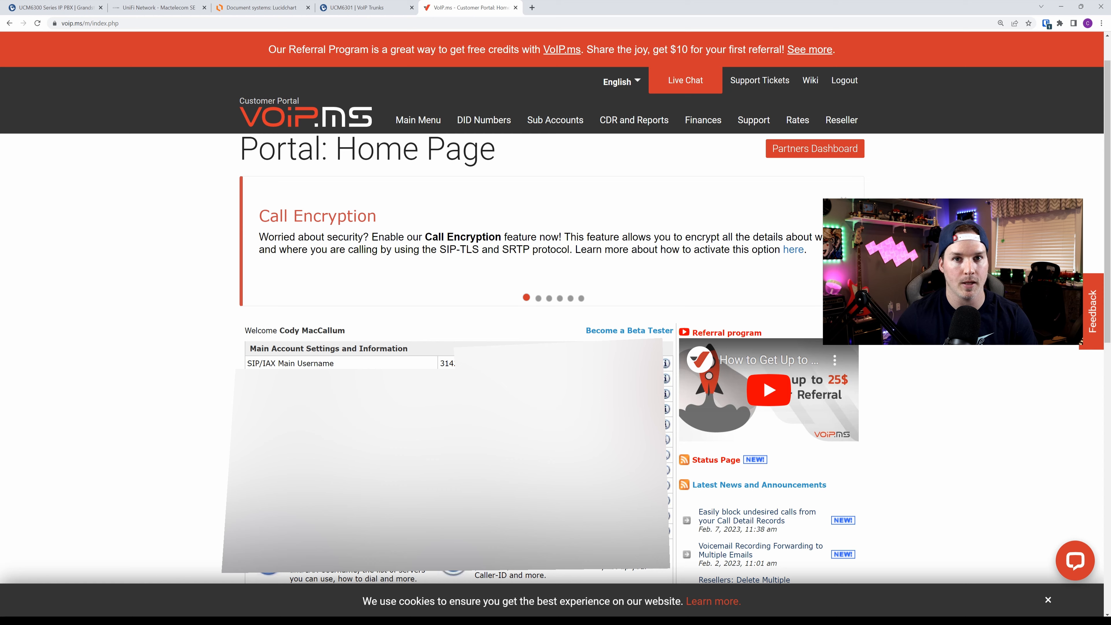
pyautogui.click(365, 8)
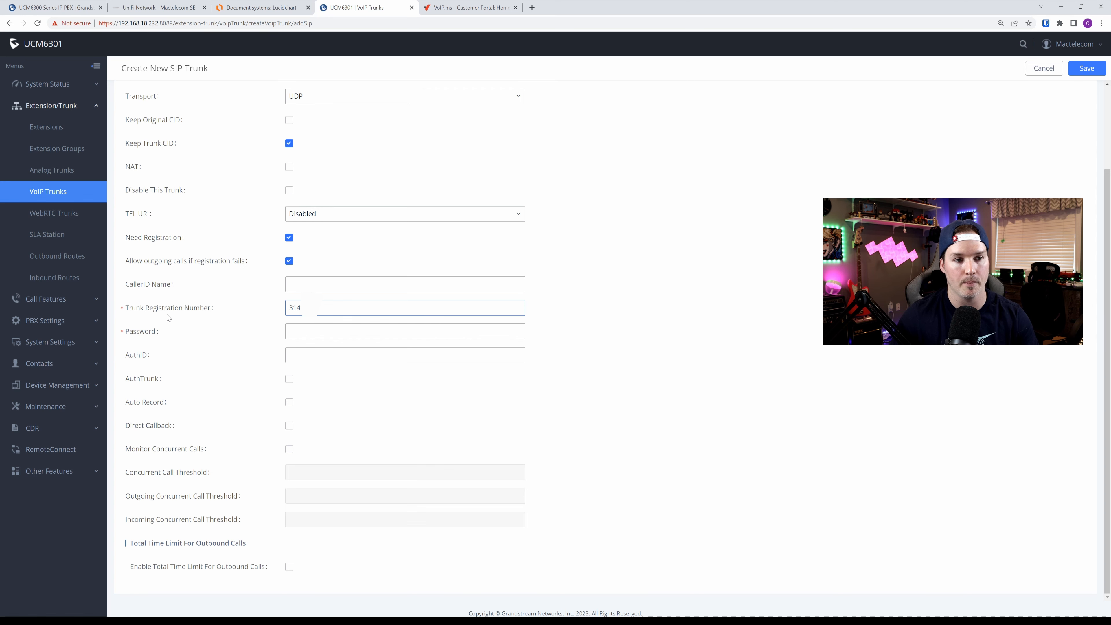
pyautogui.click(467, 7)
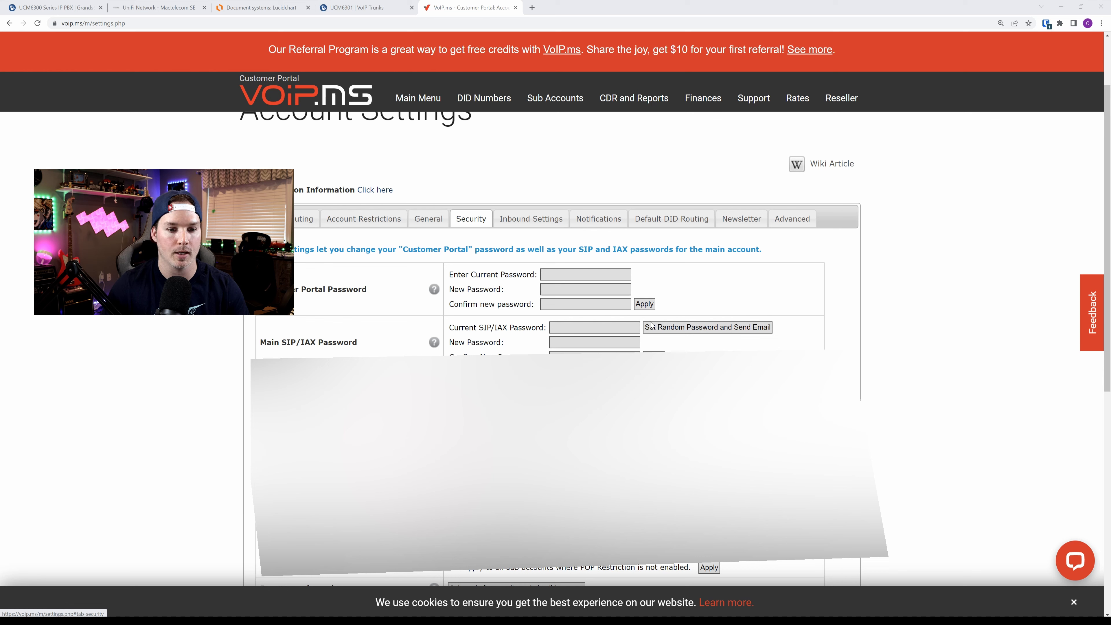
pyautogui.moveTo(713, 336)
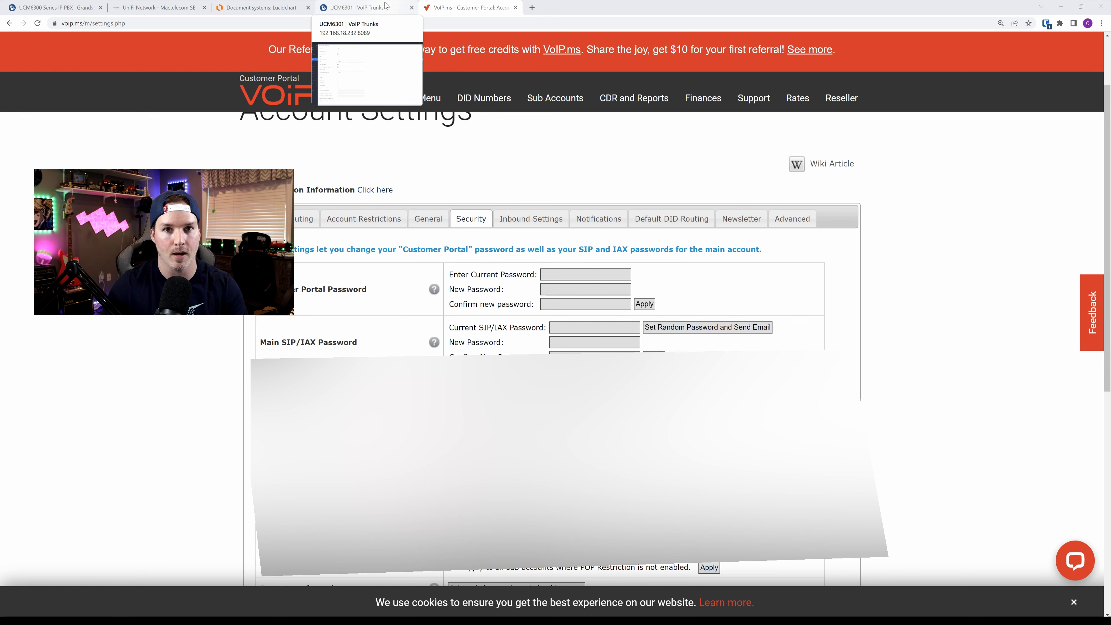
# Step: Bring the main SIP/IAX password back to the trunk form's Password field
pyautogui.click(365, 7)
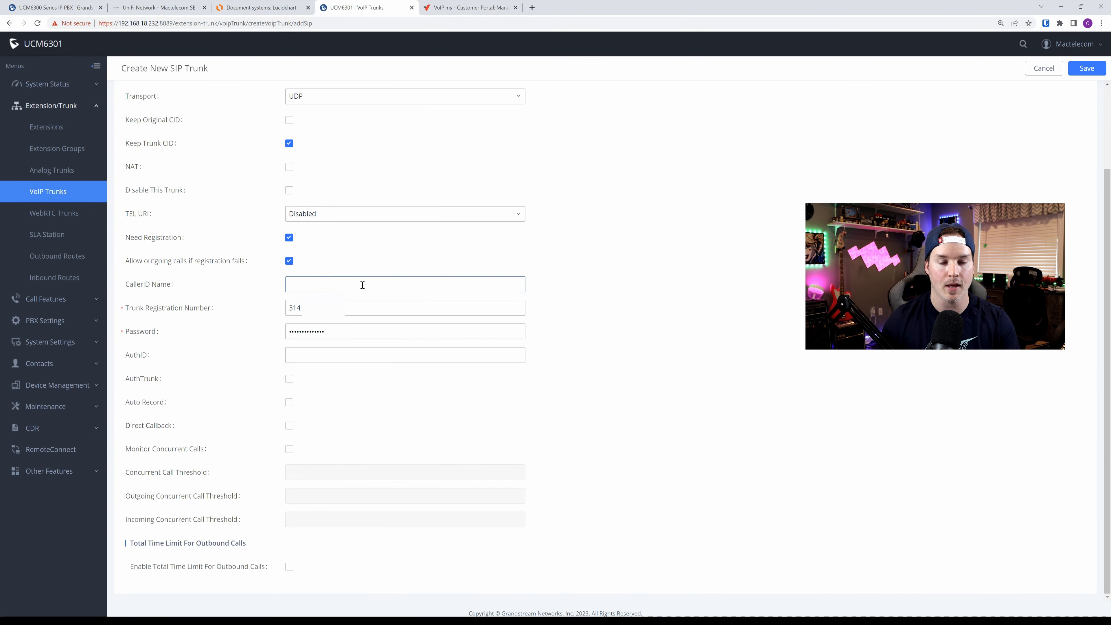
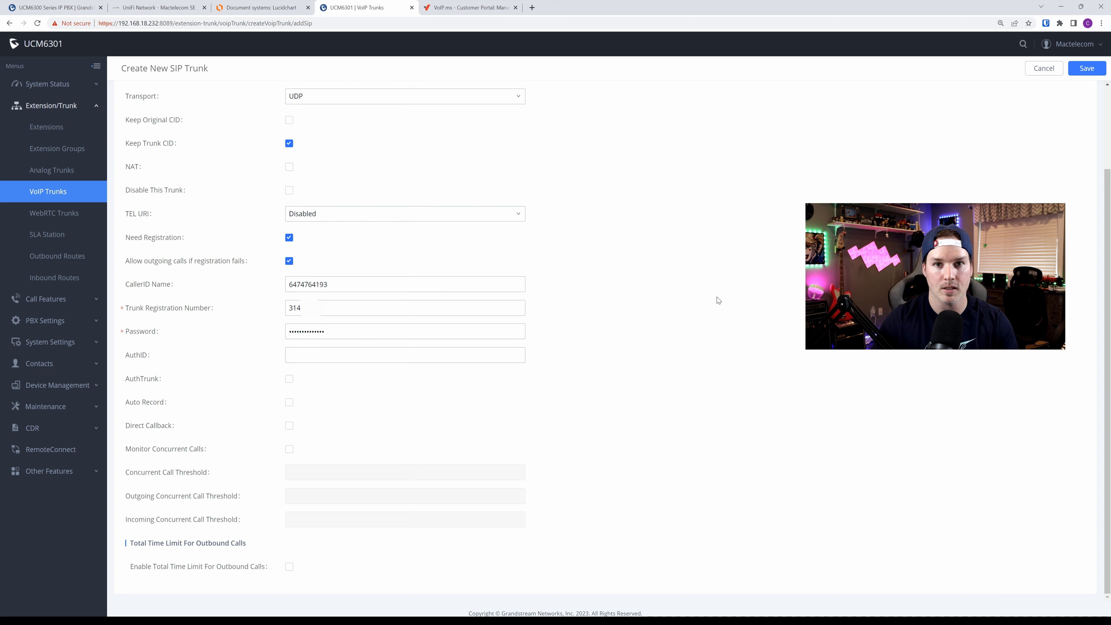
pyautogui.click(1086, 69)
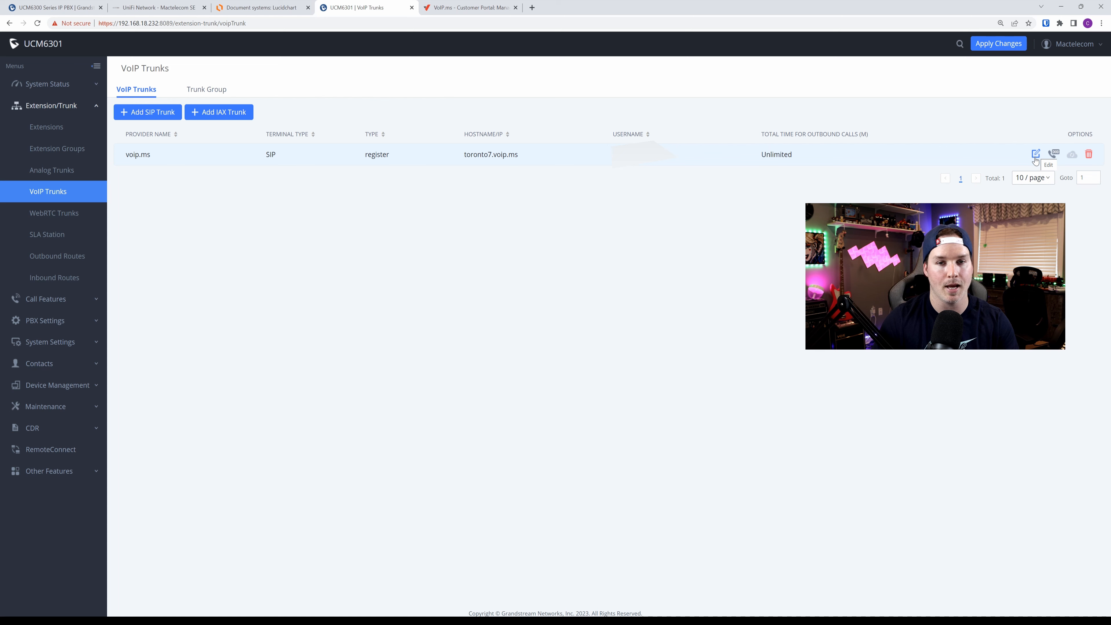
# Step: Edit the saved voip.ms trunk and select its Password field
pyautogui.click(1034, 154)
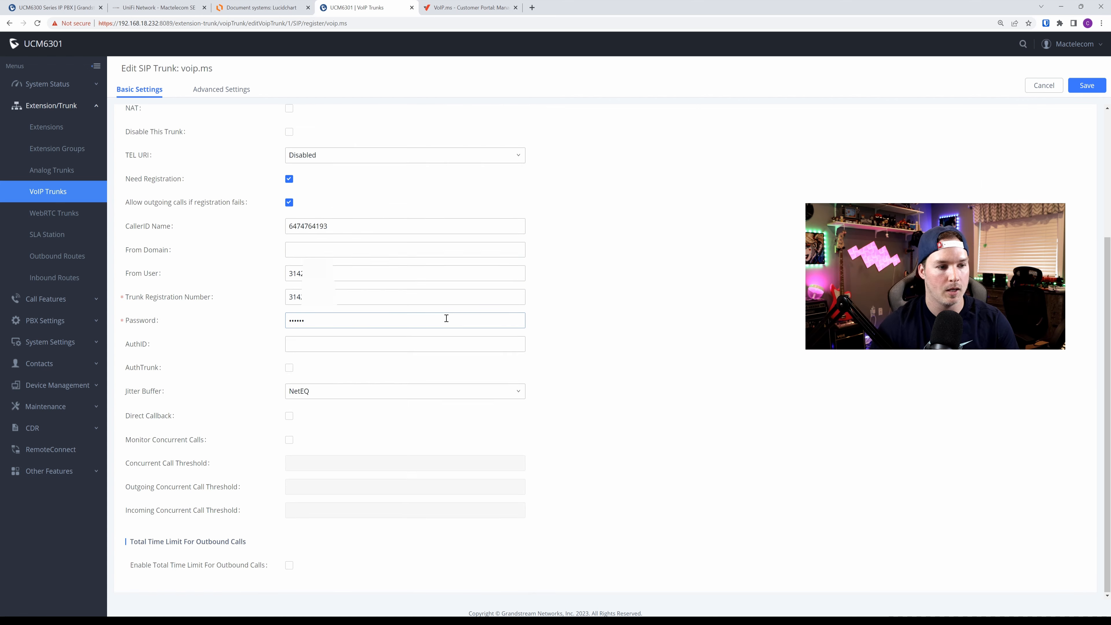
pyautogui.click(404, 296)
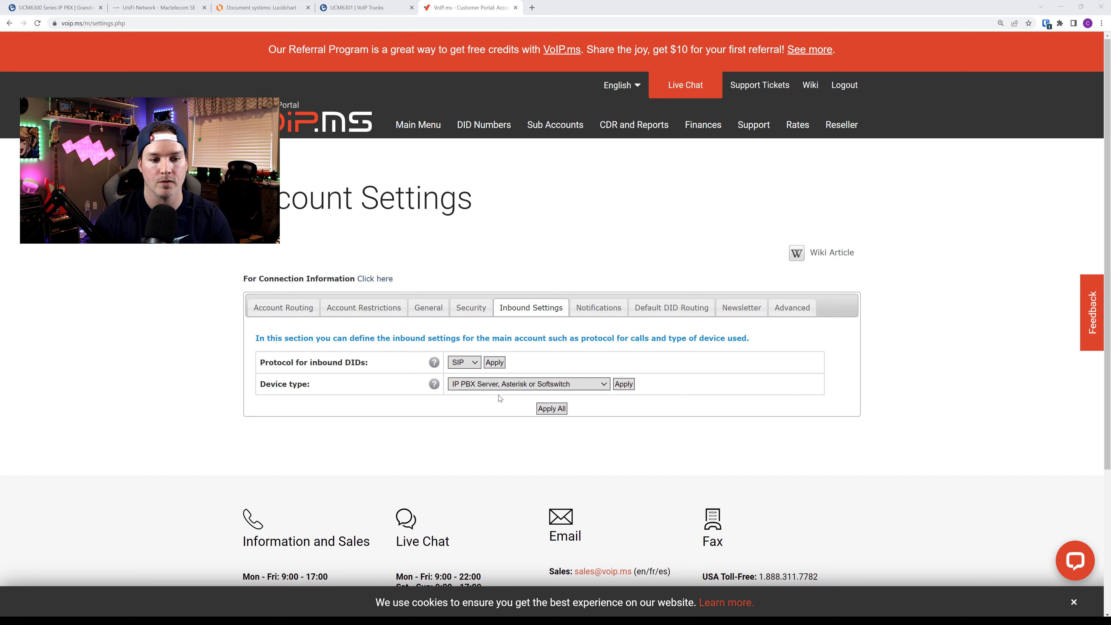
pyautogui.moveTo(526, 397)
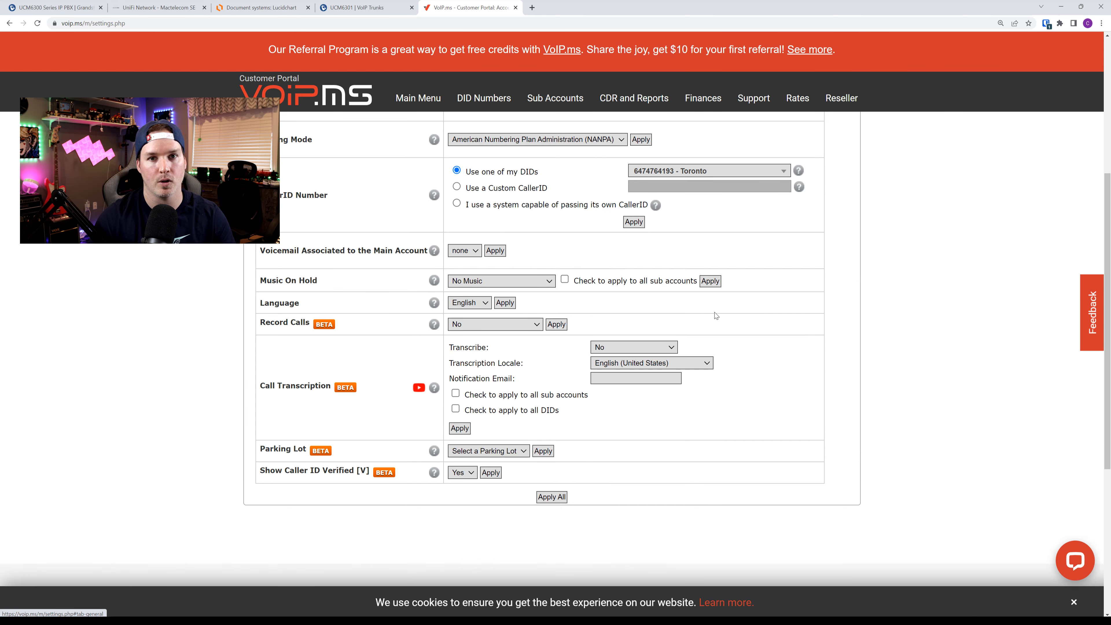
pyautogui.moveTo(483, 186)
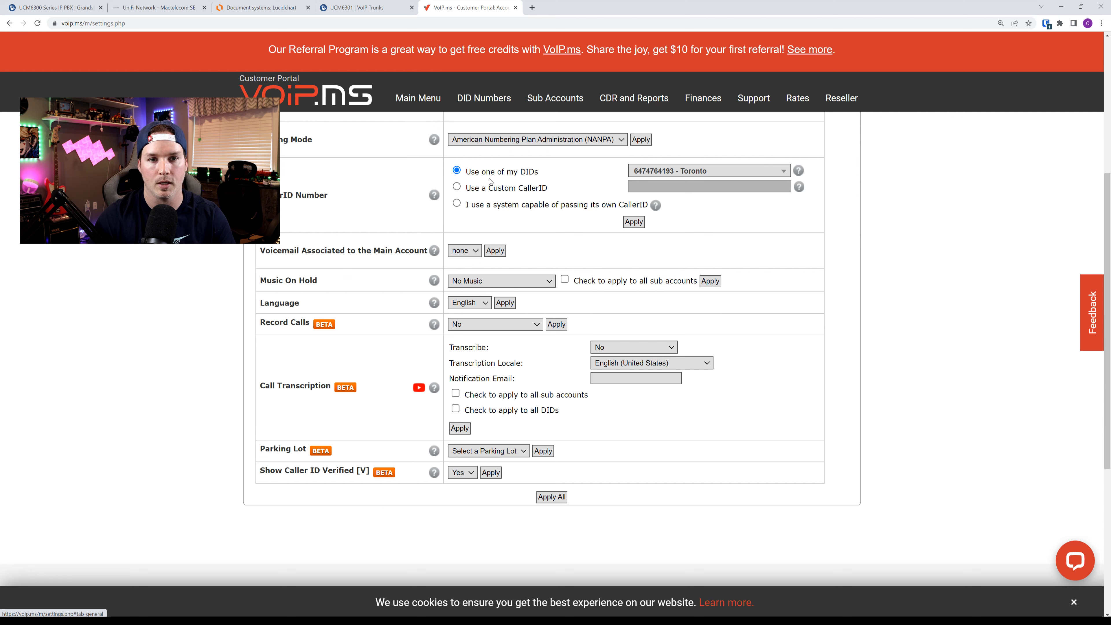
pyautogui.moveTo(708, 183)
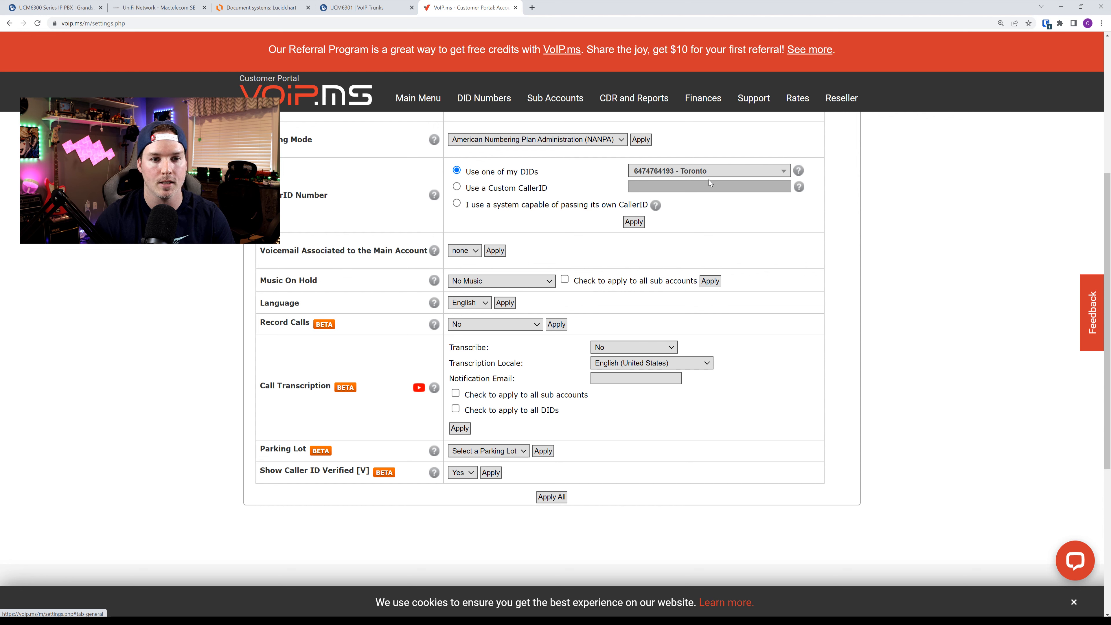
pyautogui.moveTo(665, 249)
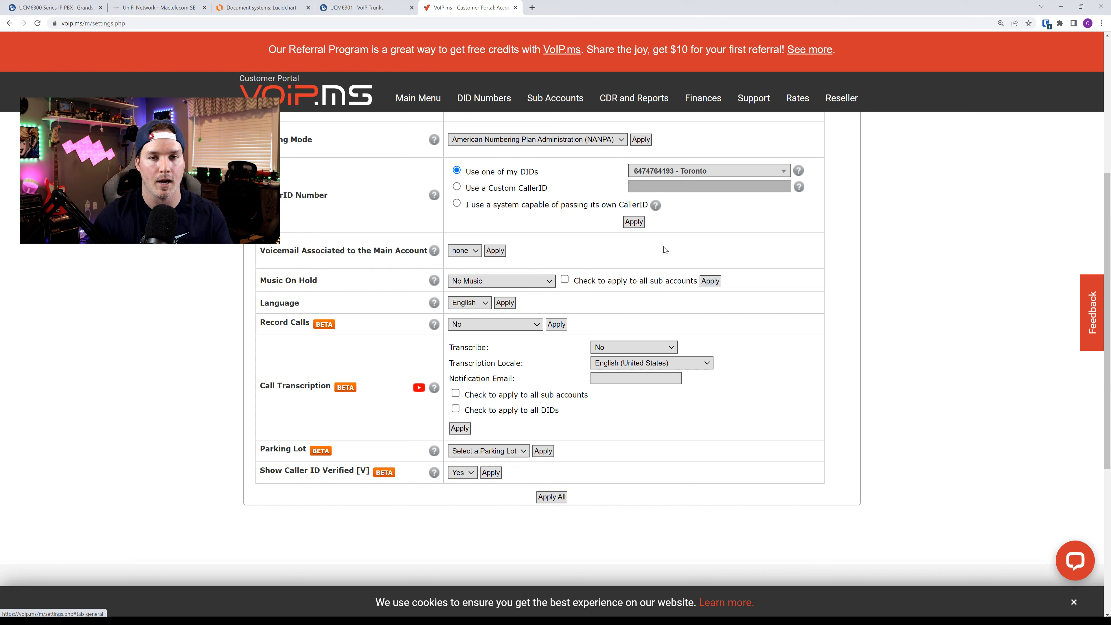
# Step: Return from the VoIP.ms portal to the UCM6301 dashboard showing the trunk available
pyautogui.click(361, 7)
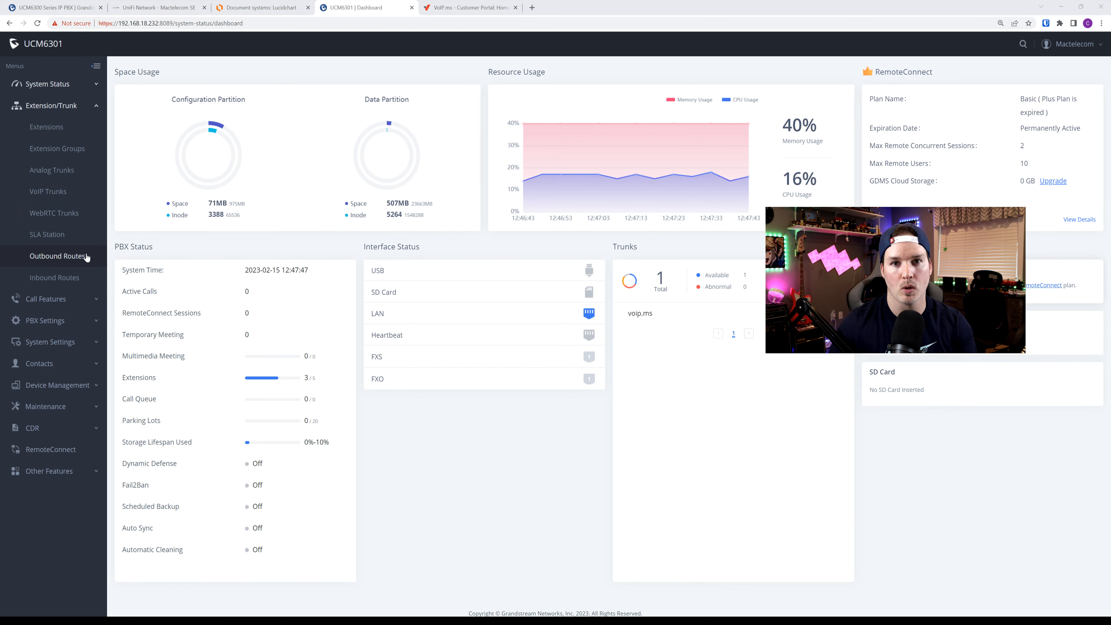
# Step: Start an outbound route named Outbound with 10- and 11-digit dial patterns
pyautogui.click(56, 256)
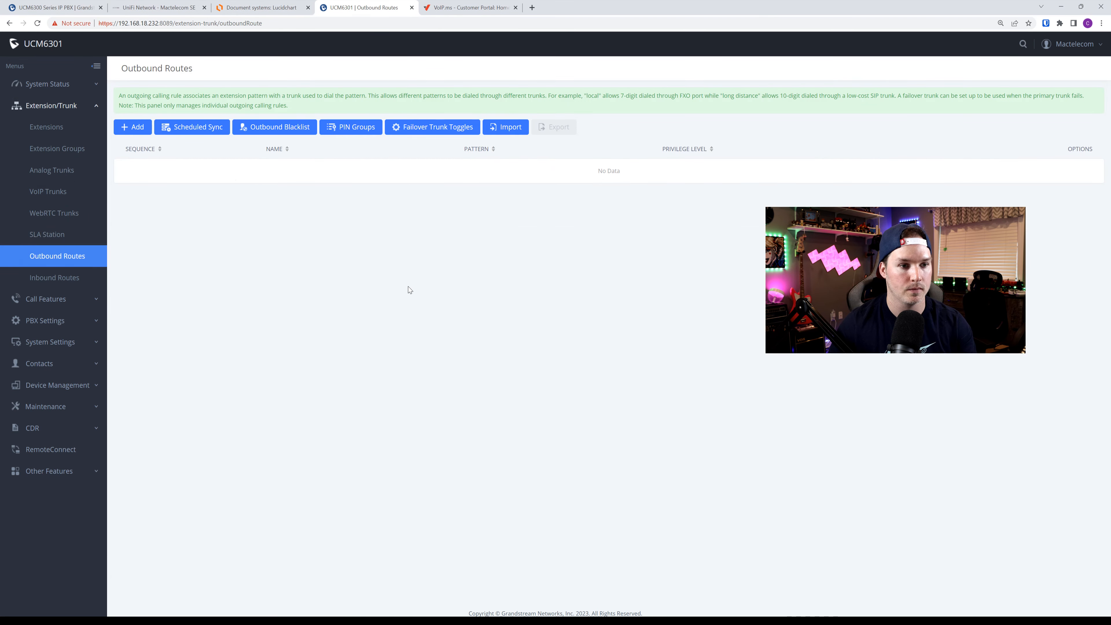
pyautogui.click(131, 126)
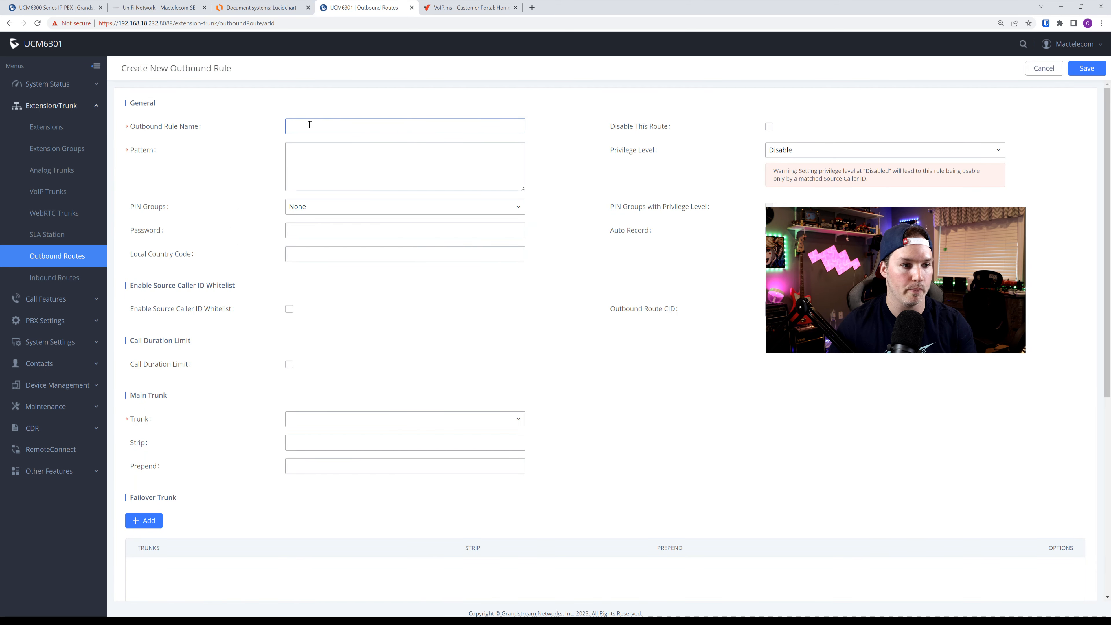
pyautogui.write('Outbound')
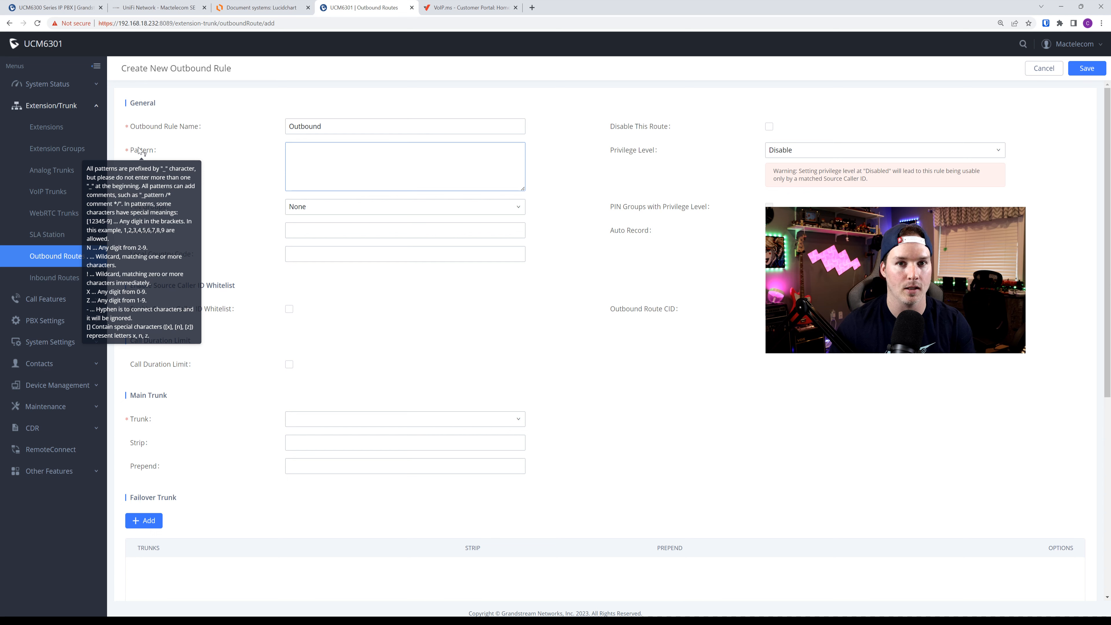
pyautogui.click(404, 167)
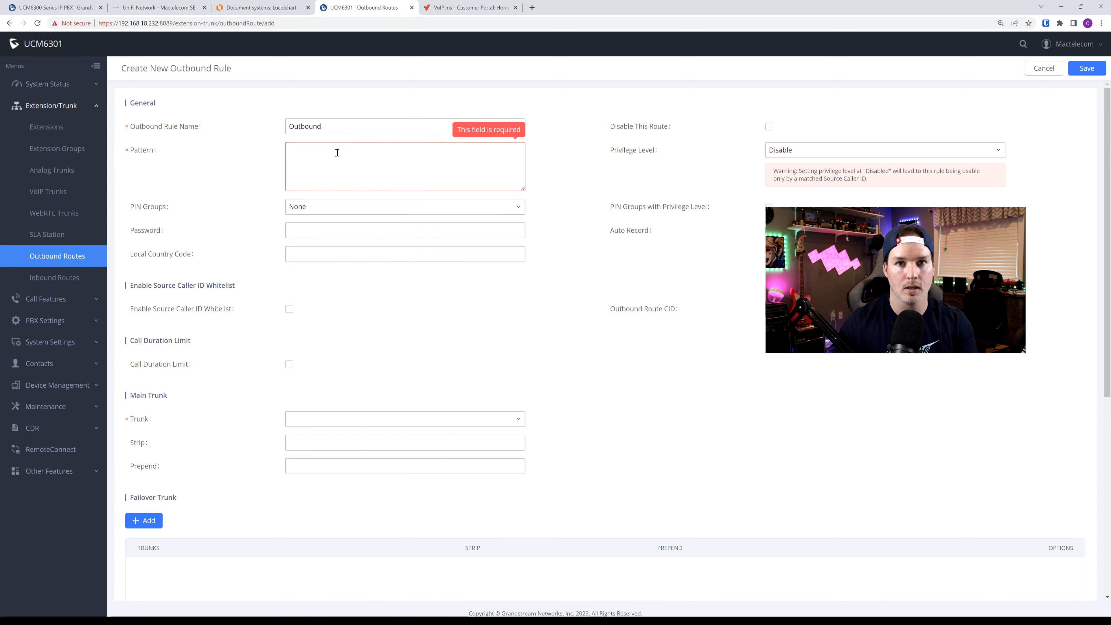
pyautogui.write('xxxxxxxxx')
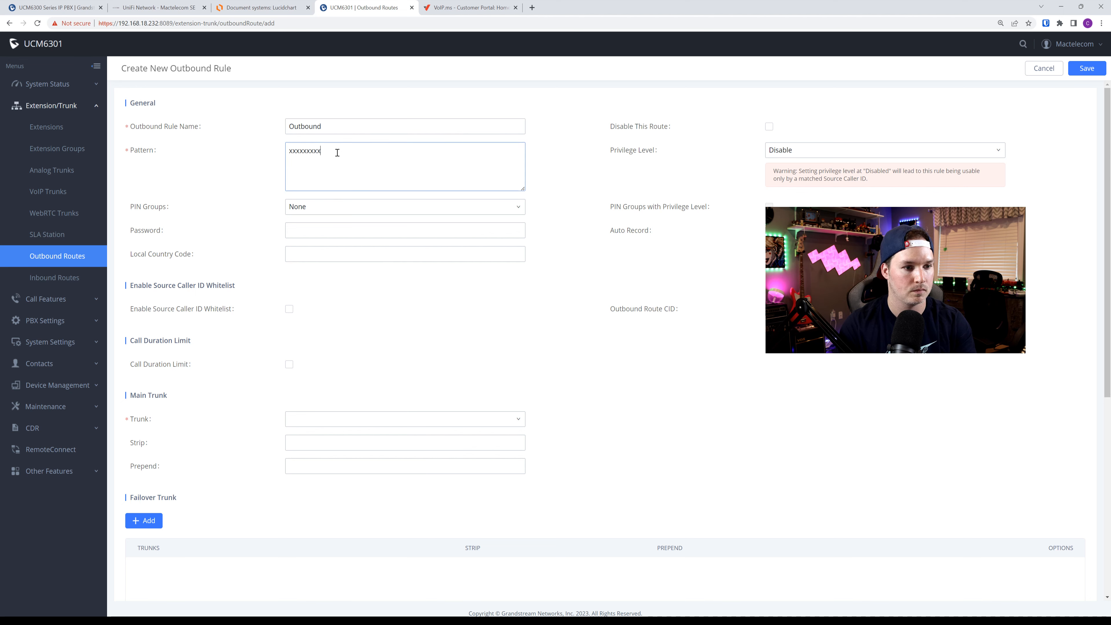
pyautogui.write('X')
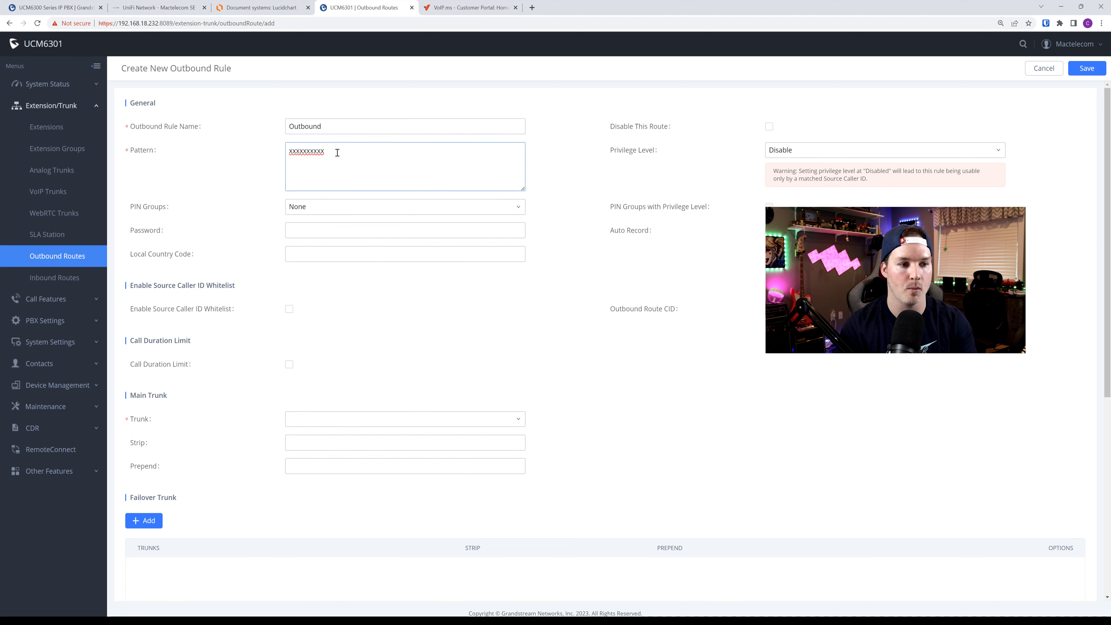
pyautogui.write('xxxxxxxxxxx')
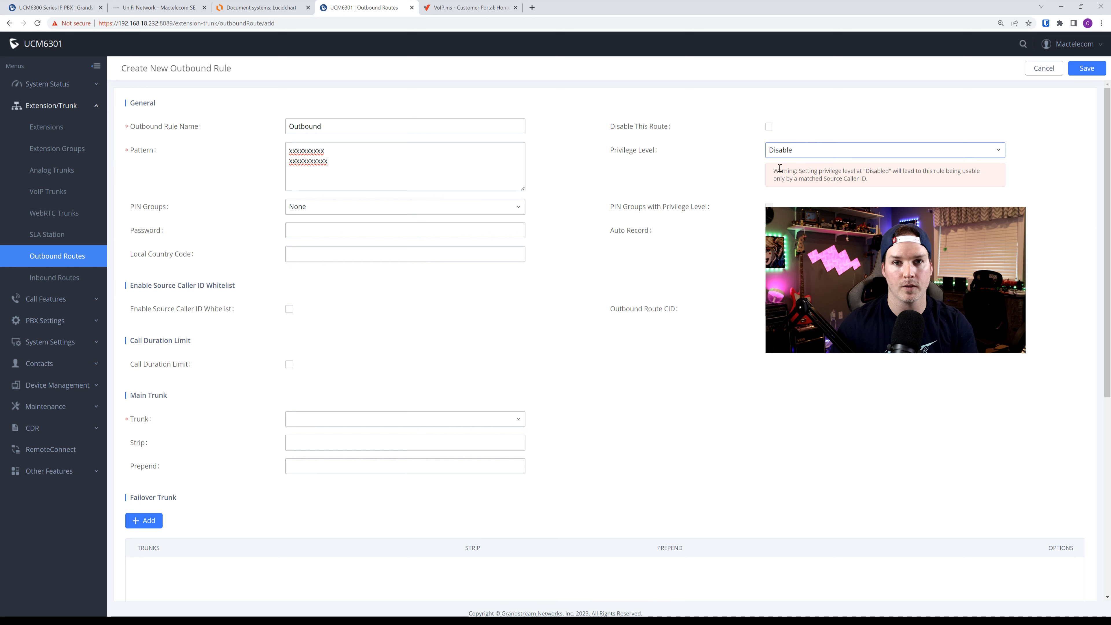
# Step: Set privilege Local, trunk SIP Trunks -- voip.ms, and save the route
pyautogui.click(883, 150)
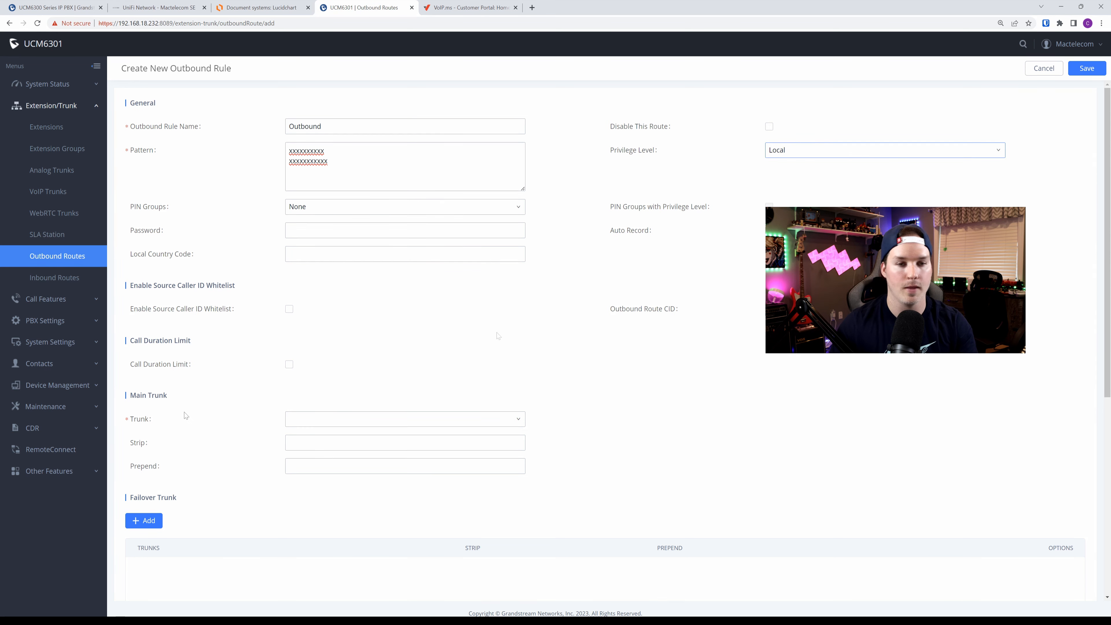
pyautogui.click(404, 418)
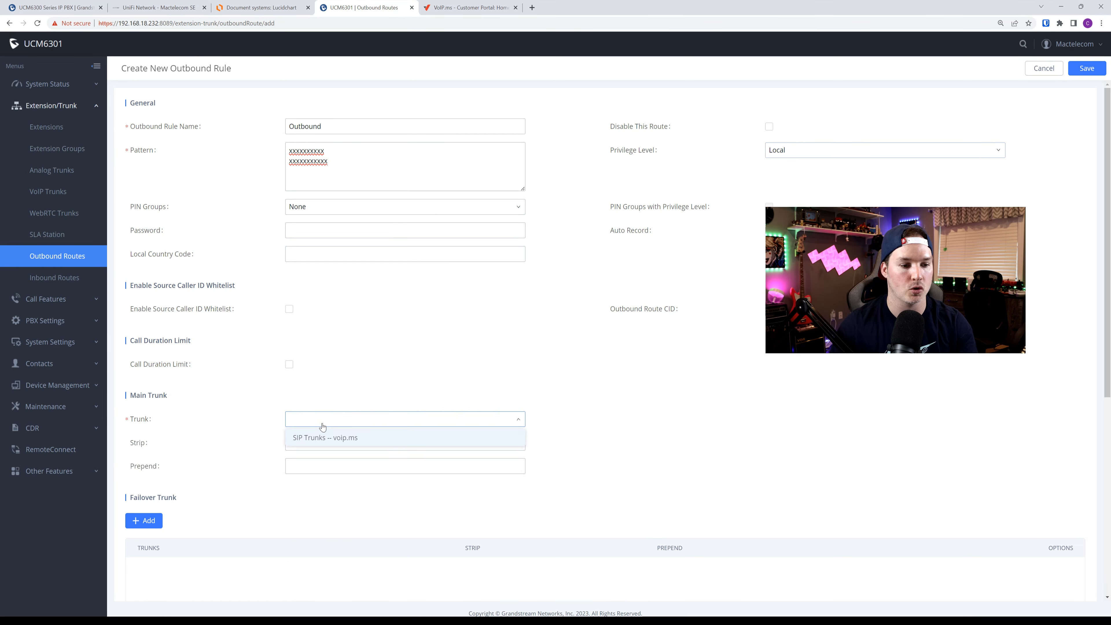
pyautogui.click(325, 437)
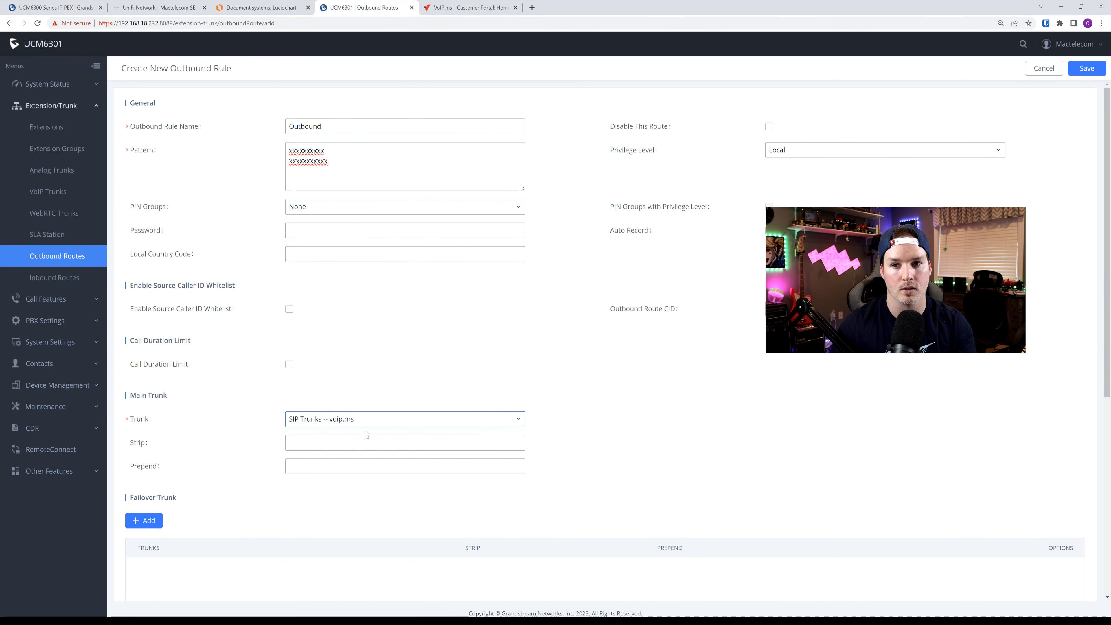
pyautogui.click(1085, 68)
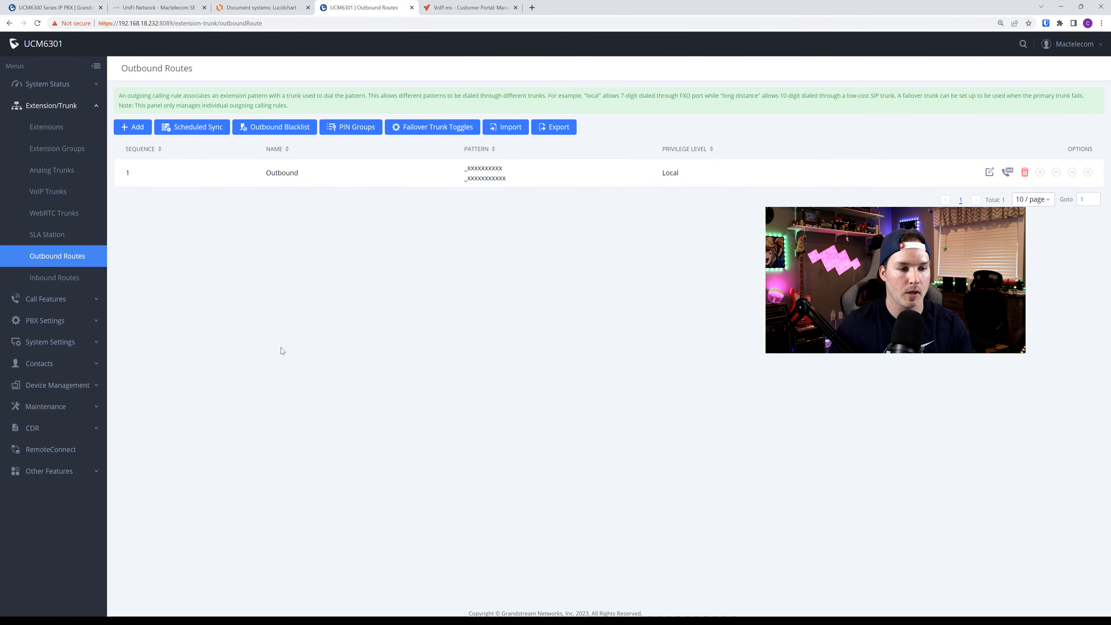
pyautogui.moveTo(54, 277)
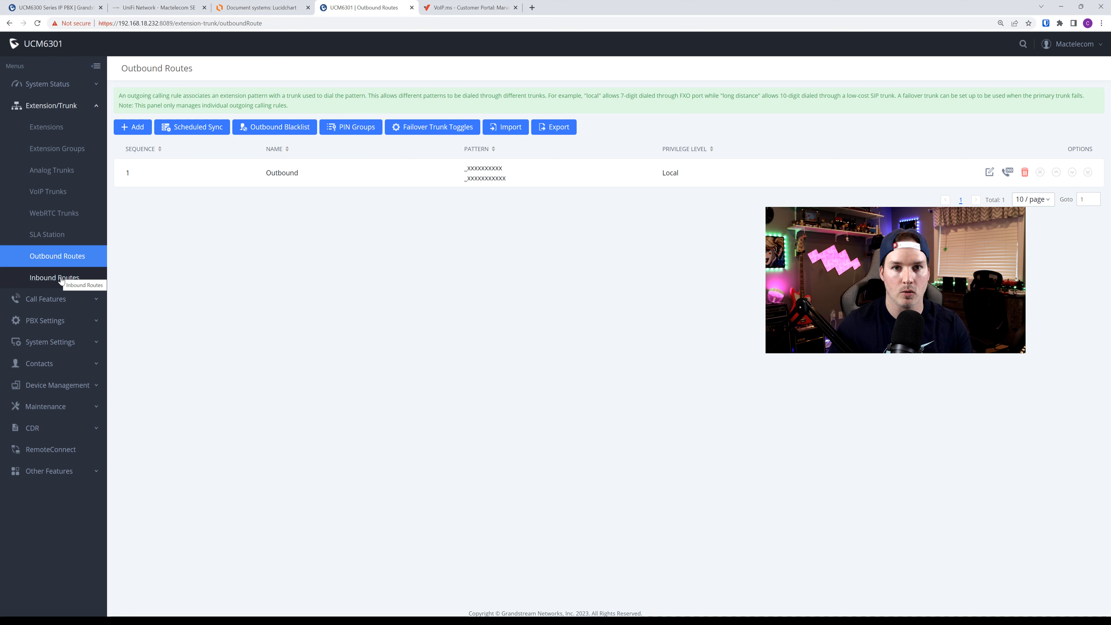
pyautogui.click(53, 277)
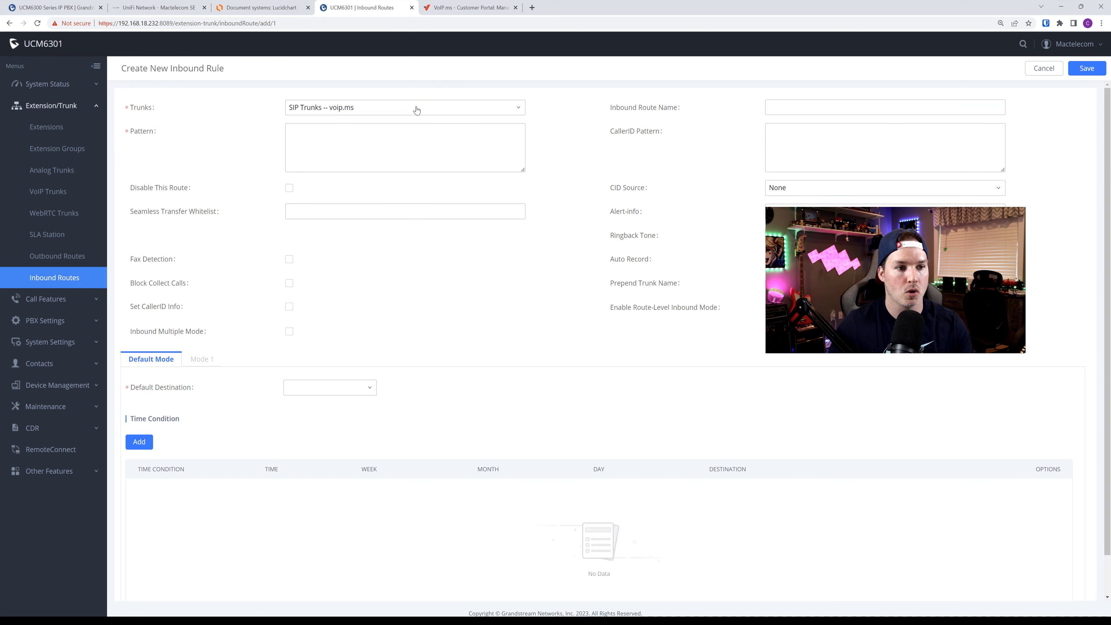
pyautogui.click(404, 148)
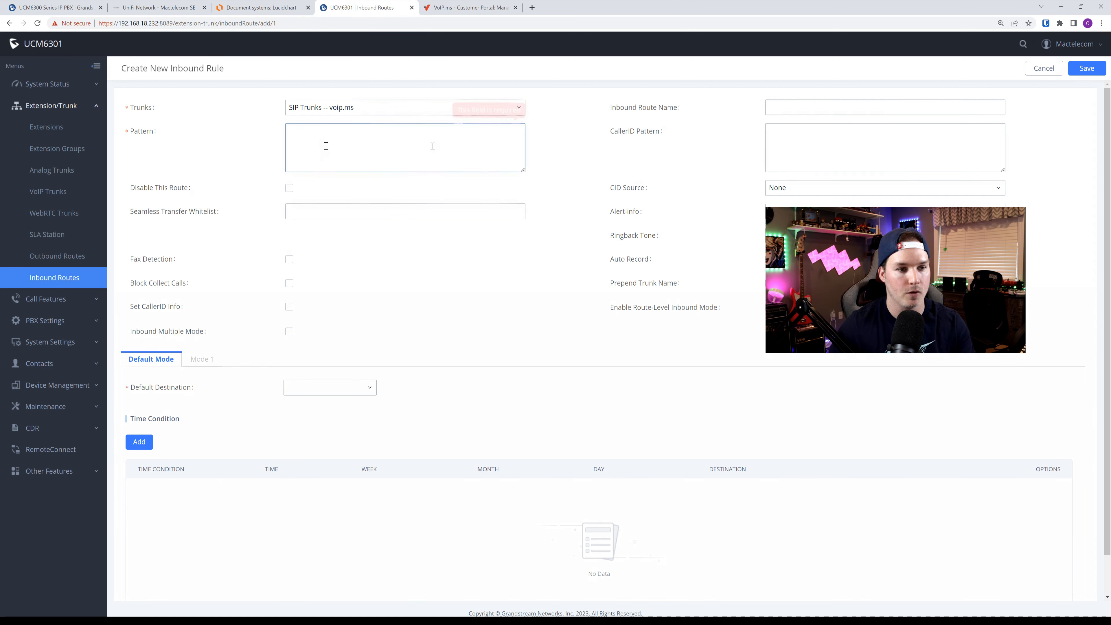
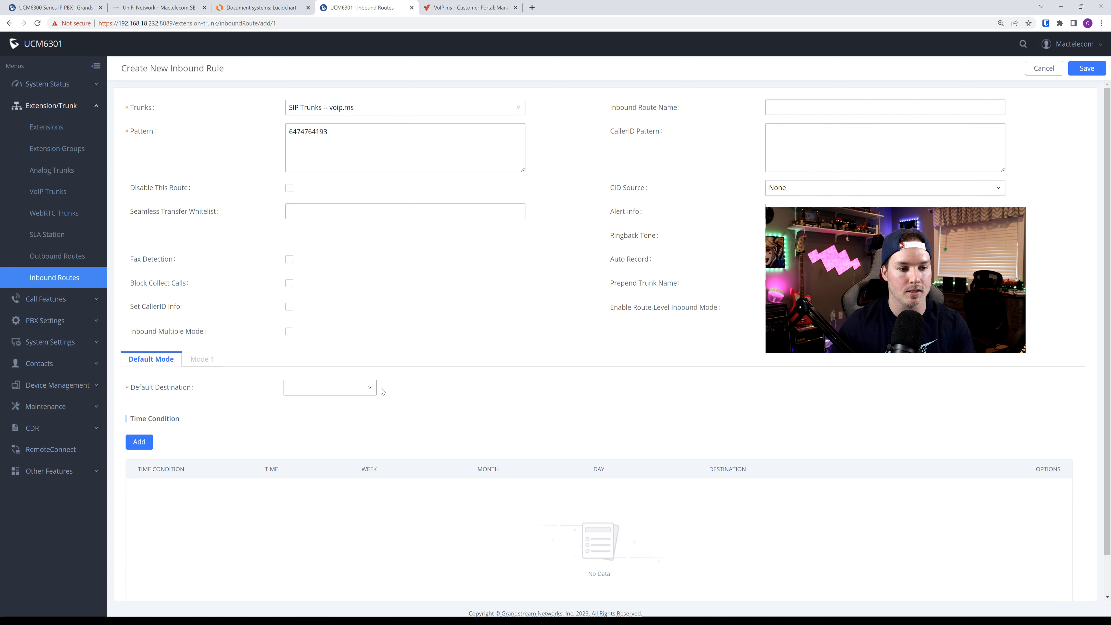
# Step: Set the default destination to Extension 1001 and save the route
pyautogui.click(328, 387)
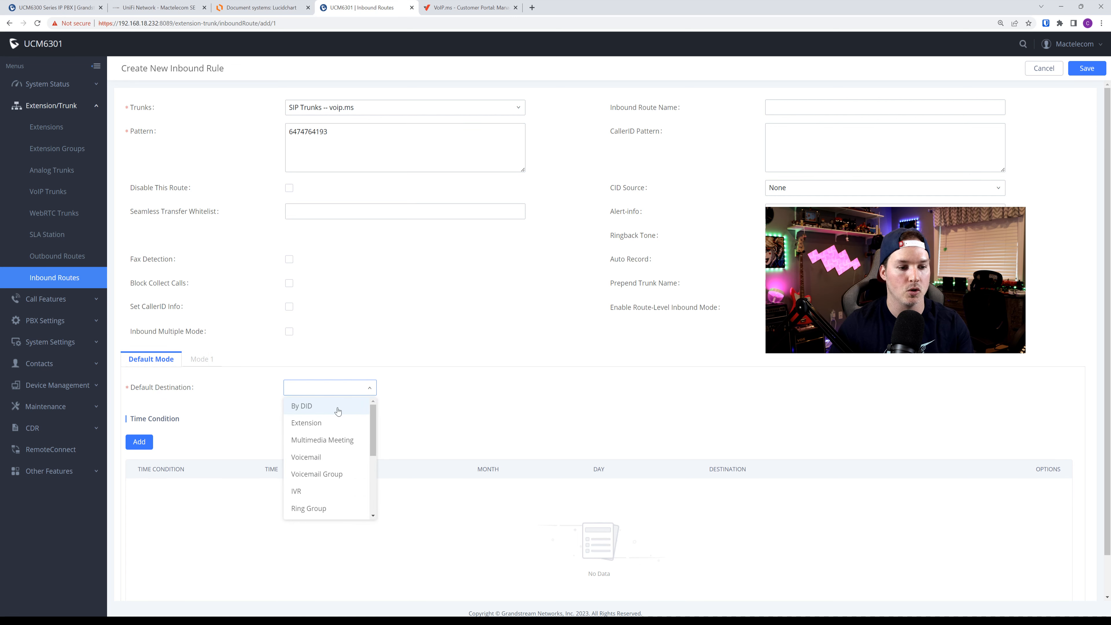
pyautogui.moveTo(342, 452)
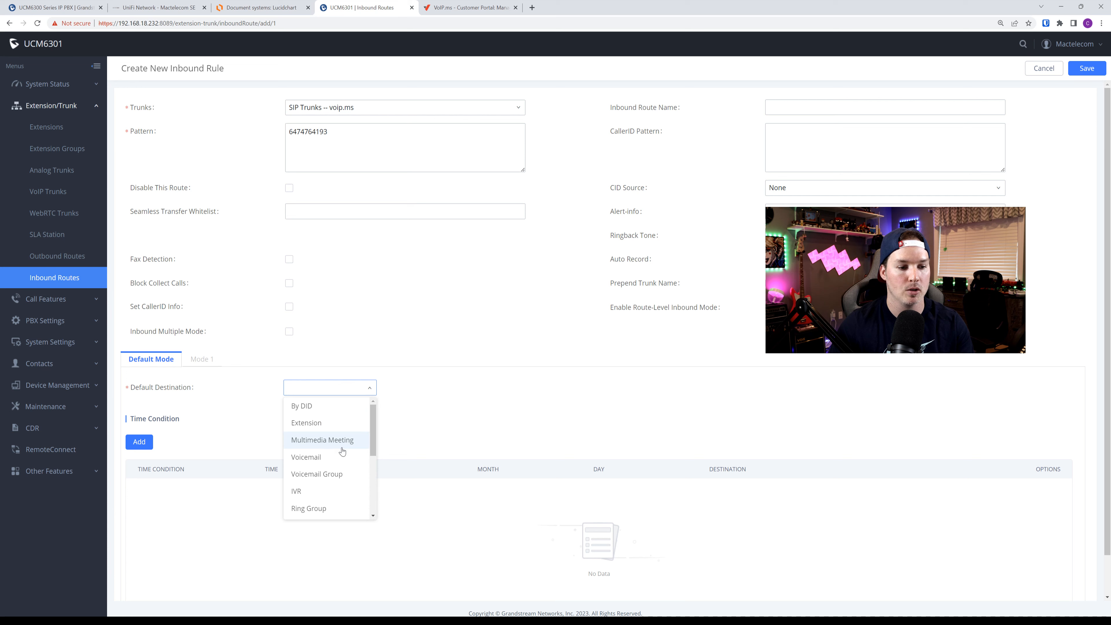
pyautogui.moveTo(310, 492)
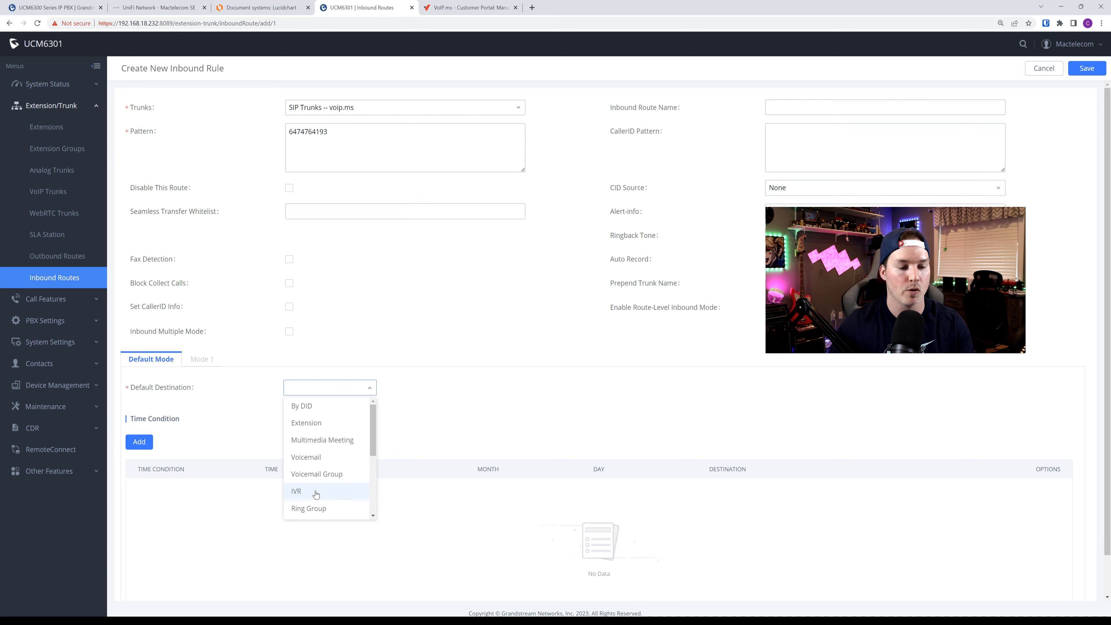
pyautogui.click(305, 422)
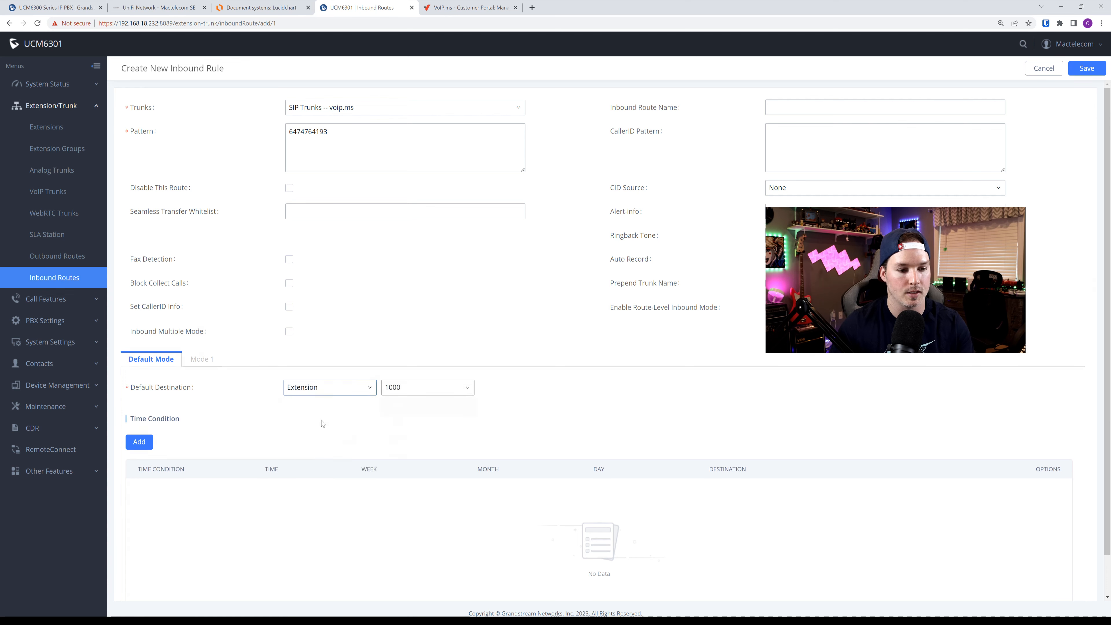
pyautogui.click(426, 387)
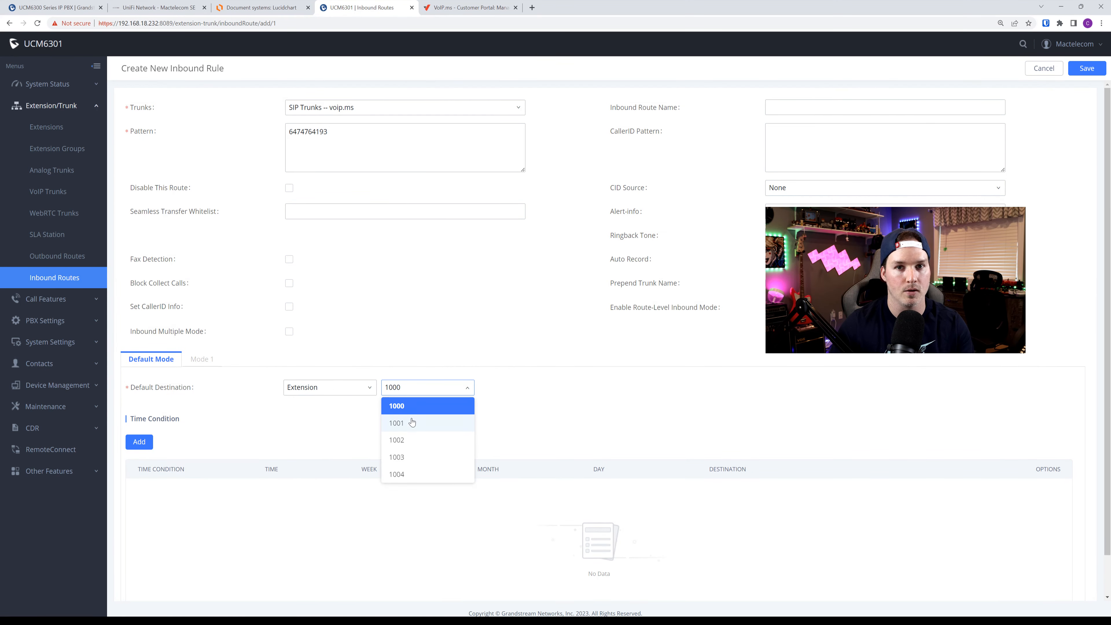
pyautogui.click(397, 423)
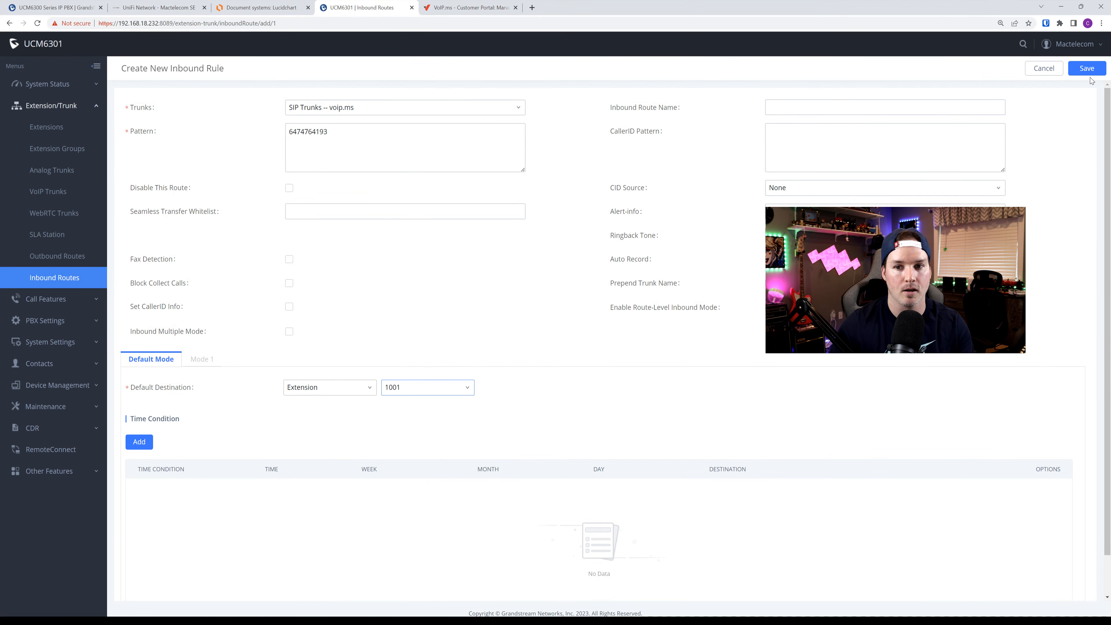
pyautogui.click(31, 255)
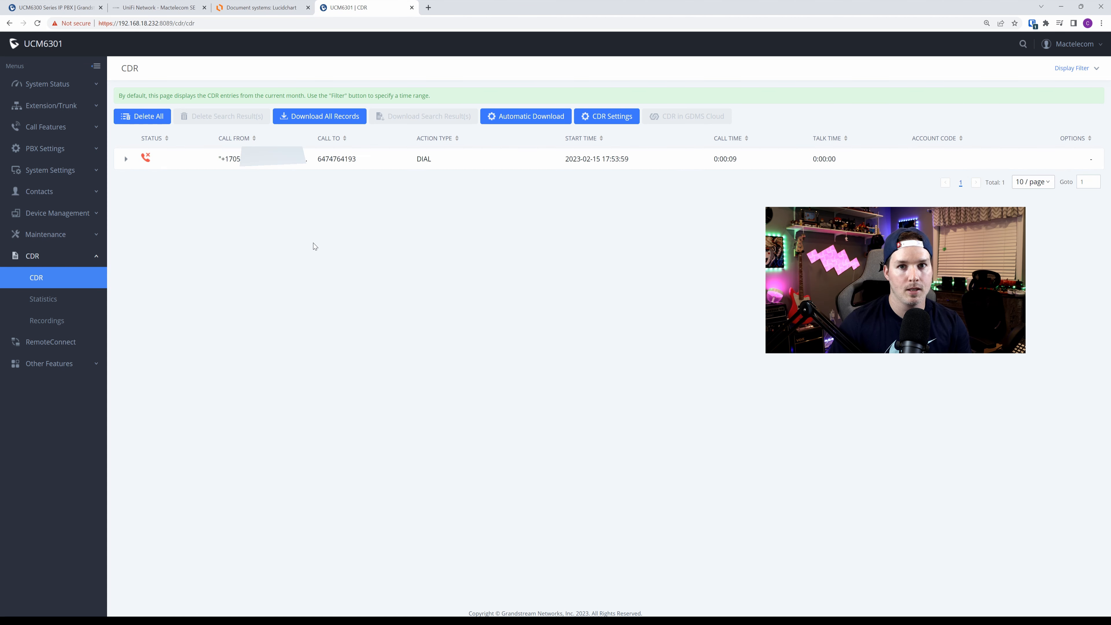
pyautogui.moveTo(241, 179)
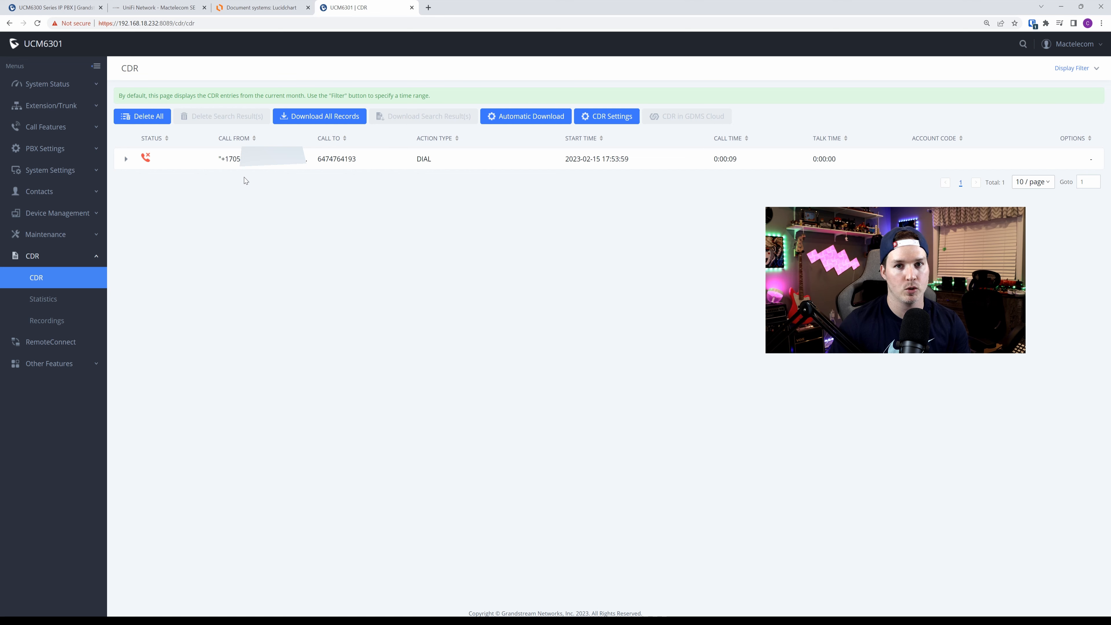
pyautogui.moveTo(348, 196)
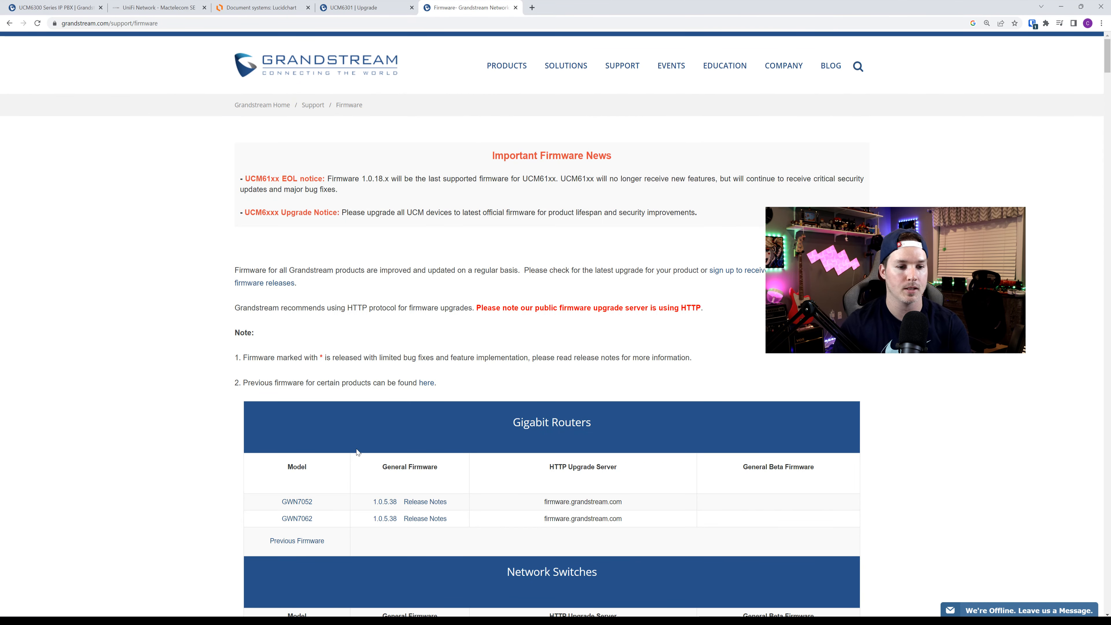
# Step: Locate the UCM6300 firmware 1.0.19.10 download under IP PBX Appliance
pyautogui.scroll(-3)
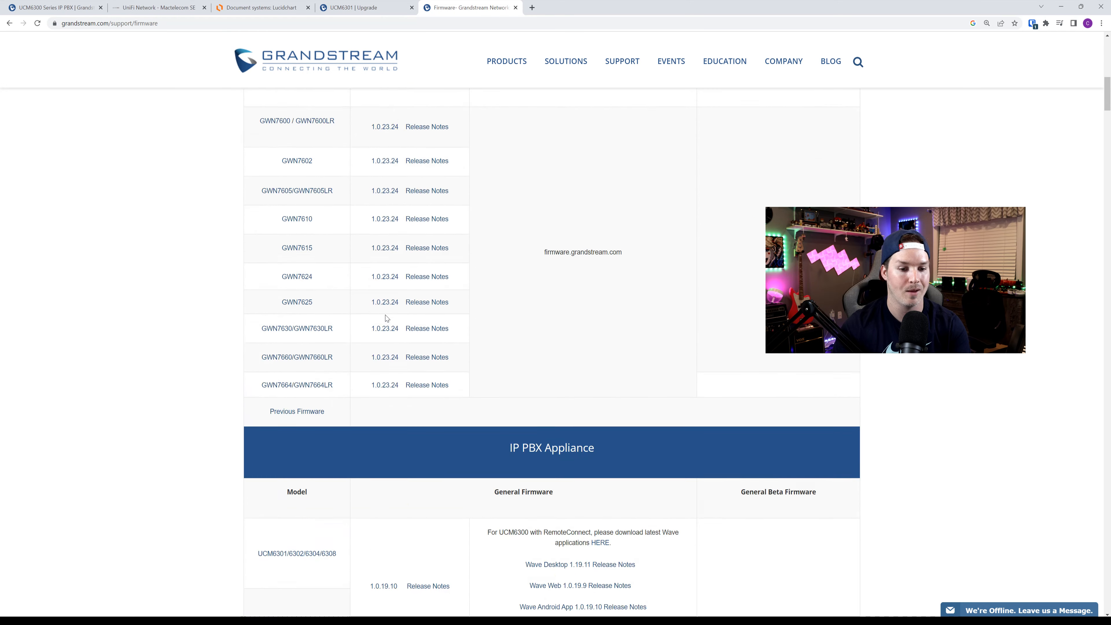
pyautogui.scroll(-3)
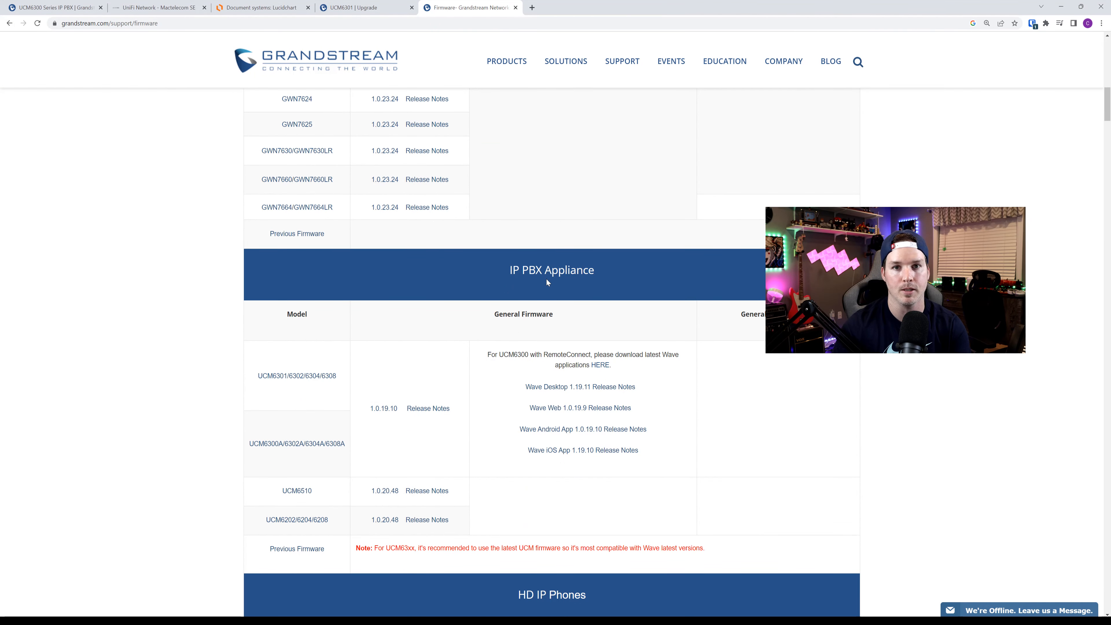
pyautogui.scroll(-3)
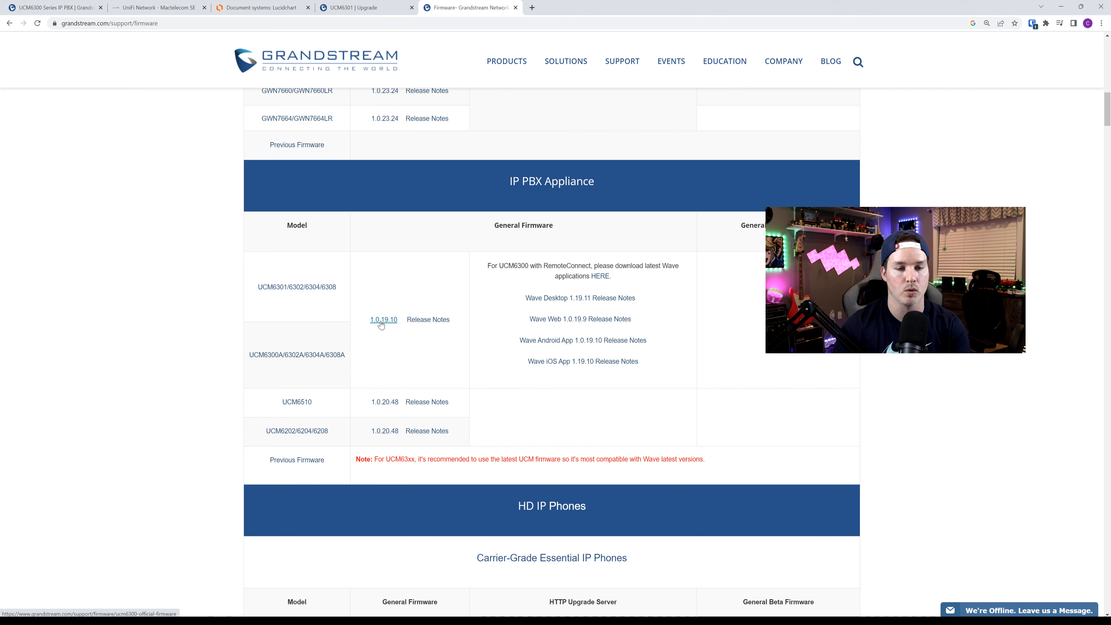
pyautogui.click(383, 320)
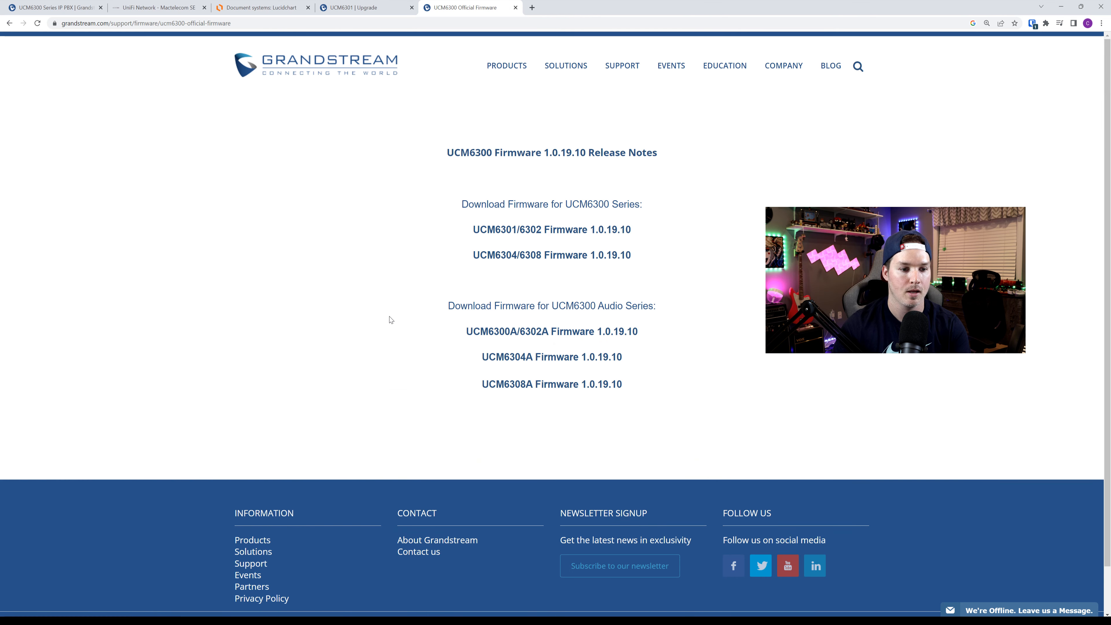
pyautogui.moveTo(427, 354)
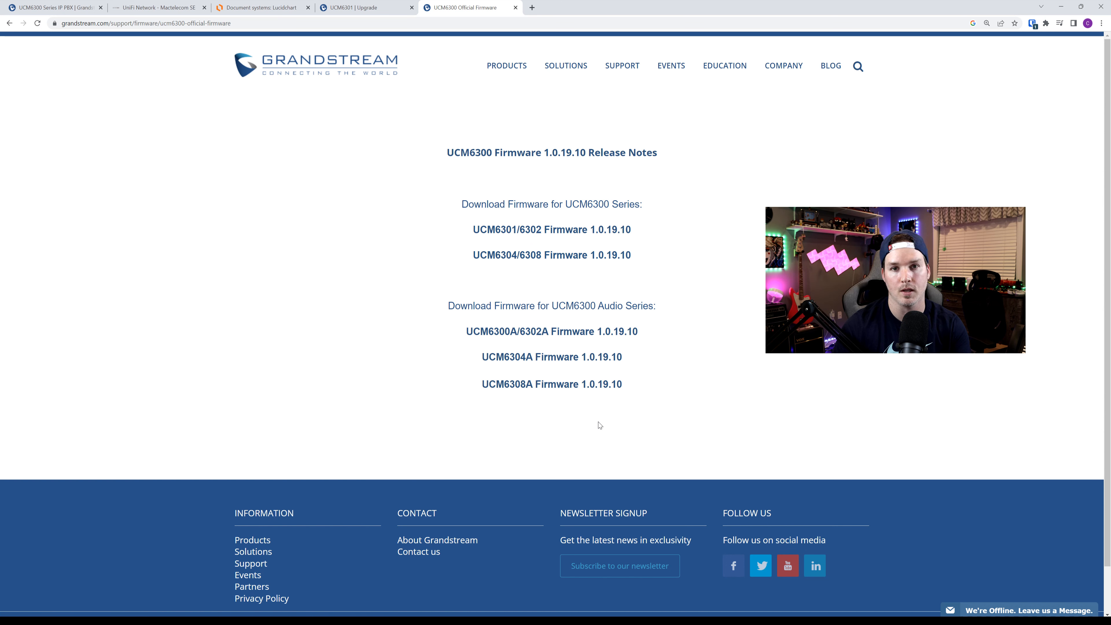
pyautogui.moveTo(661, 247)
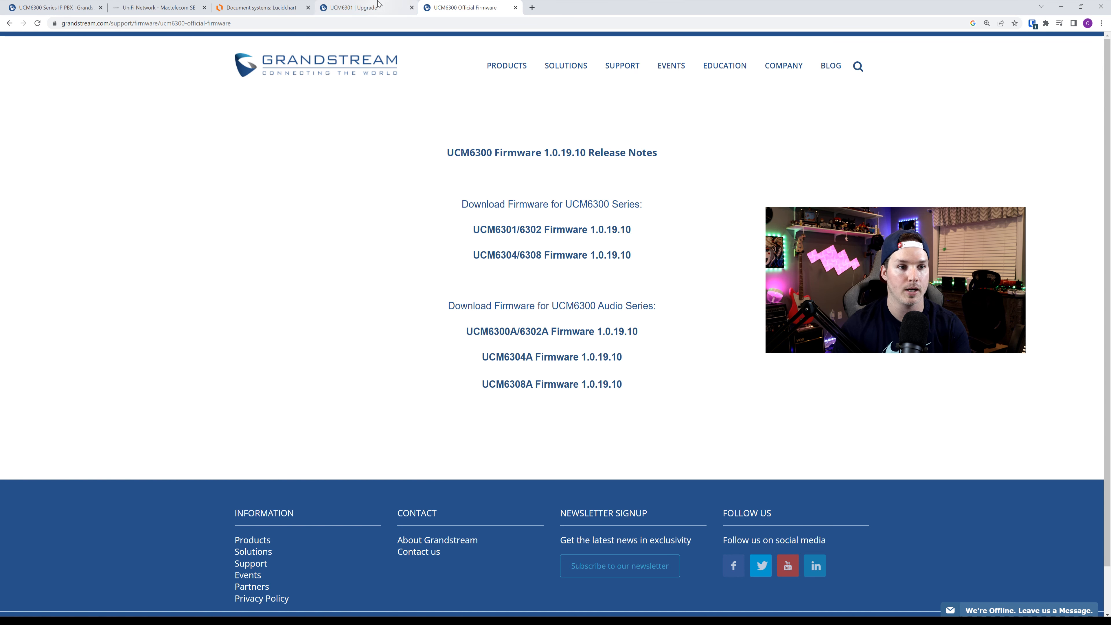
# Step: Upload the downloaded ucm6300A_ucm6302Afw.bin file on the PBX Upgrade page
pyautogui.click(361, 8)
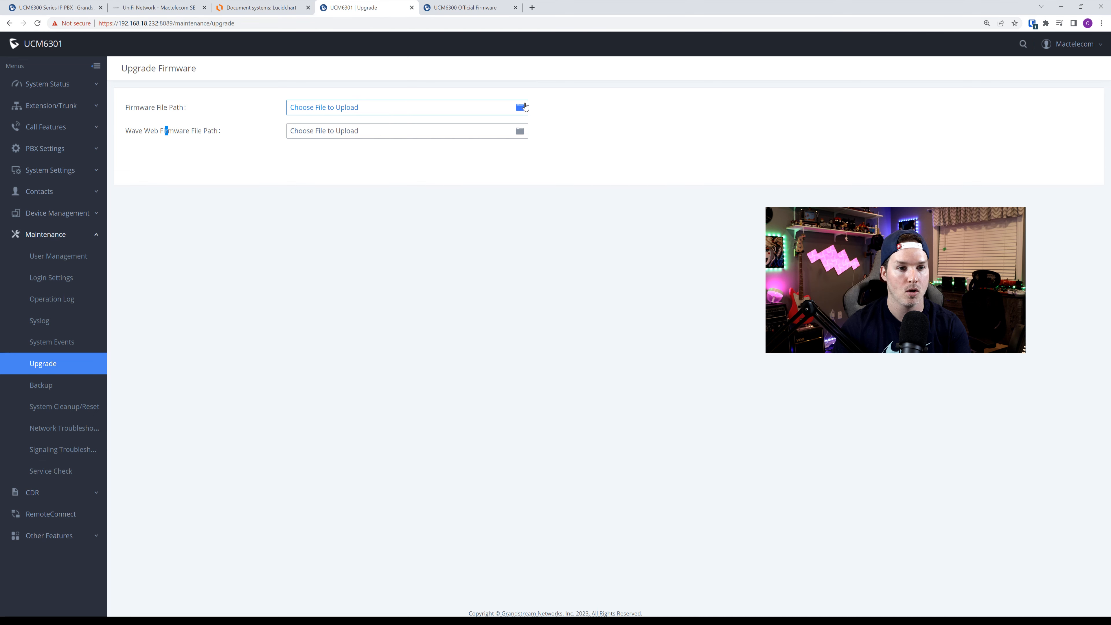
pyautogui.click(521, 107)
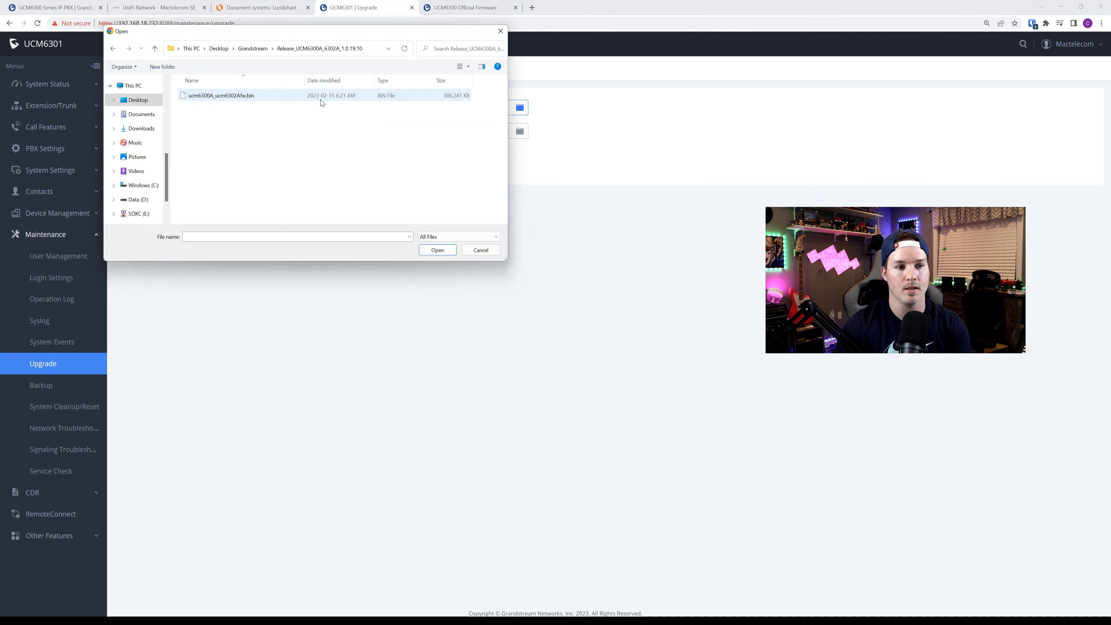
pyautogui.click(437, 249)
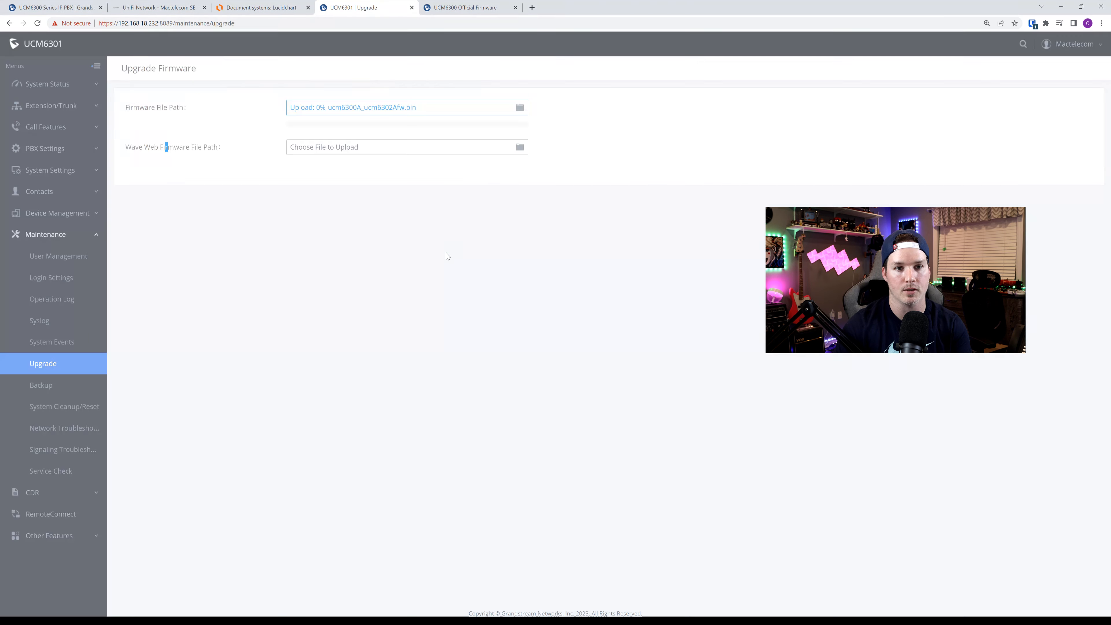